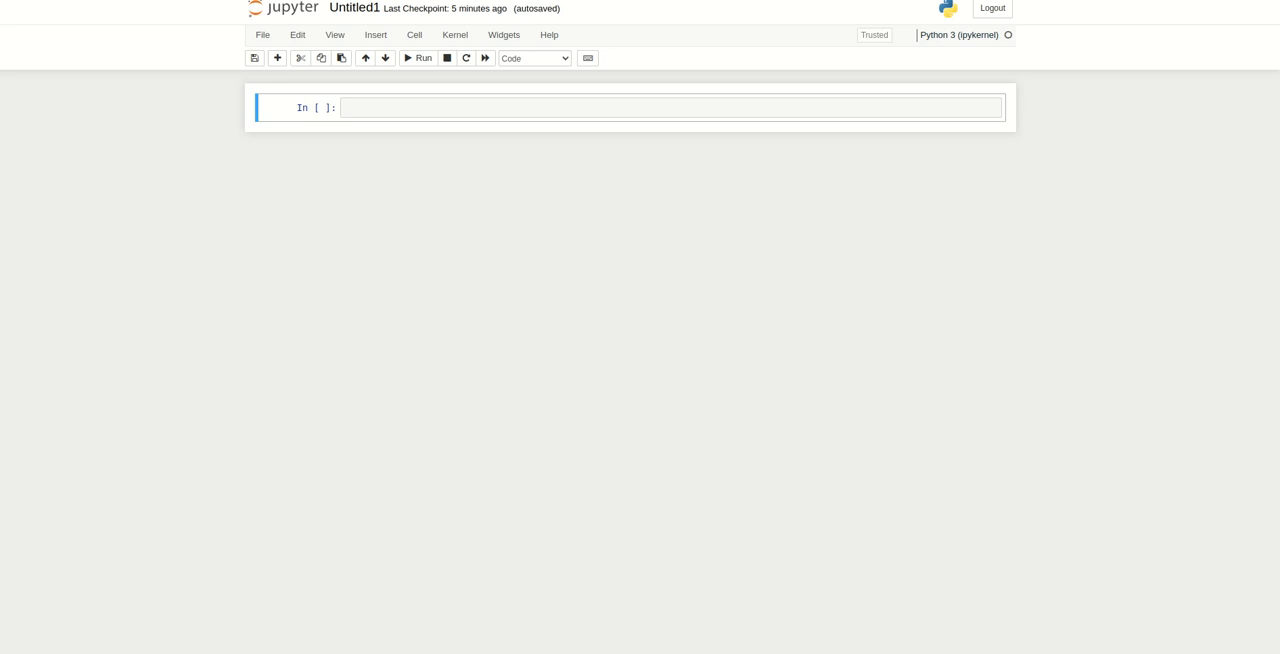
{"action": "mouse_move", "coordinate": [560, 232]}
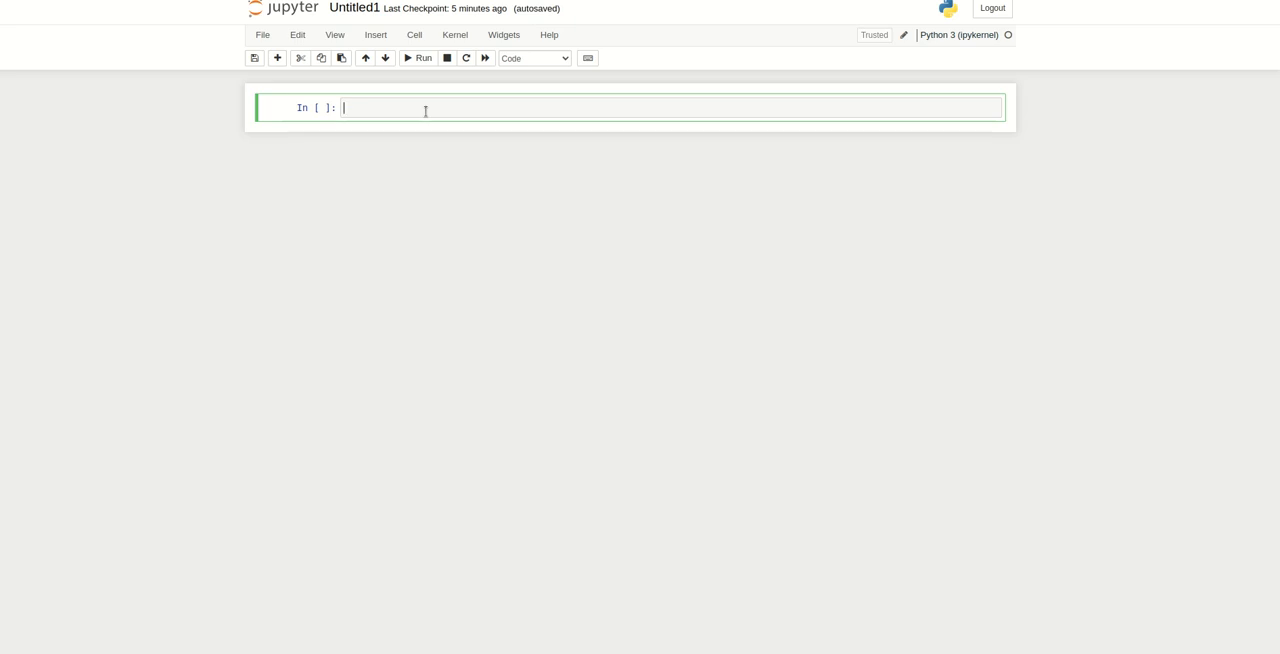
Run 'import torch' in the first notebook cell.
{"action": "type", "text": "import torch"}
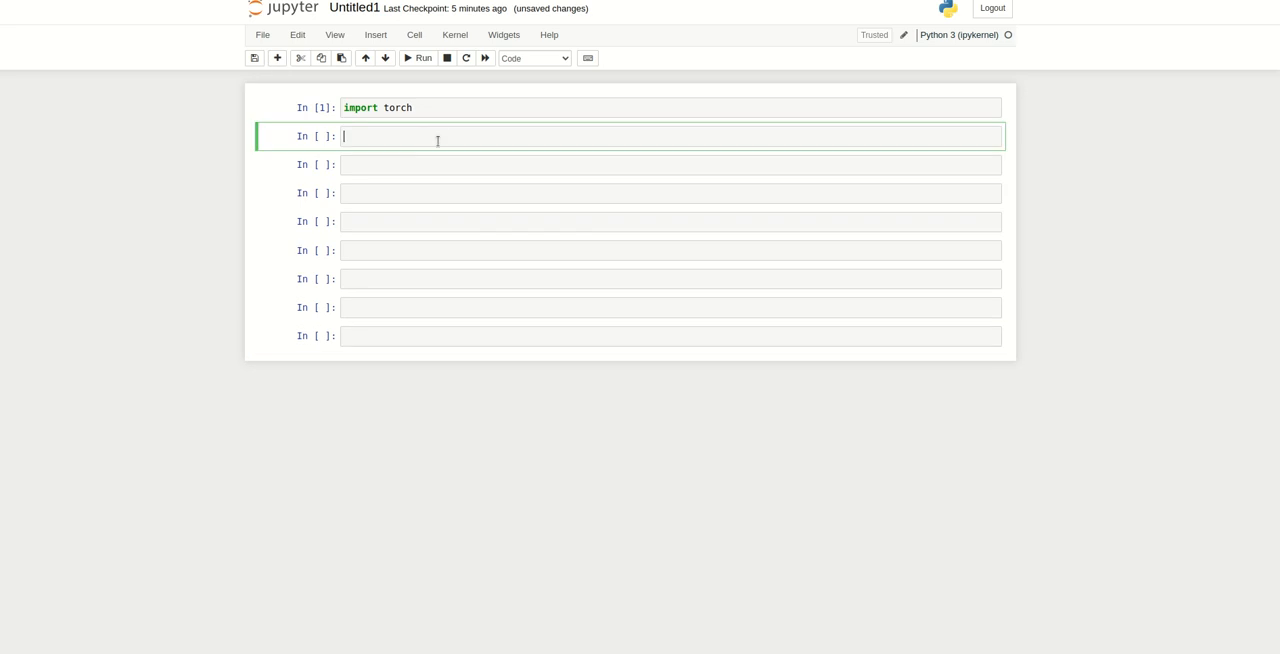
Define v = torch.tensor([1,2,3,4,5,6]) and print it as tensor([1, 2, 3, 4, 5, 6]).
{"action": "type", "text": "v"}
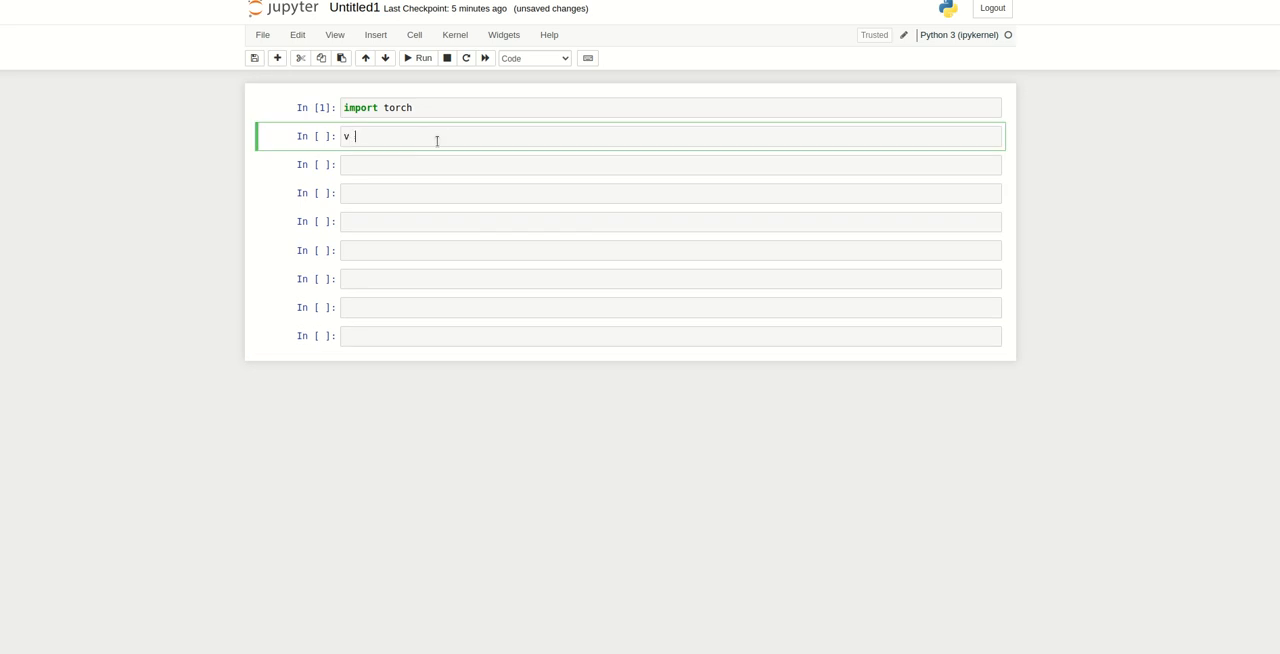
{"action": "type", "text": "= torch"}
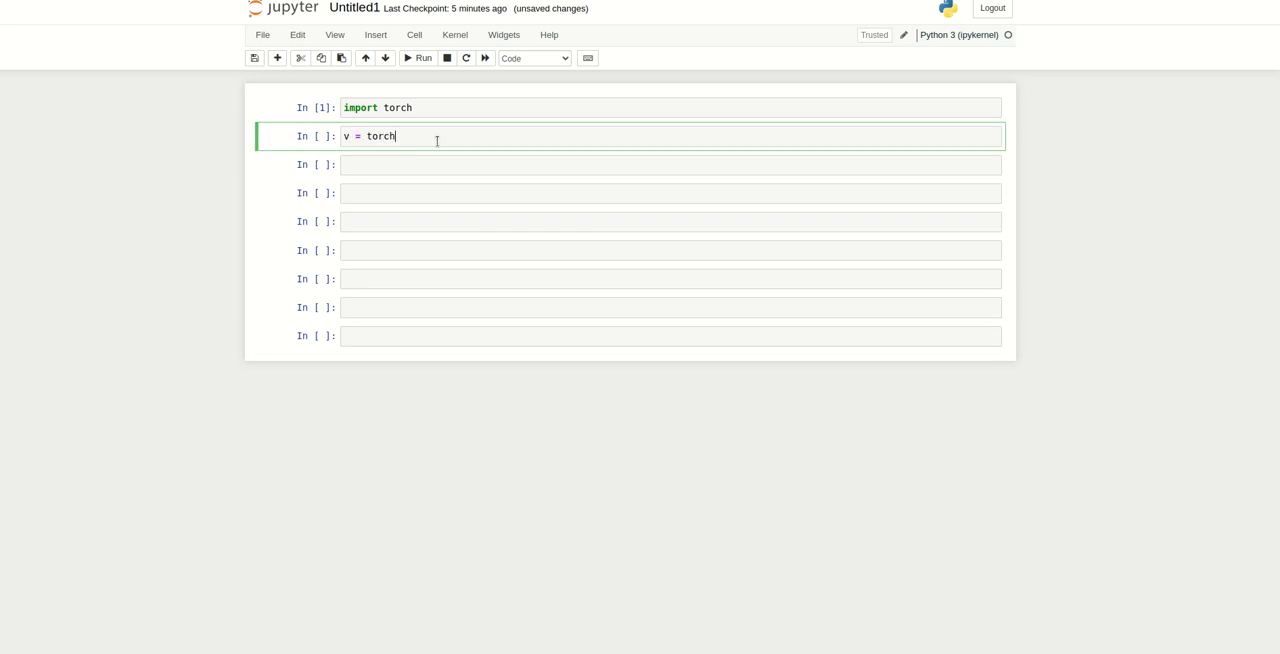
{"action": "type", "text": ".t"}
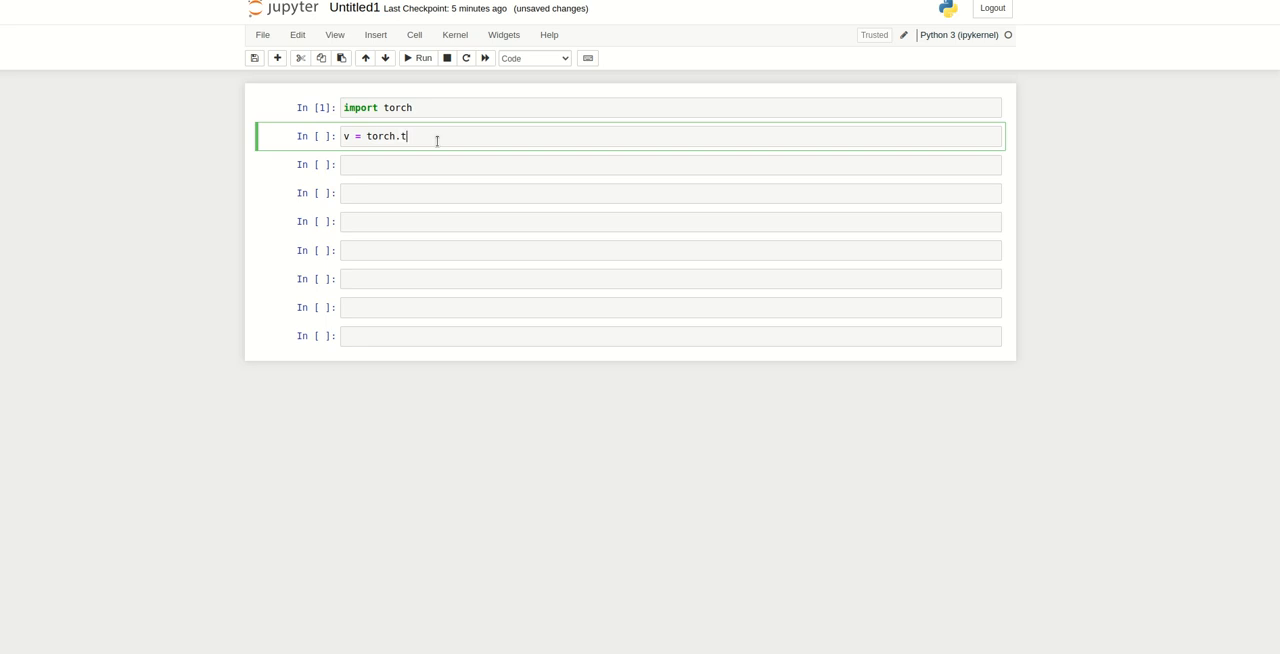
{"action": "type", "text": "e"}
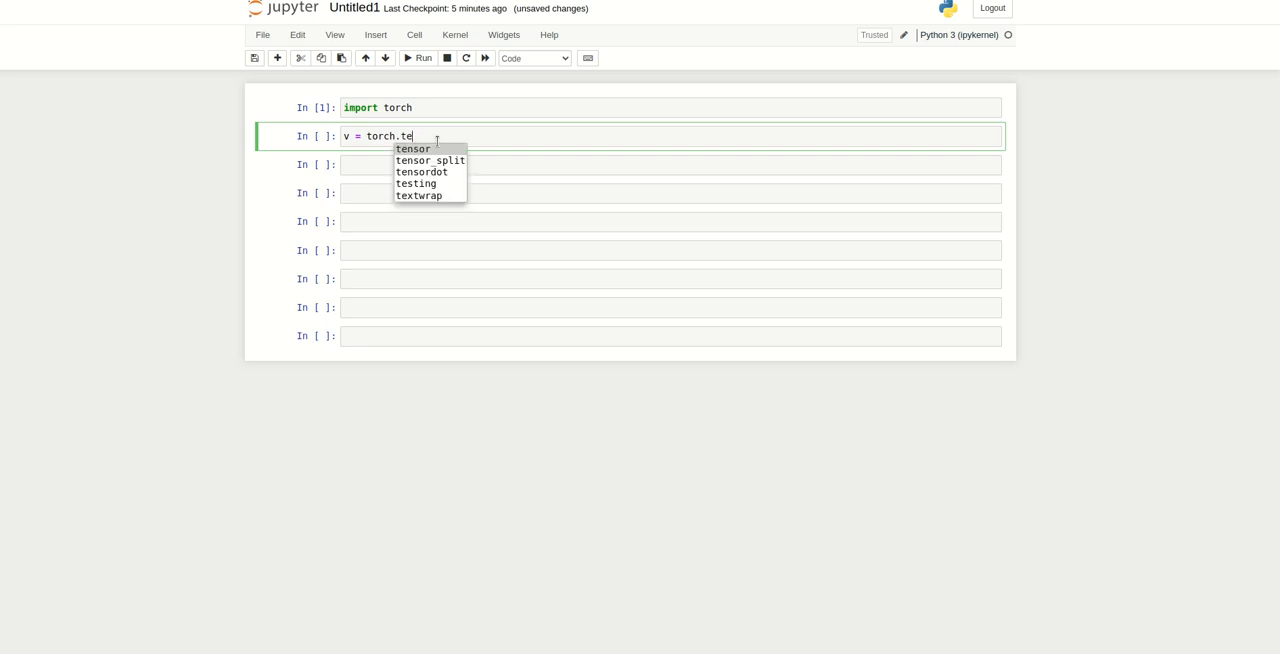
{"action": "left_click", "coordinate": [412, 148]}
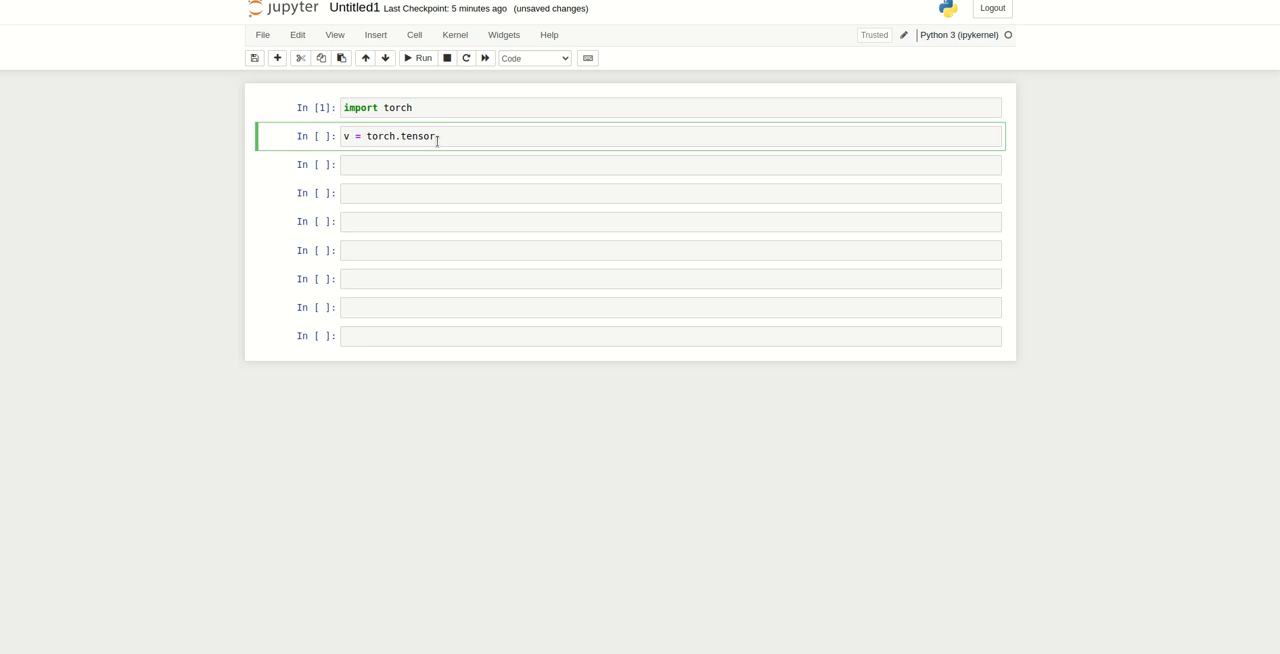
{"action": "type", "text": "()"}
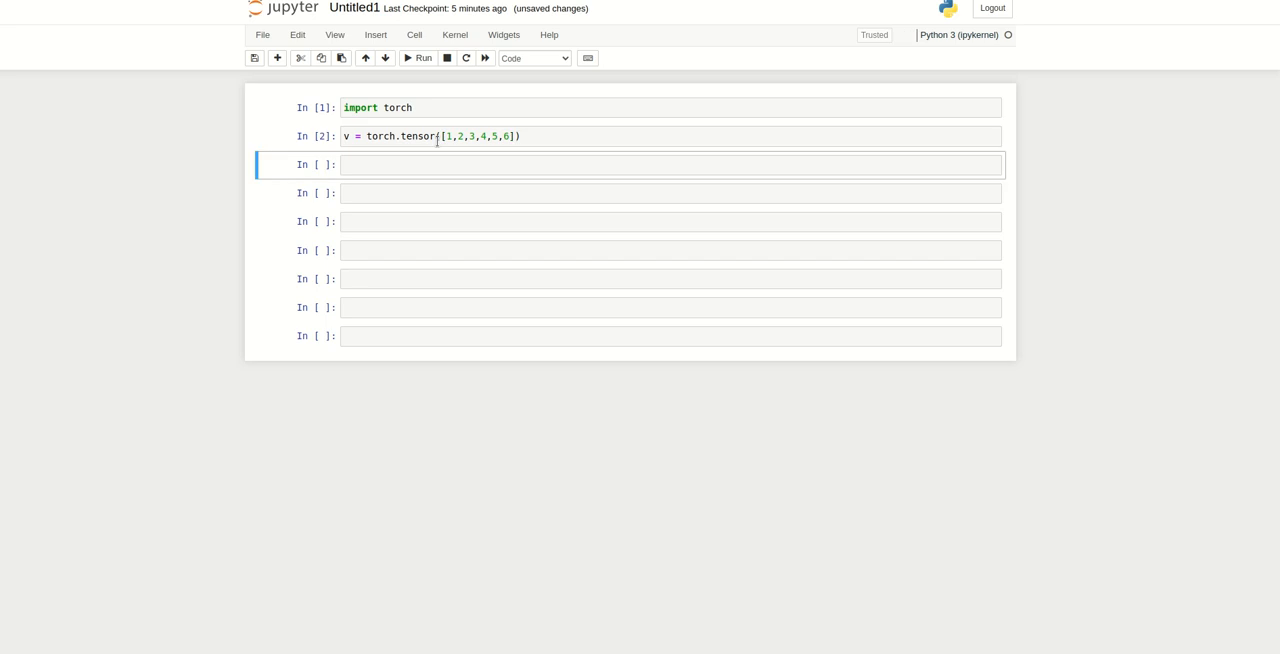
{"action": "type", "text": "print(v"}
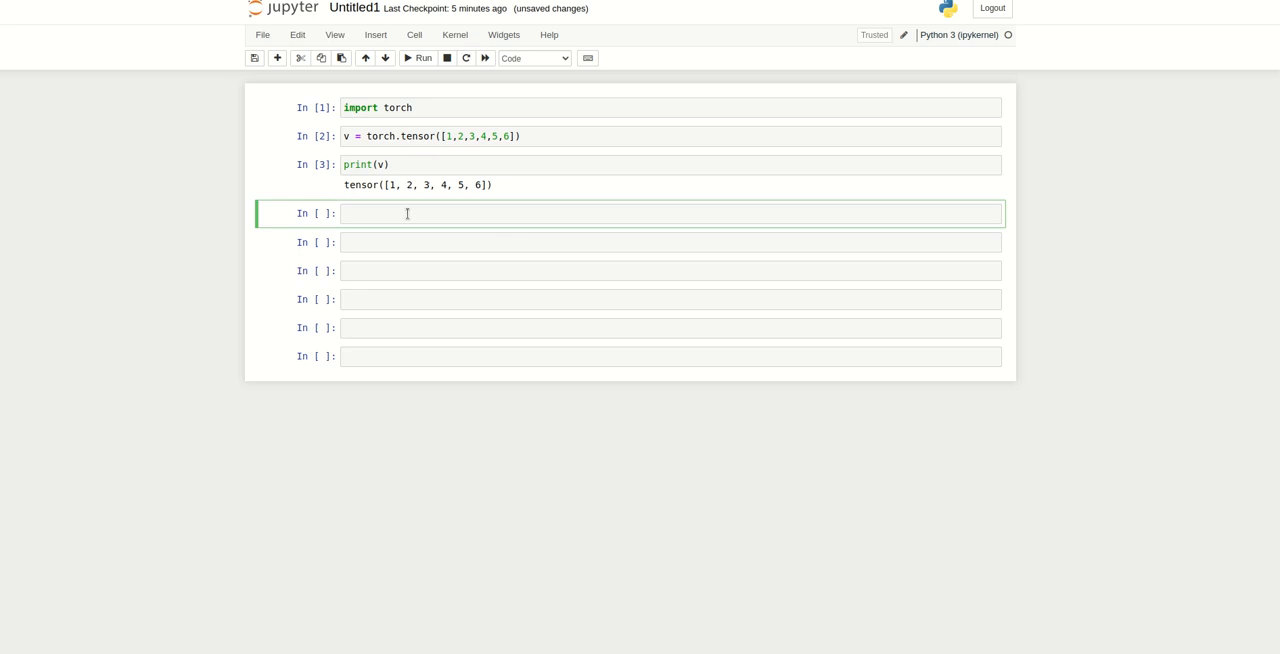
Evaluate v[0], v[1] and the slice v[1:4], giving tensor([2, 3, 4]), then add empty cells.
{"action": "type", "text": "v[0]"}
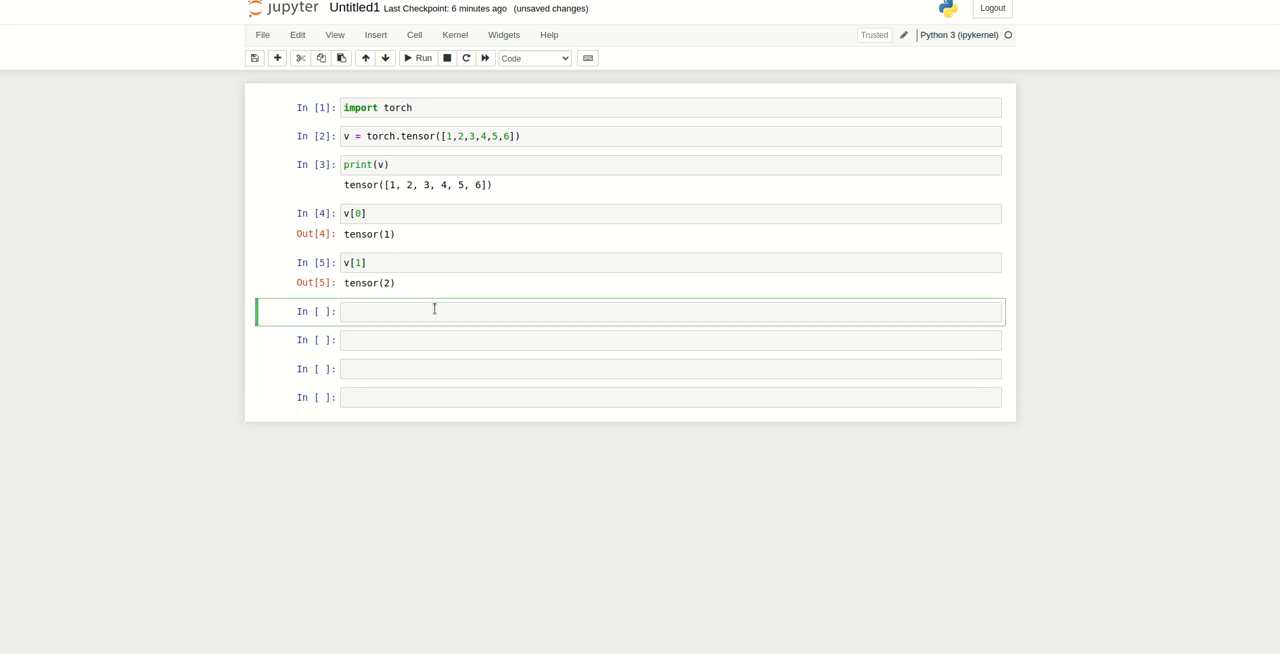
{"action": "type", "text": "v["}
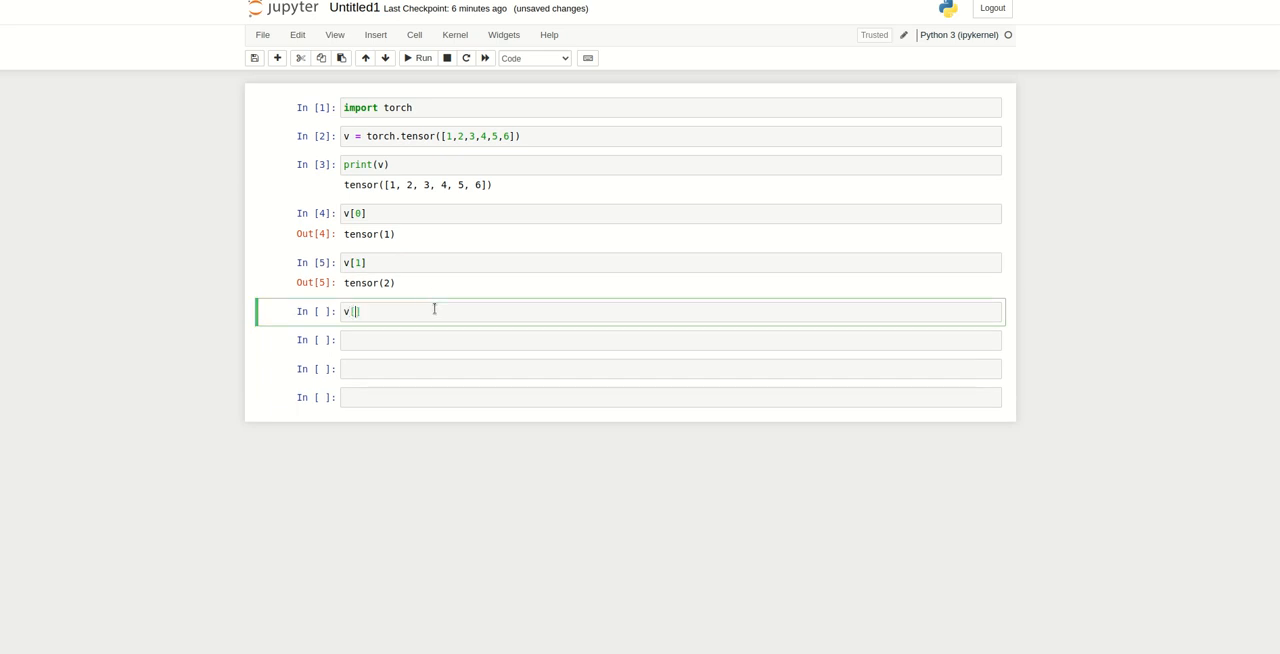
{"action": "type", "text": "1:"}
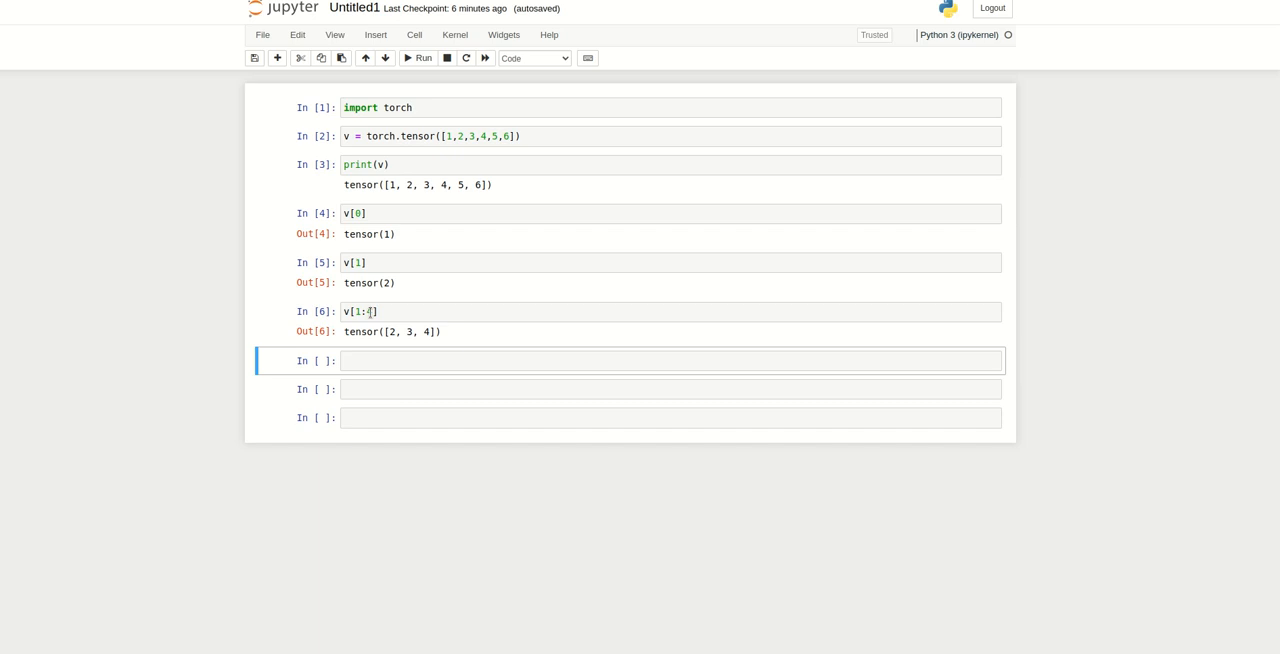
{"action": "type", "text": "4"}
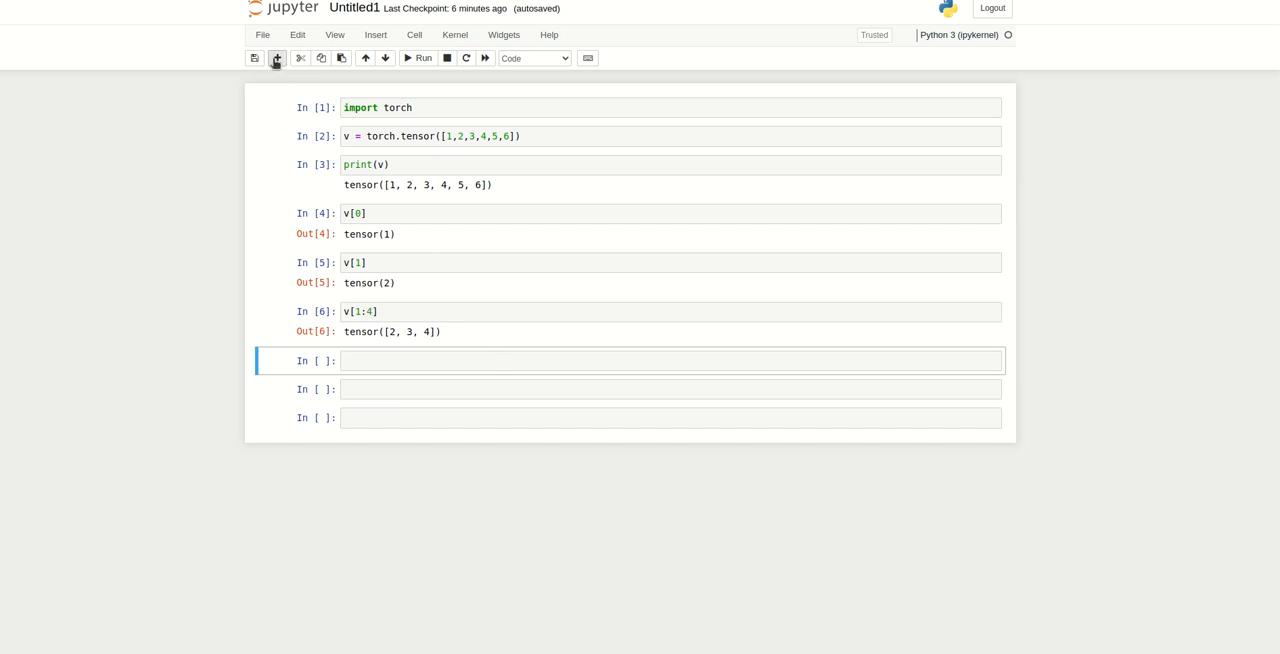
{"action": "left_click", "coordinate": [276, 56]}
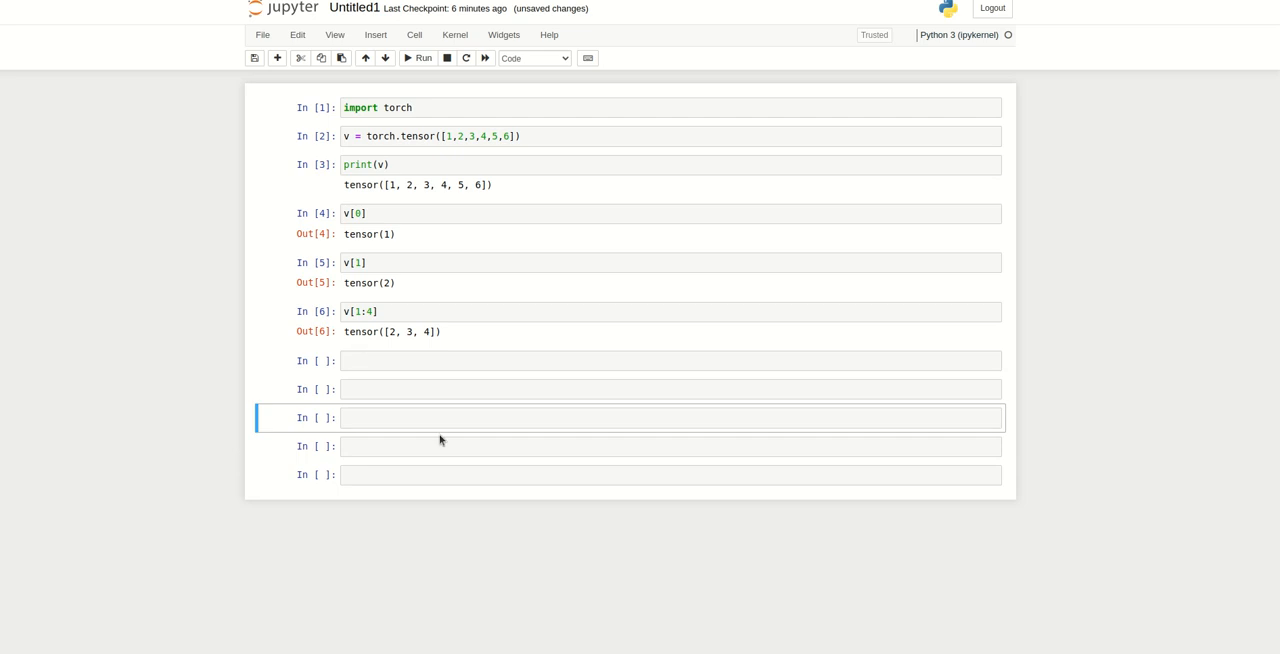
{"action": "mouse_move", "coordinate": [444, 352]}
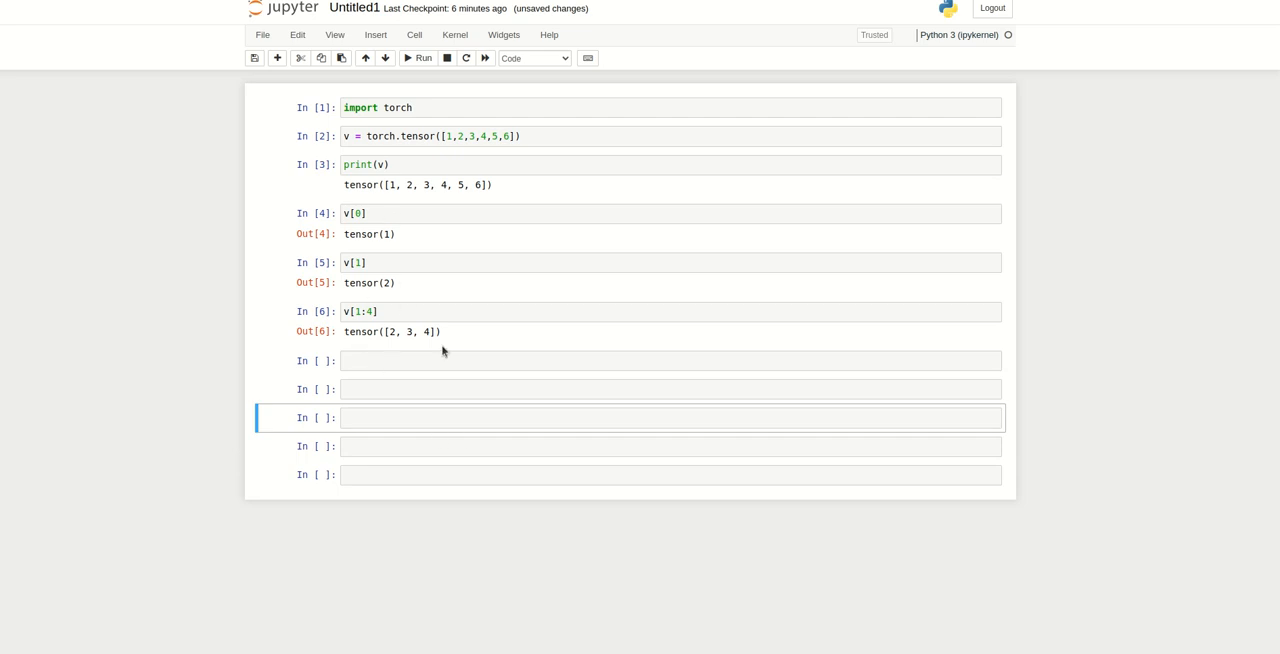
Print v.dtype, which reports torch.int64.
{"action": "type", "text": "print"}
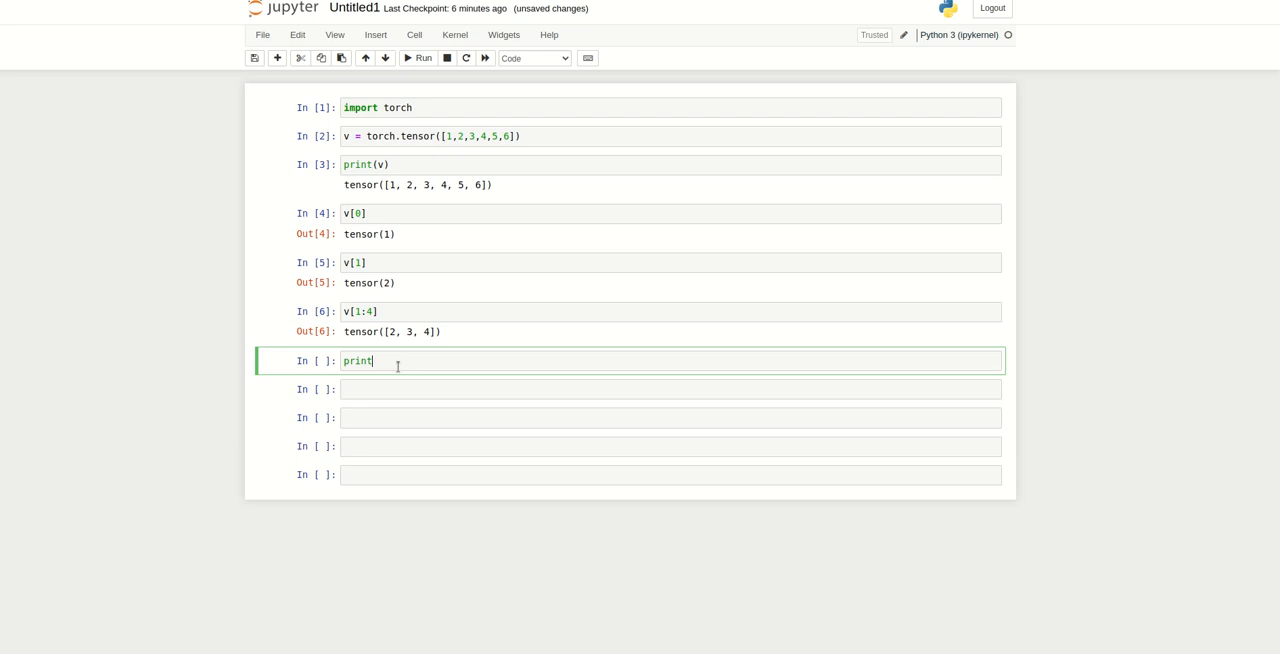
{"action": "type", "text": "(v.dtype"}
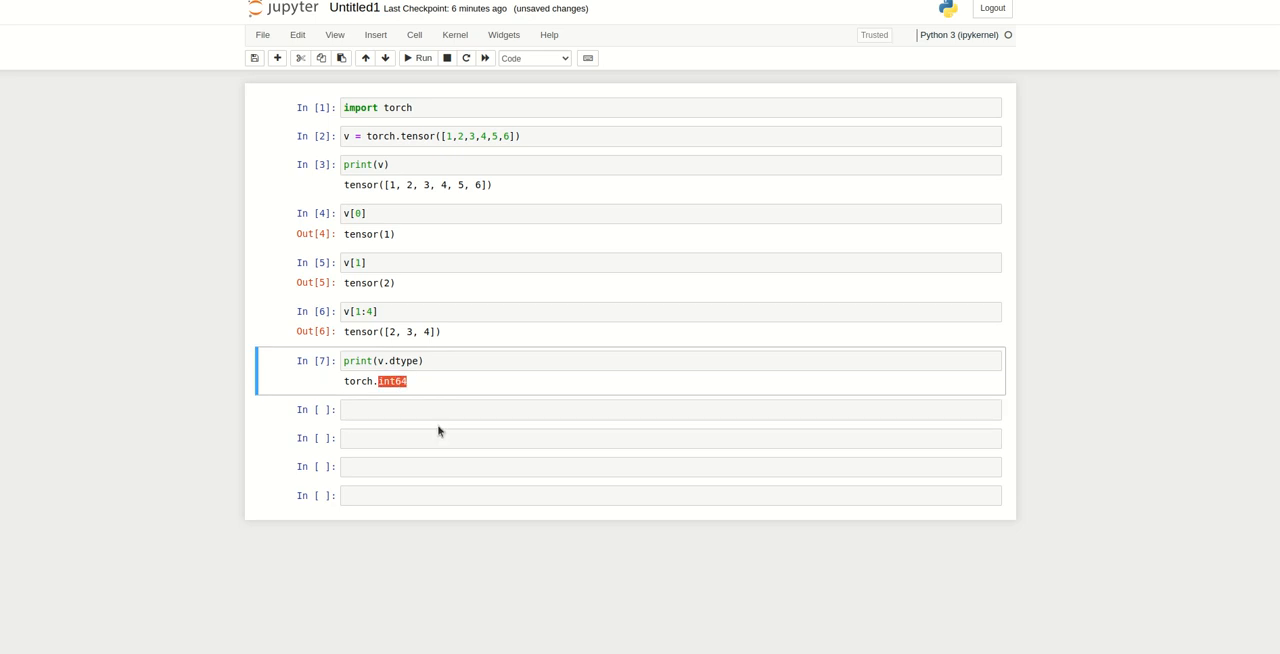
{"action": "left_click", "coordinate": [670, 408]}
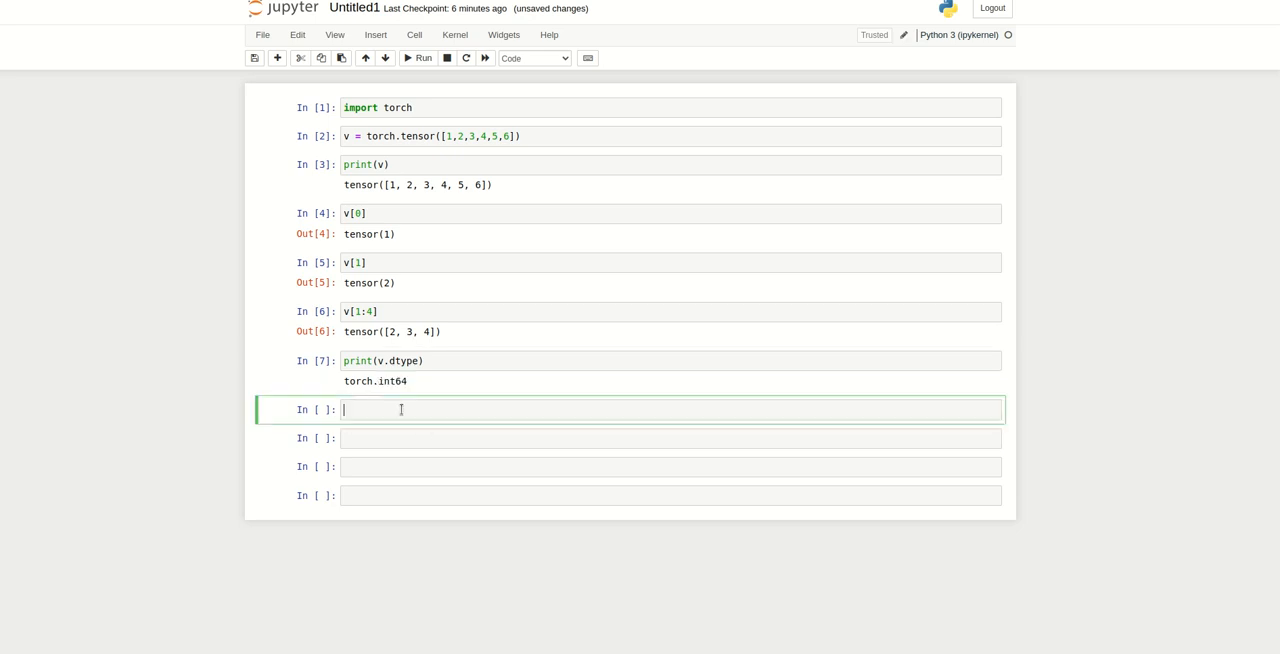
Create f = torch.FloatTensor([1,2,3,4,5]).
{"action": "type", "text": "f = torch."}
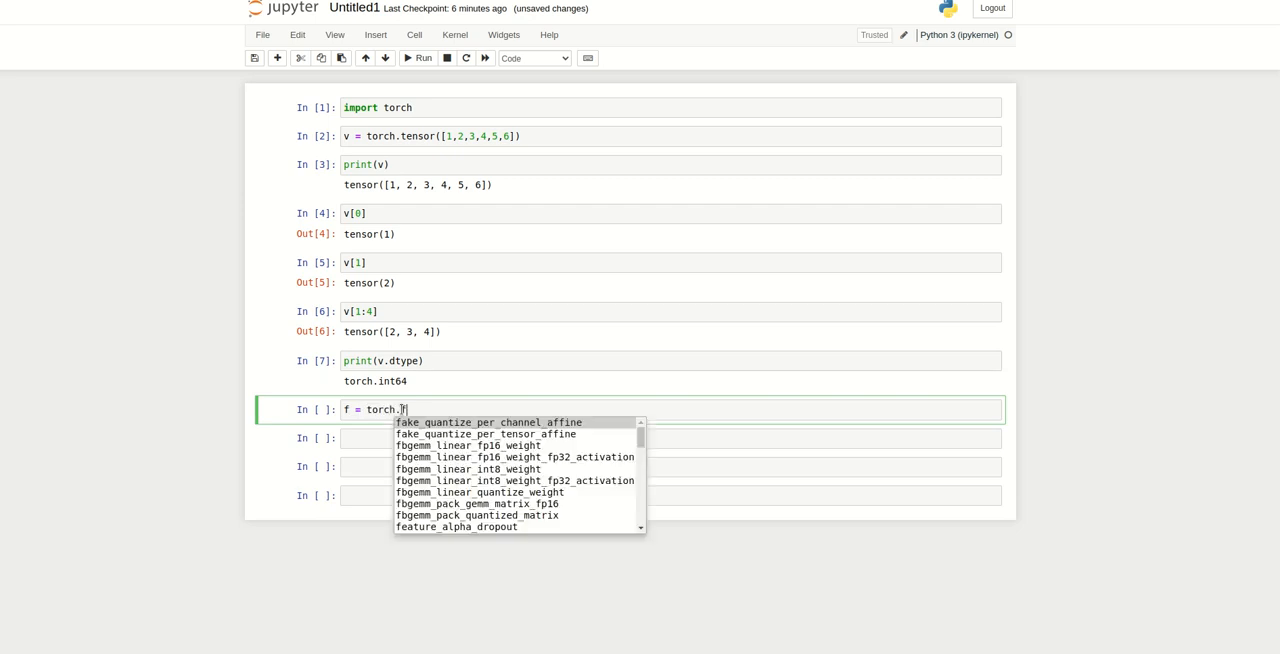
{"action": "type", "text": "flo"}
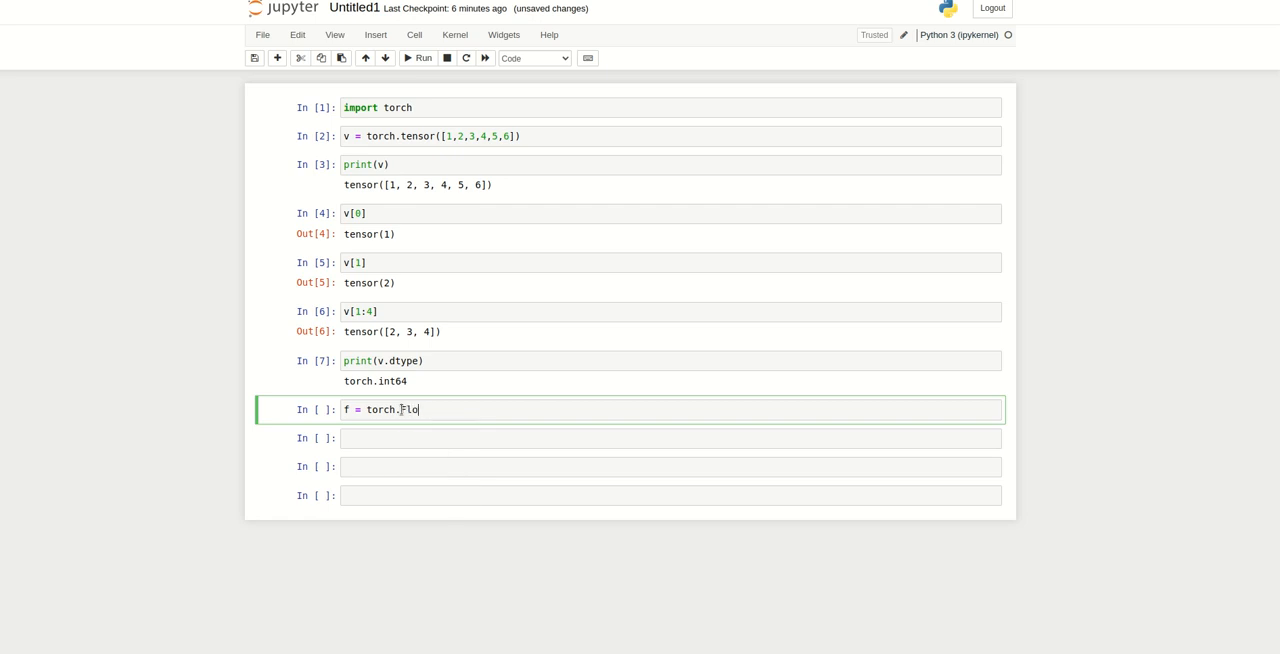
{"action": "type", "text": "atTensor"}
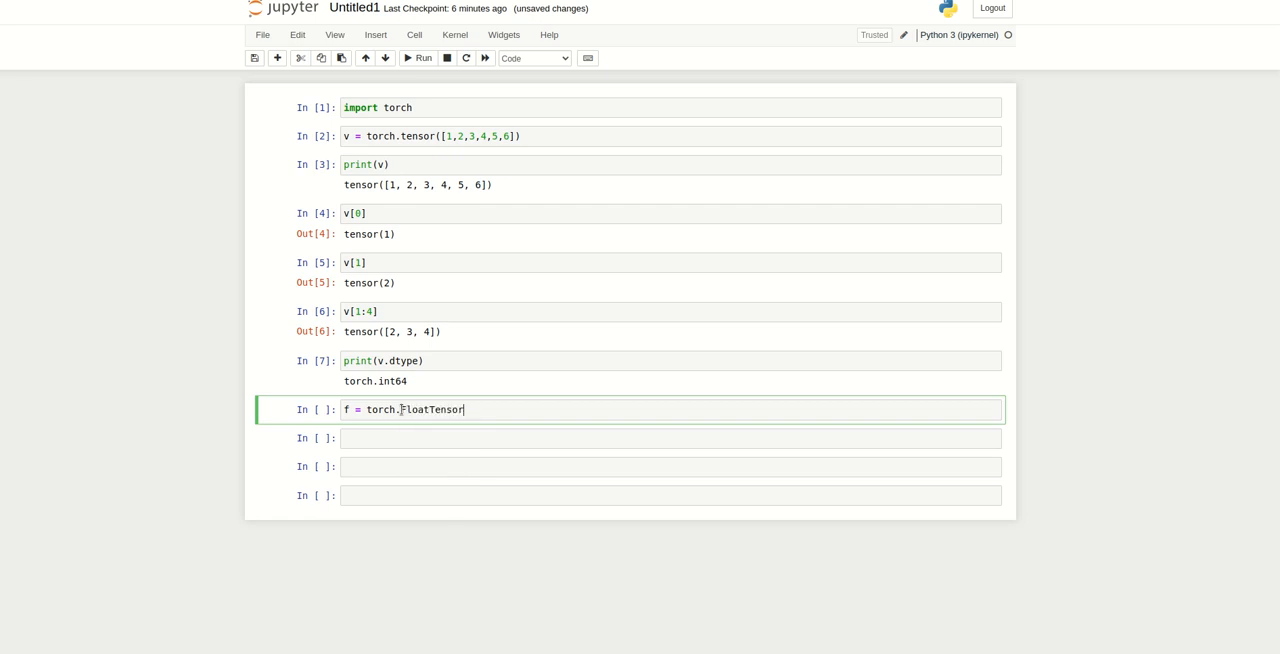
{"action": "type", "text": "([])"}
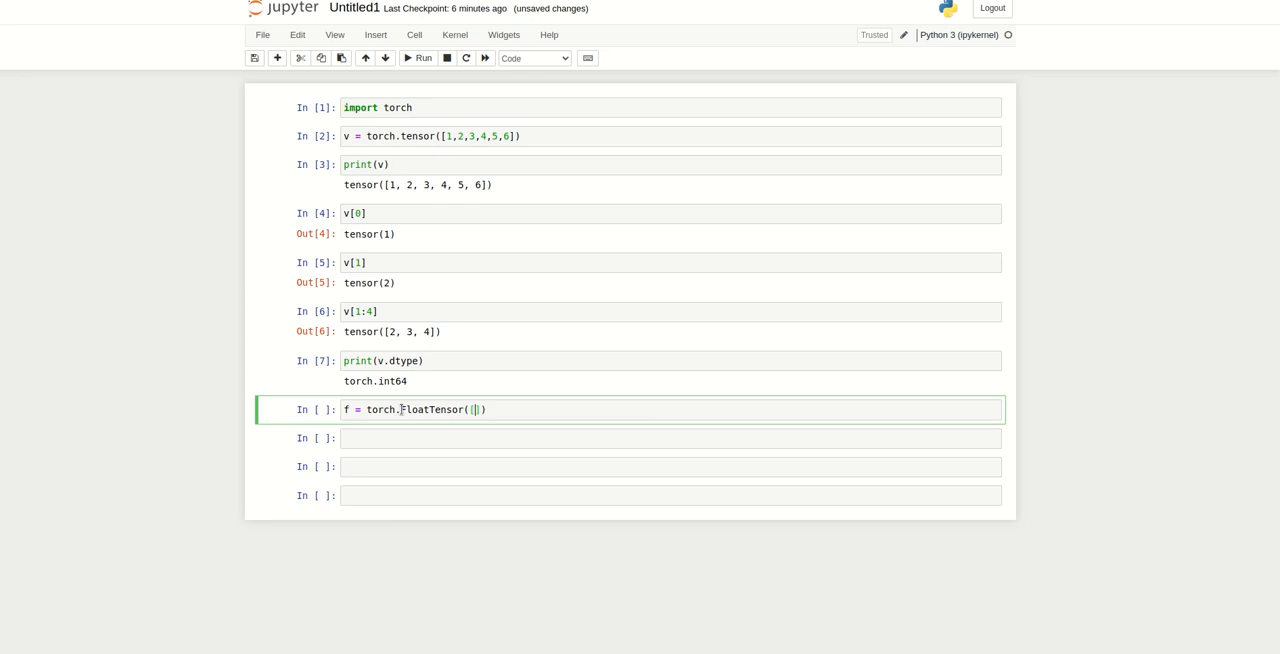
{"action": "type", "text": "1,2,3,4,5"}
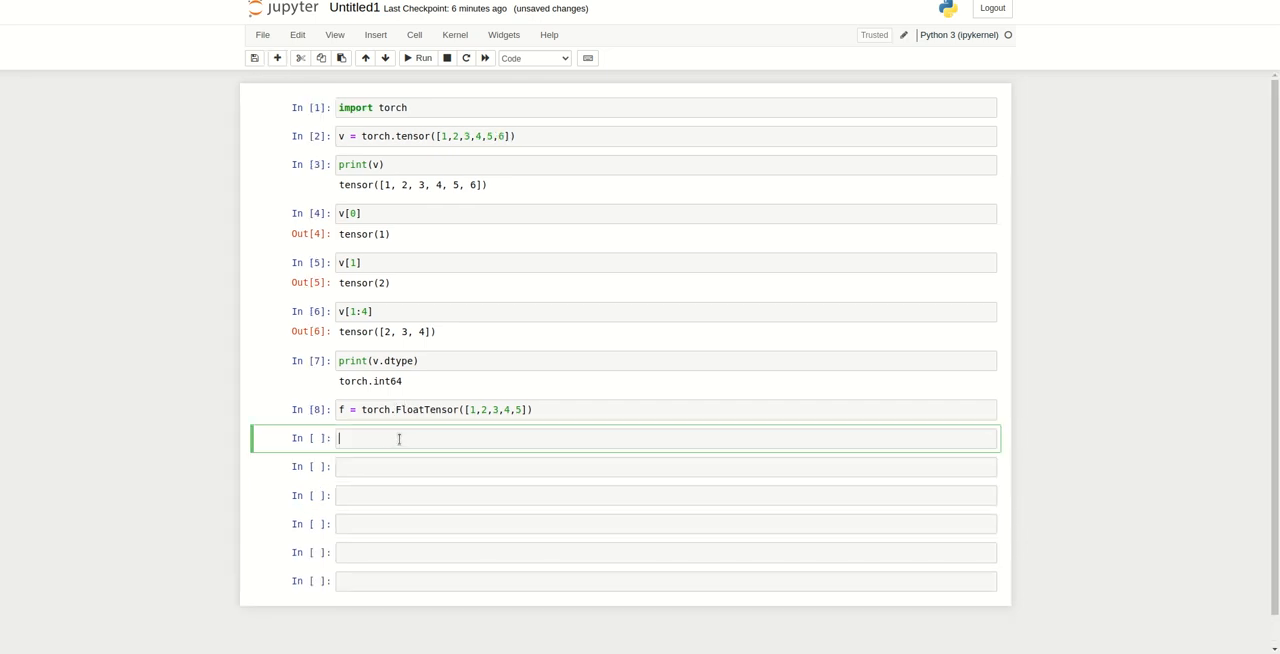
Print f.dtype, showing torch.float32, and highlight the result.
{"action": "type", "text": "print(f.)"}
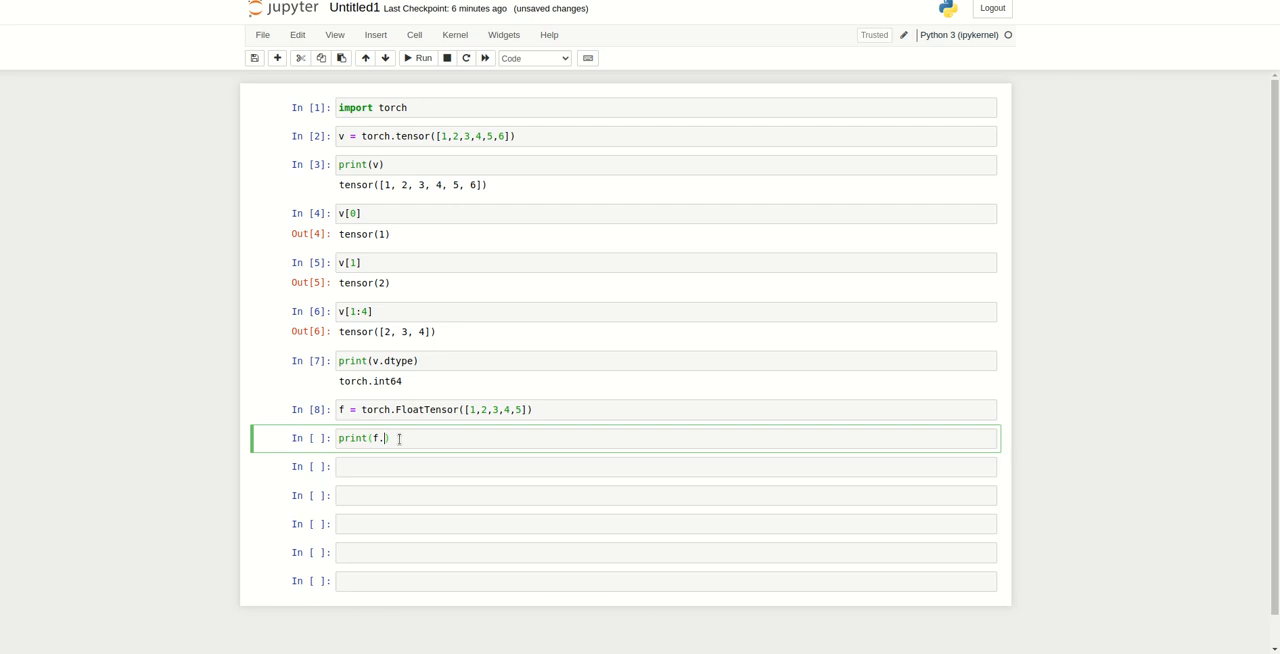
{"action": "type", "text": "vd"}
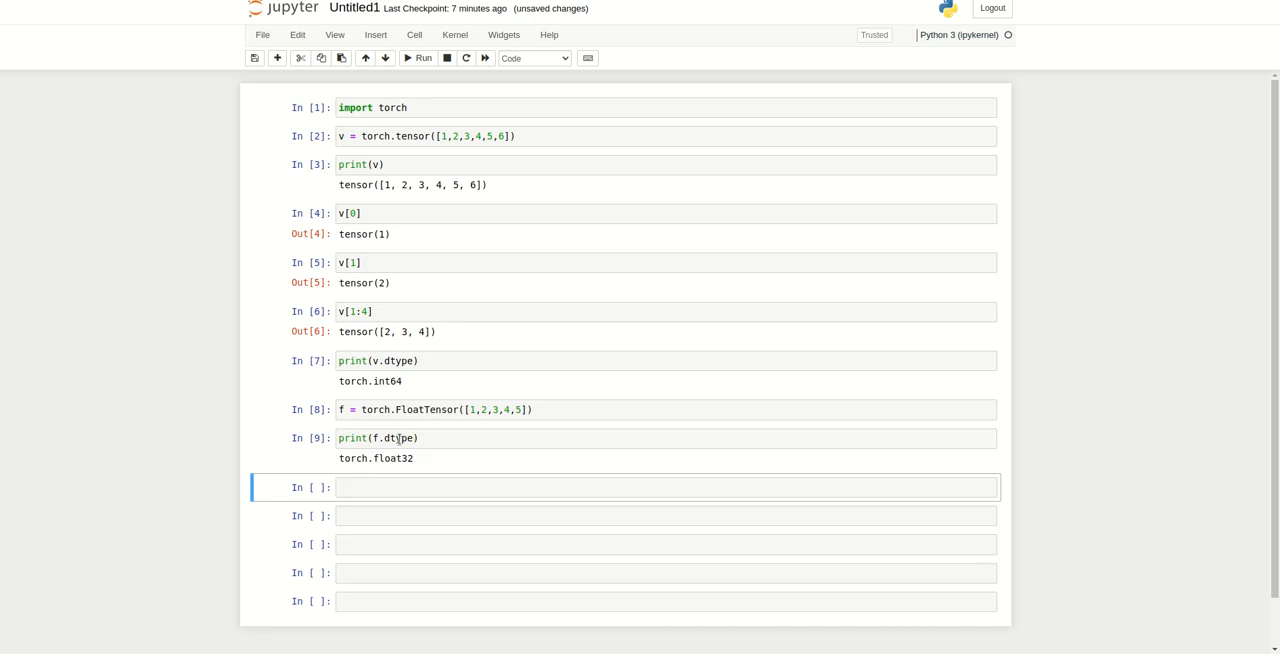
{"action": "double_click", "coordinate": [392, 458]}
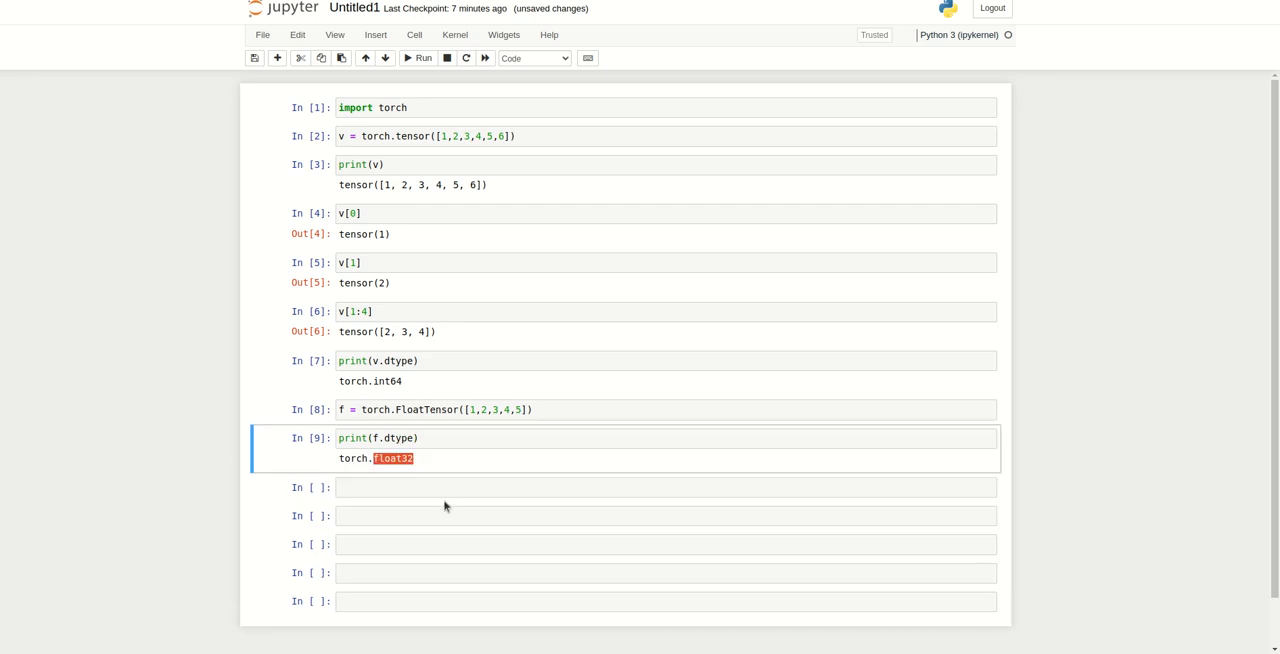
Print f as tensor([1., 2., 3., 4., 5.]) and f.size() as torch.Size([5]).
{"action": "type", "text": "print(f"}
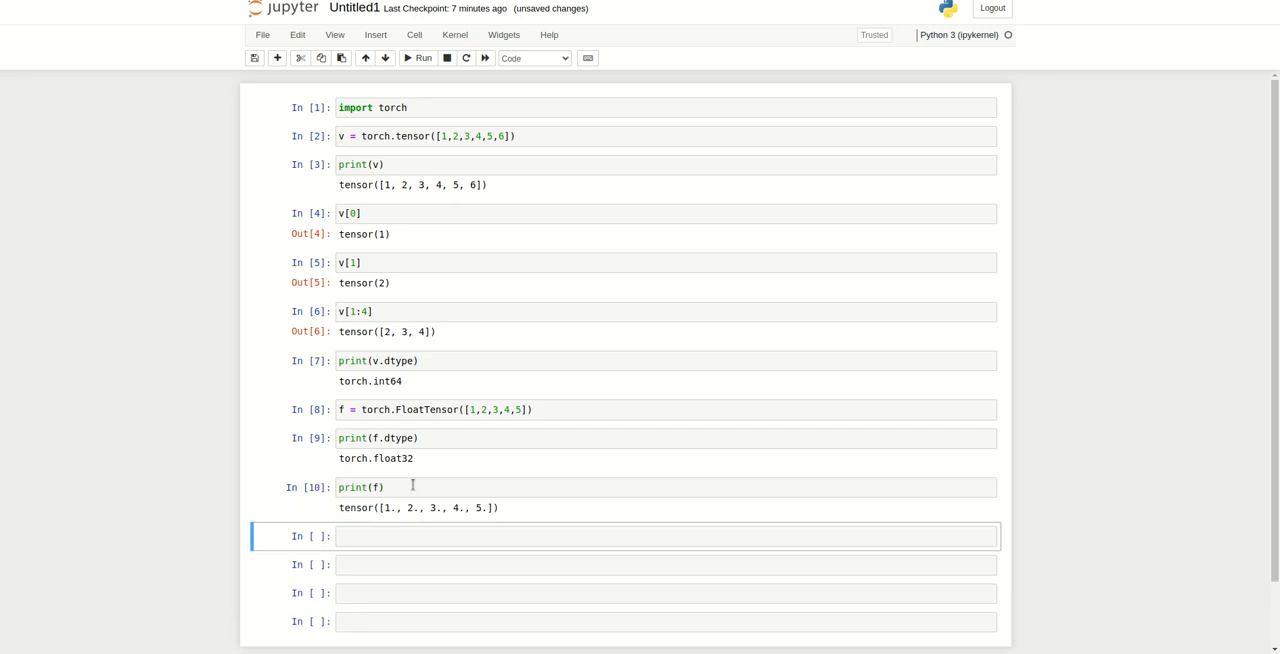
{"action": "mouse_move", "coordinate": [492, 528]}
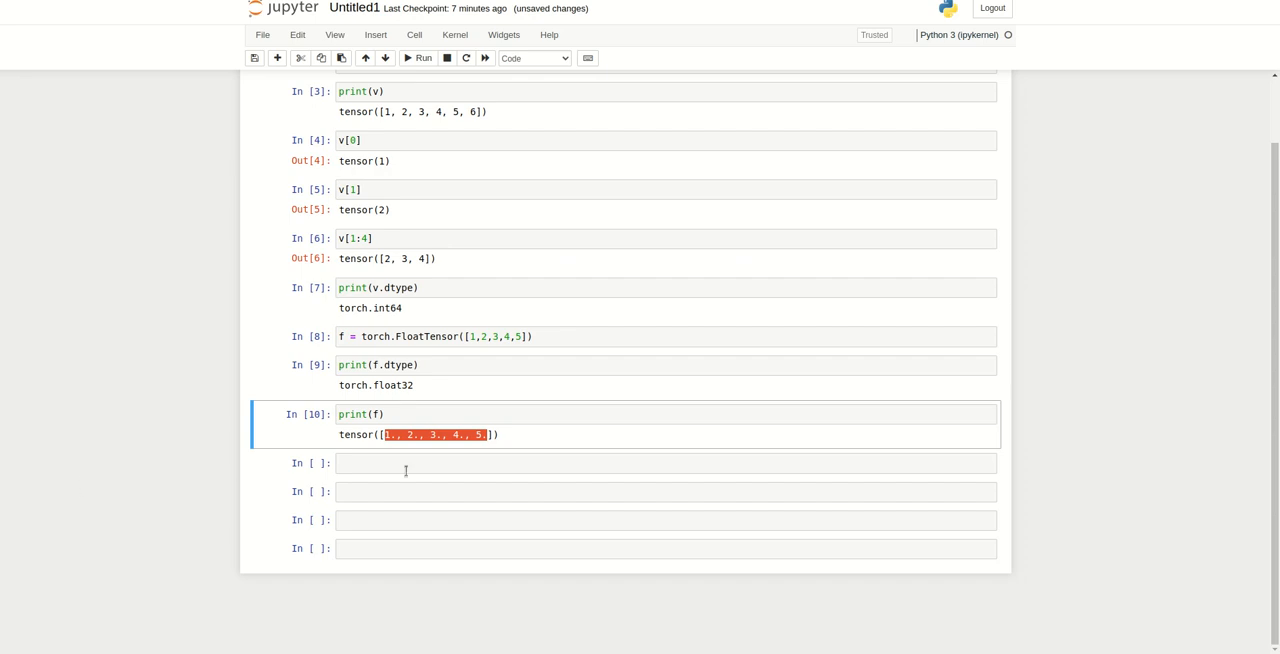
{"action": "type", "text": "print(f.size("}
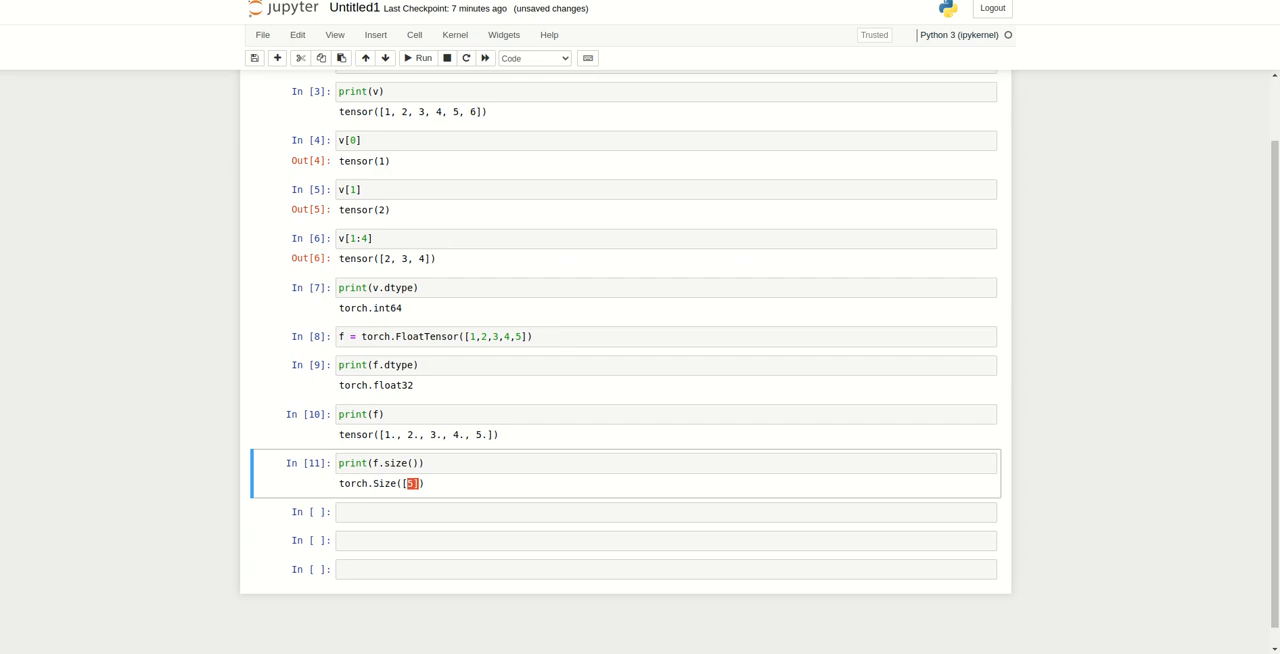
{"action": "scroll", "scroll_direction": "down", "scroll_amount": 3}
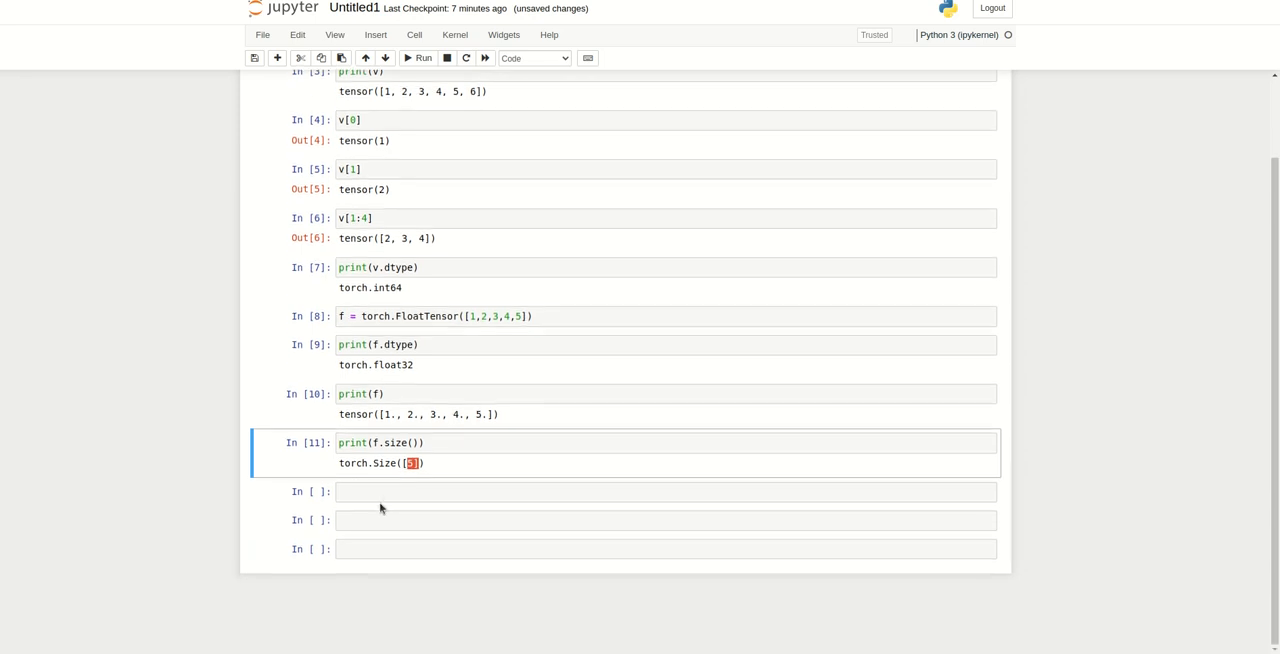
{"action": "left_click", "coordinate": [276, 56]}
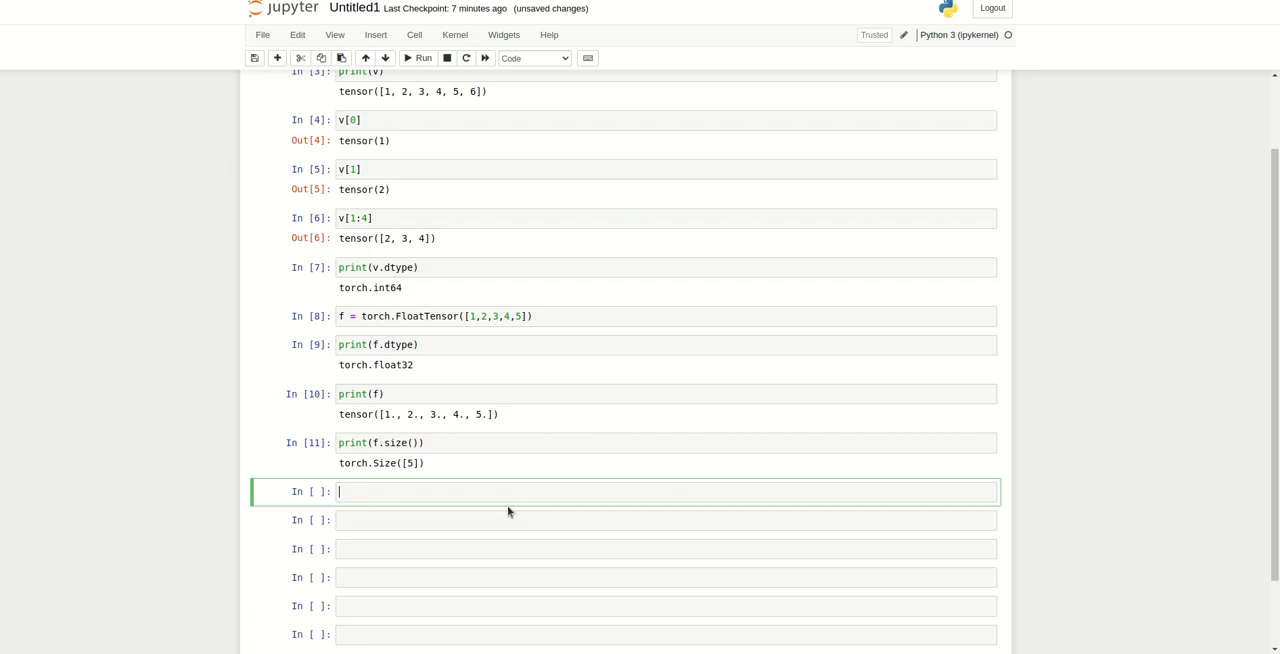
Run v.view(3, 2) to reshape v into [[1, 2], [3, 4], [5, 6]].
{"action": "type", "text": "v.vie"}
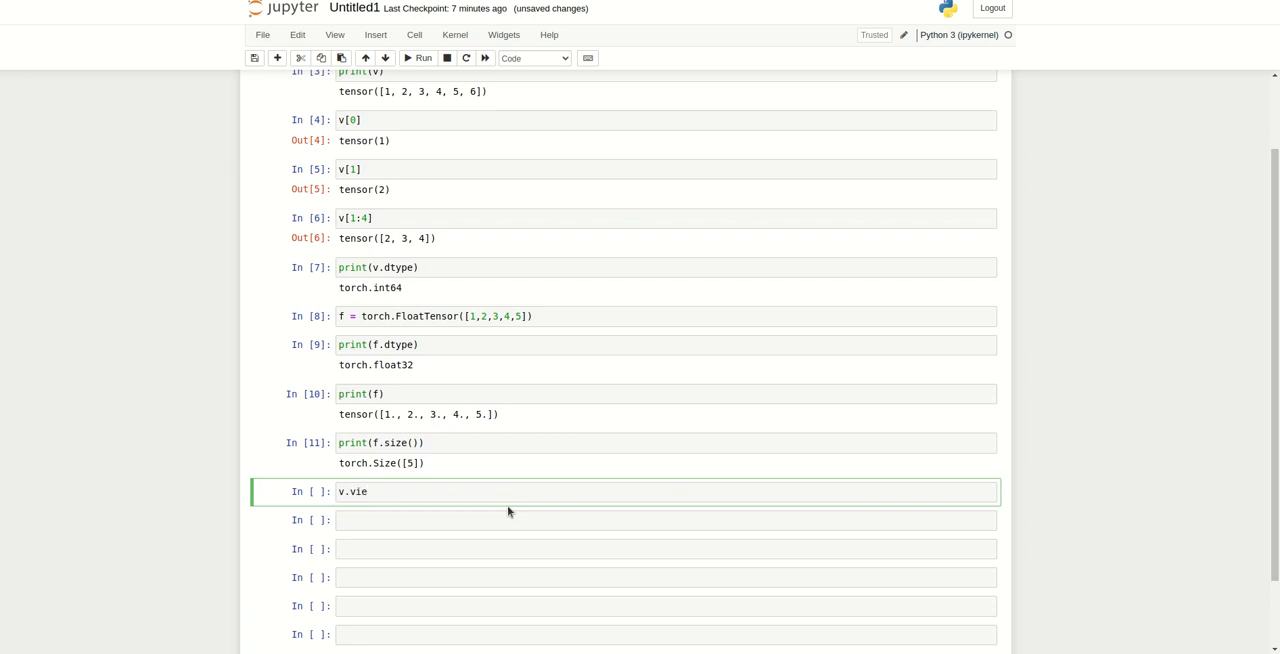
{"action": "key", "text": "BackSpace"}
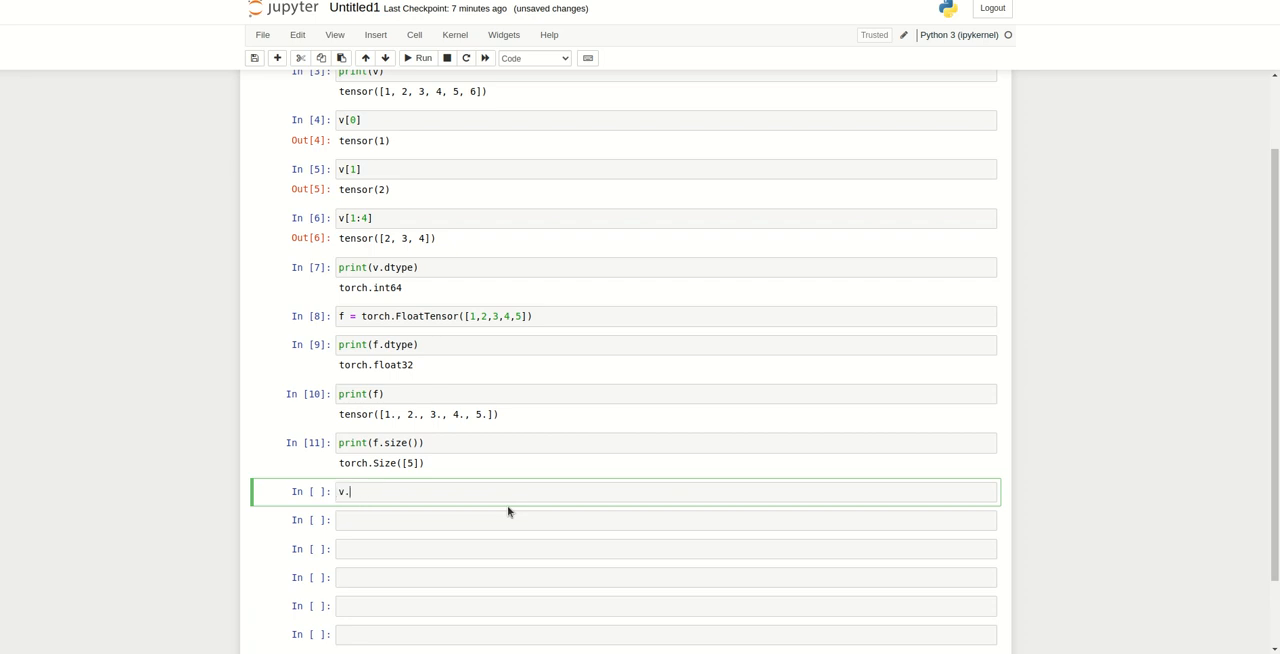
{"action": "type", "text": "view"}
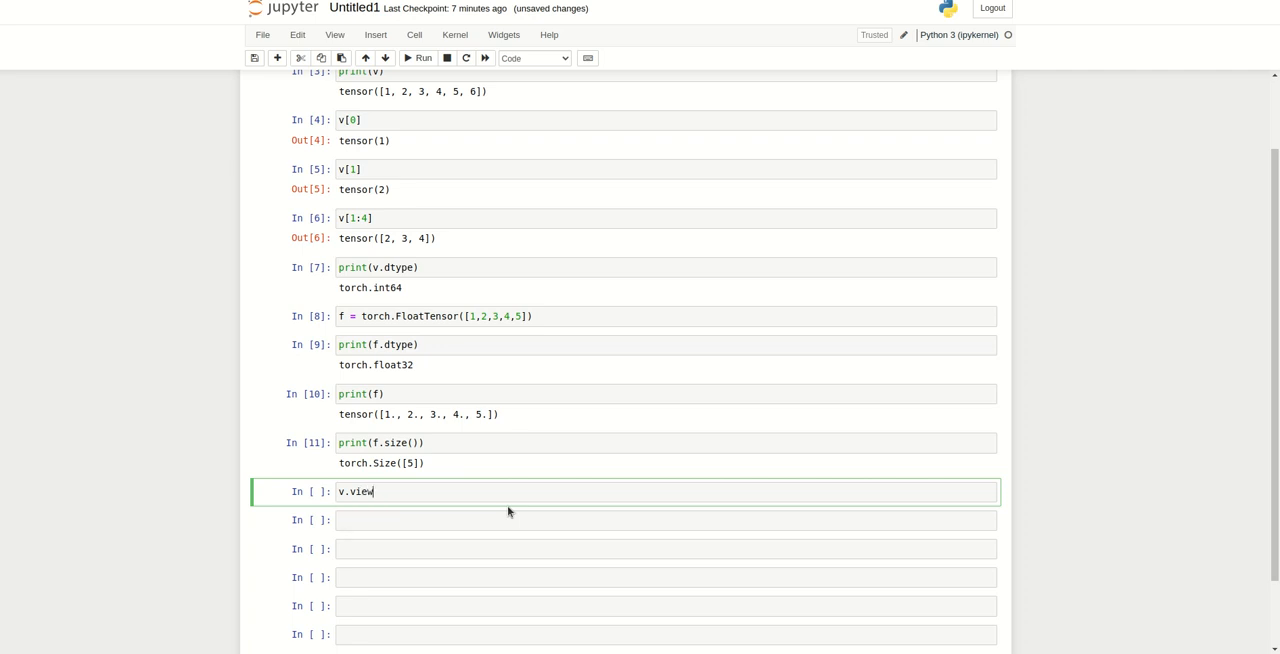
{"action": "type", "text": "(3)"}
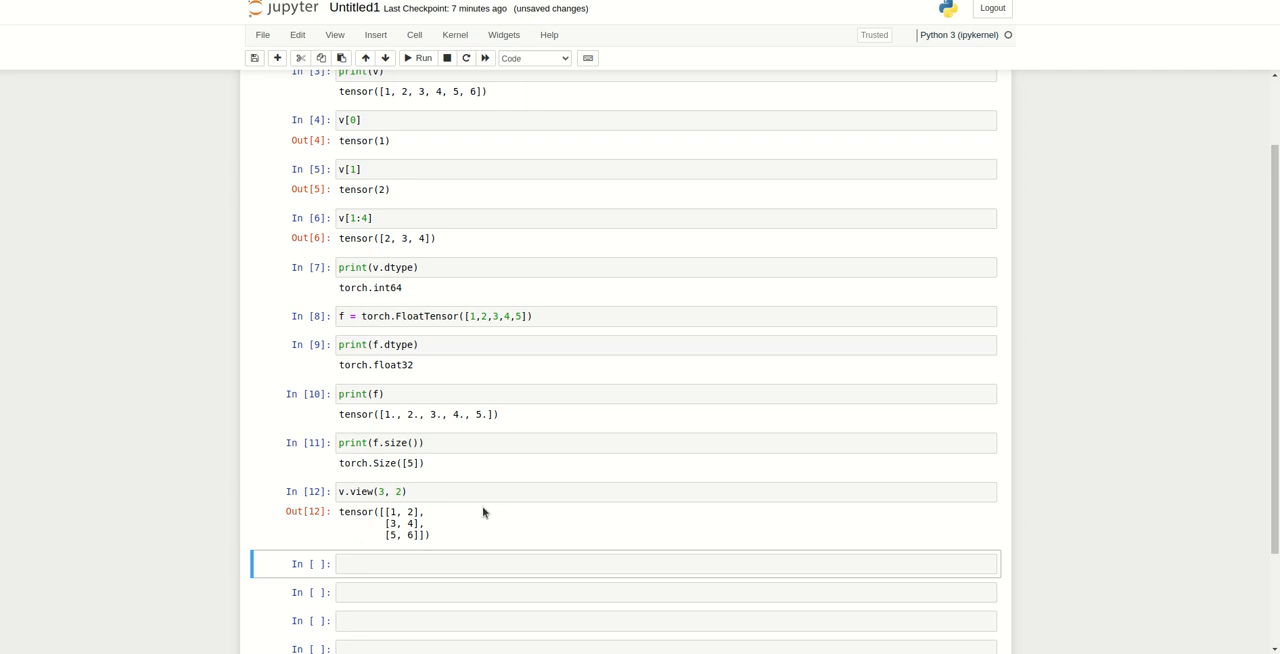
{"action": "left_click", "coordinate": [378, 492]}
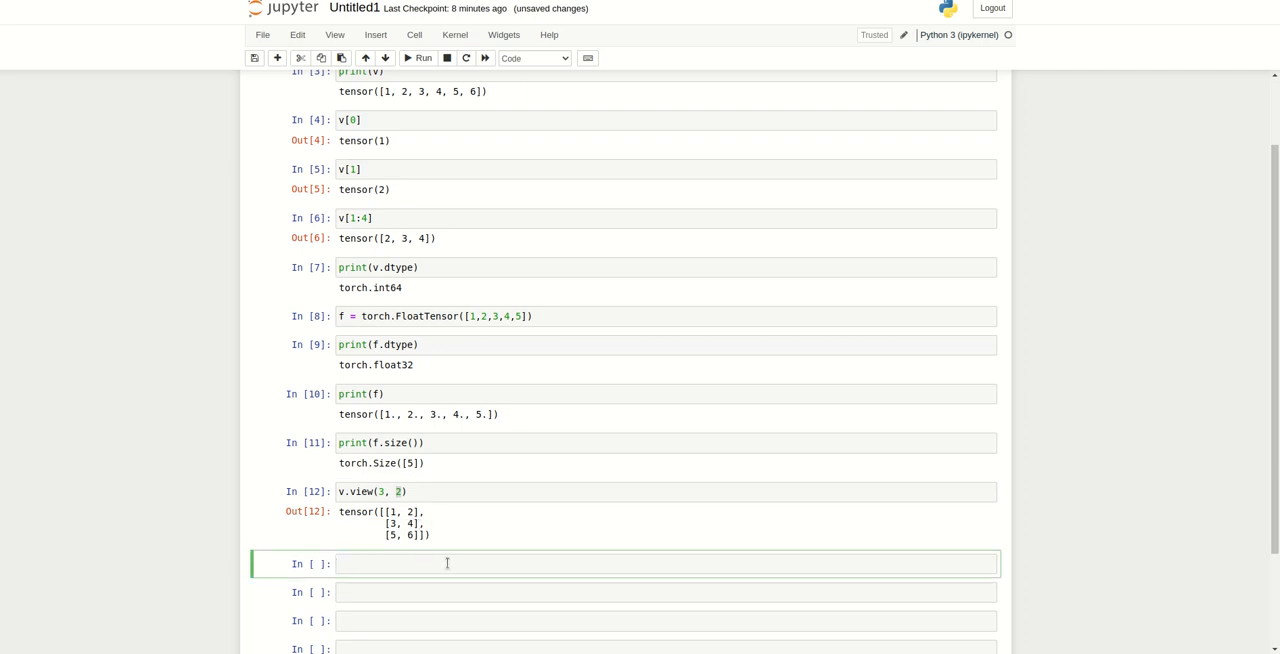
Run v.view(4, 2), which raises a RuntimeError for input of size 6.
{"action": "type", "text": "v"}
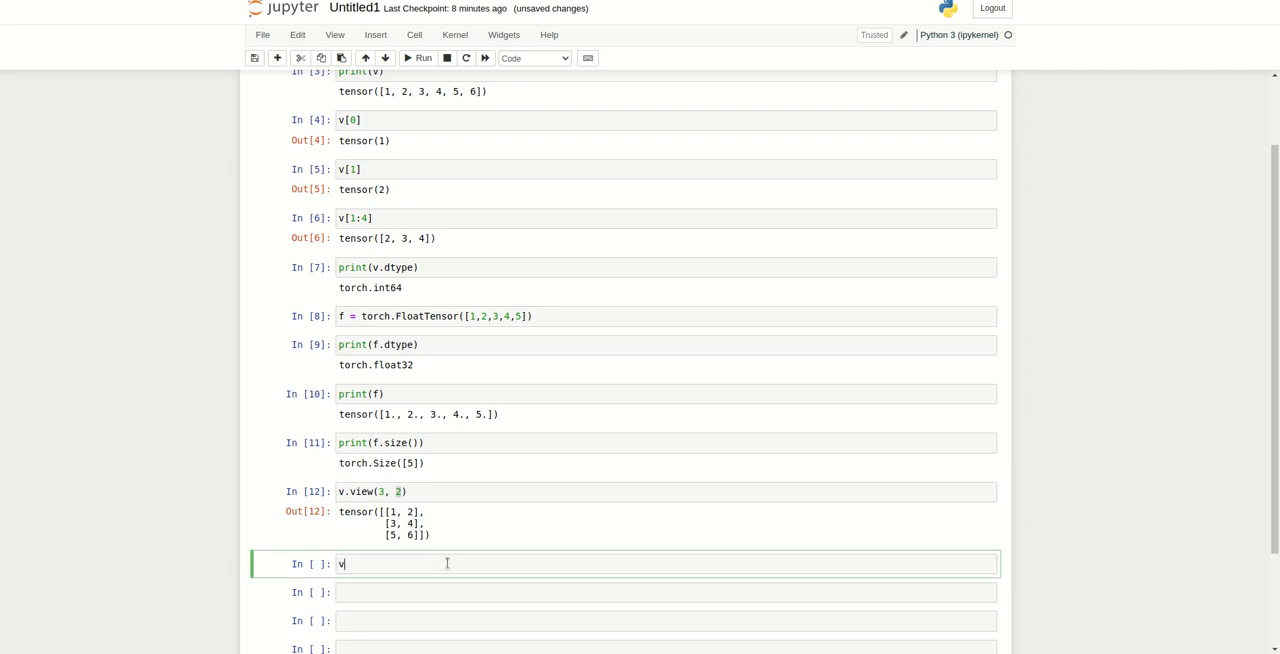
{"action": "type", "text": ".view(4, 2"}
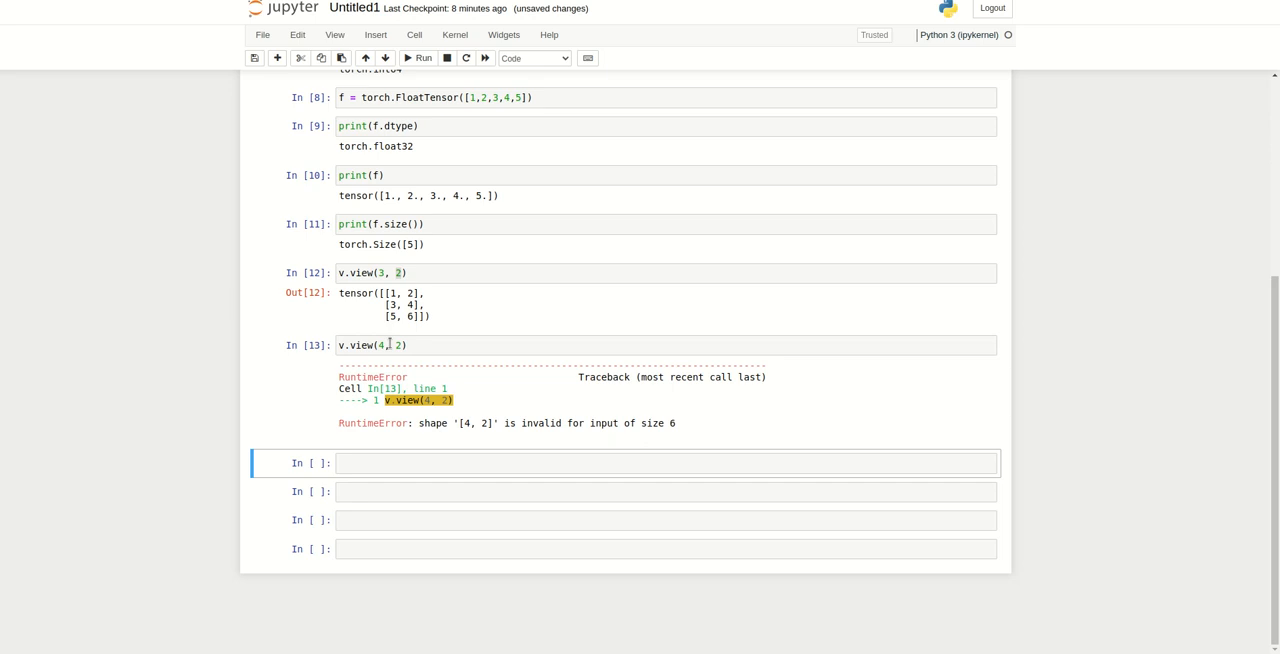
{"action": "mouse_move", "coordinate": [406, 458]}
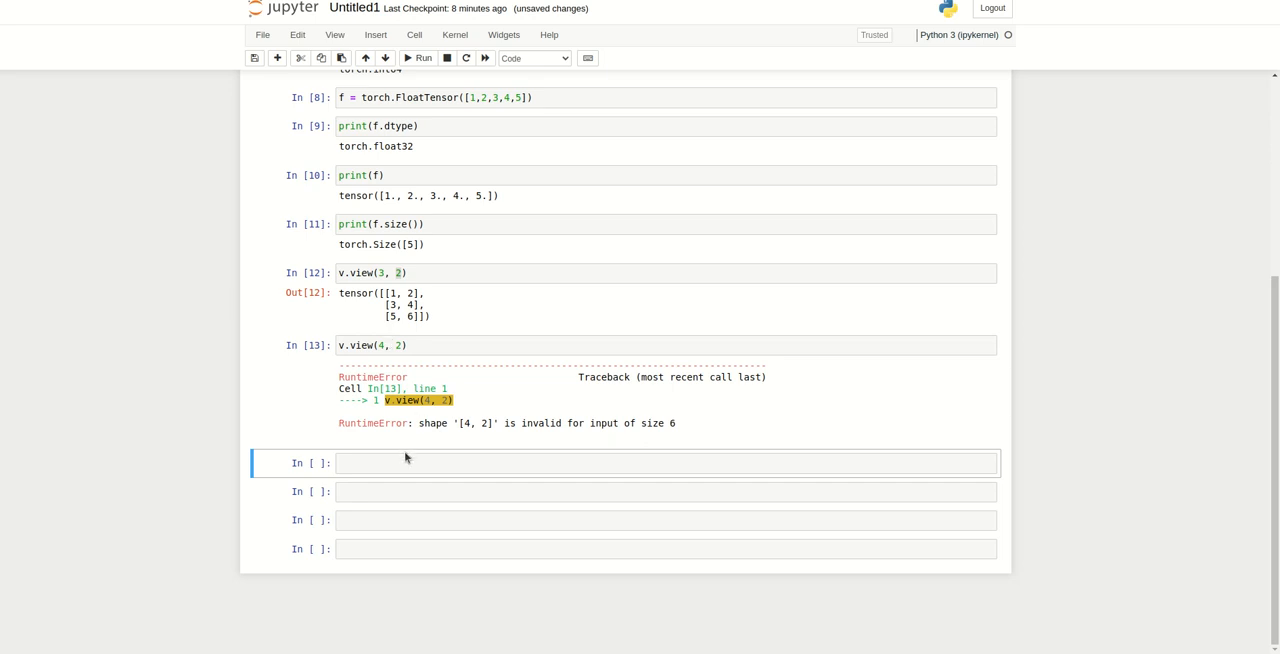
Run v.view(3, -1) to infer the second dimension, returning the same 3-by-2 tensor.
{"action": "type", "text": "vi"}
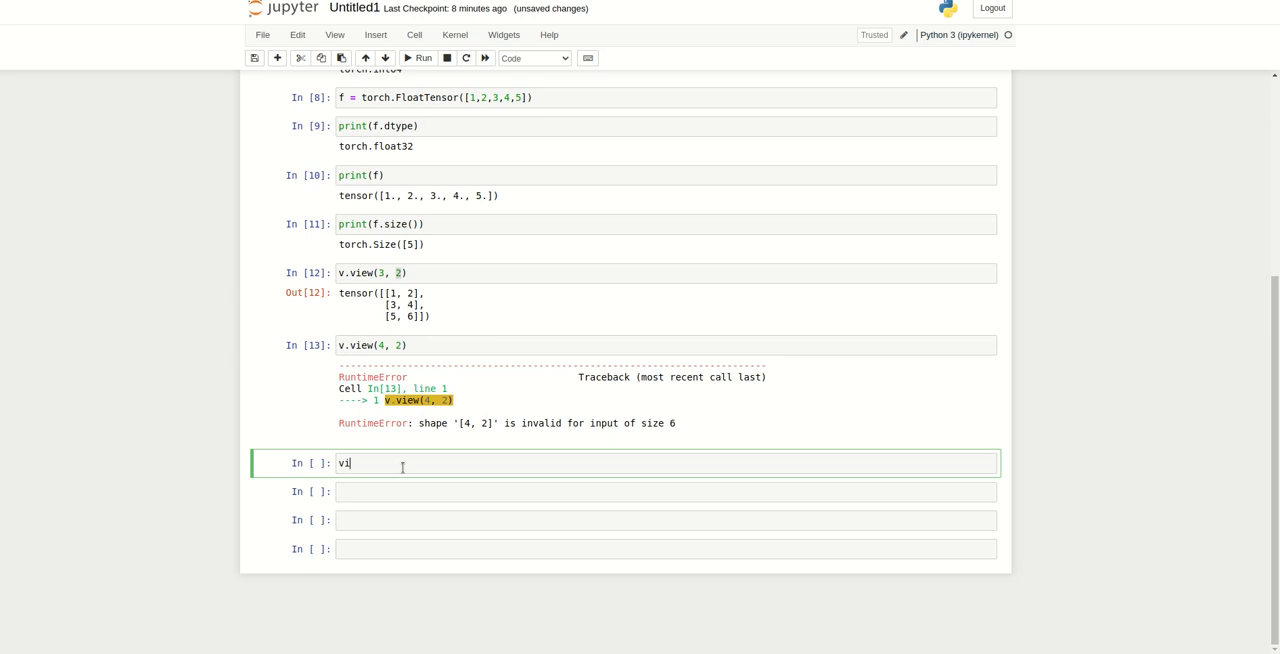
{"action": "type", "text": ".view"}
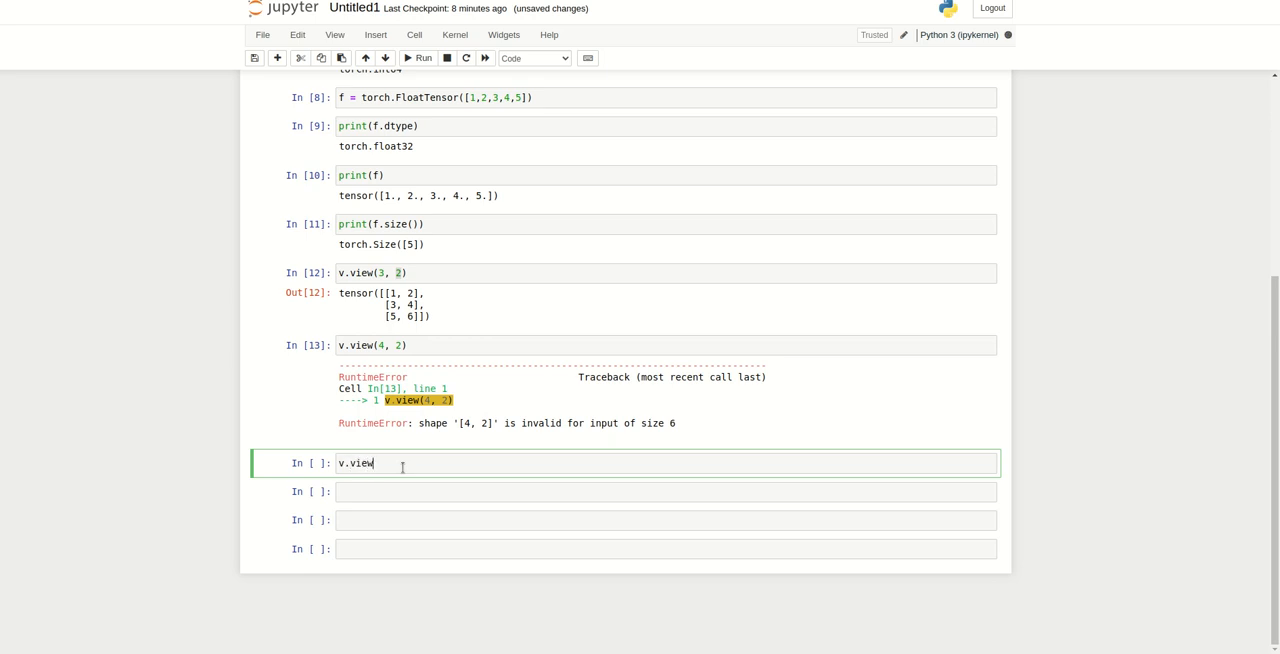
{"action": "type", "text": "("}
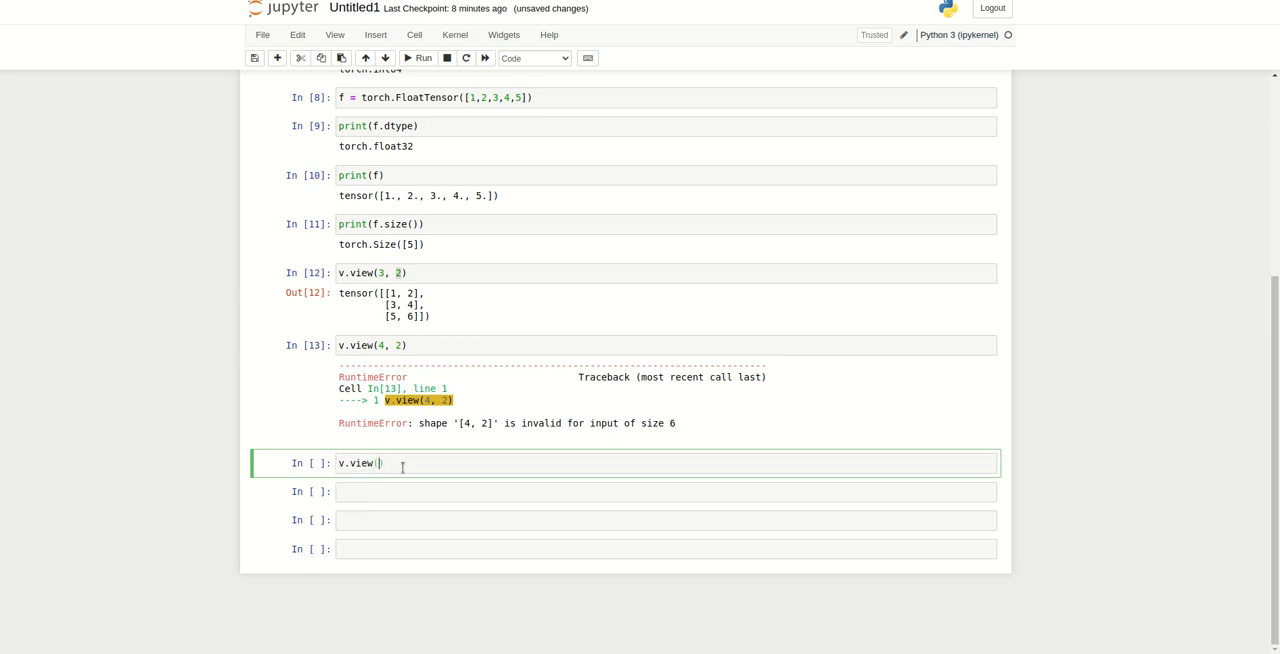
{"action": "type", "text": "2)"}
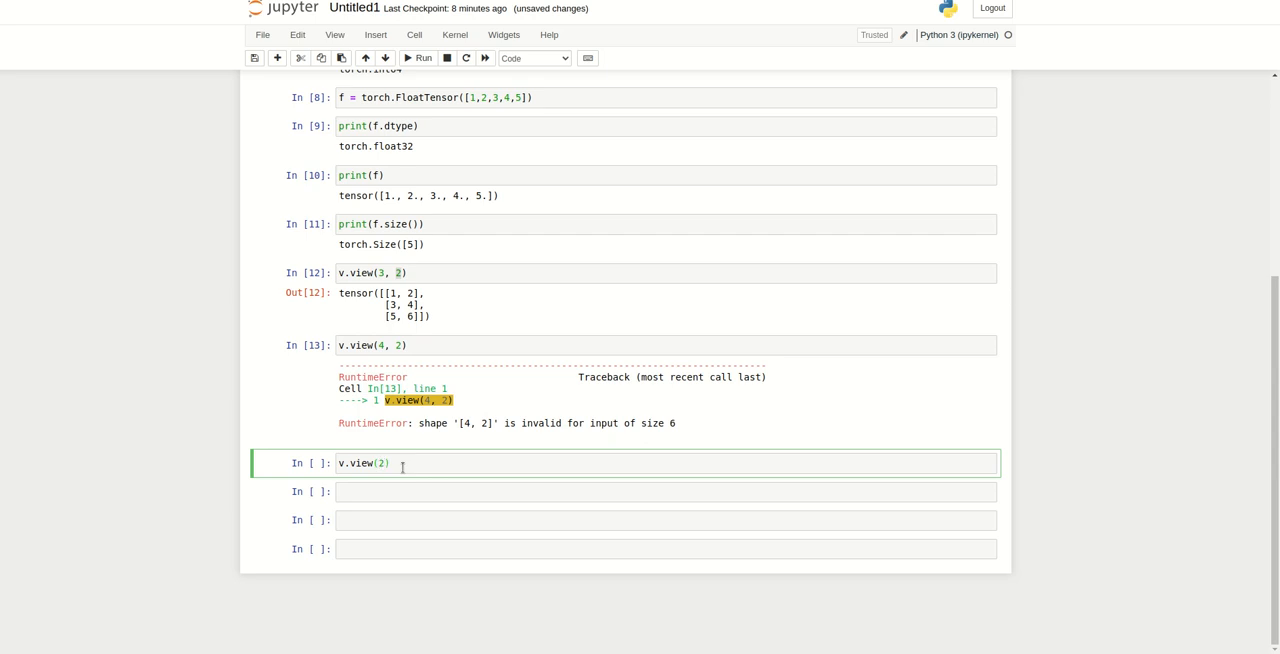
{"action": "type", "text": ","}
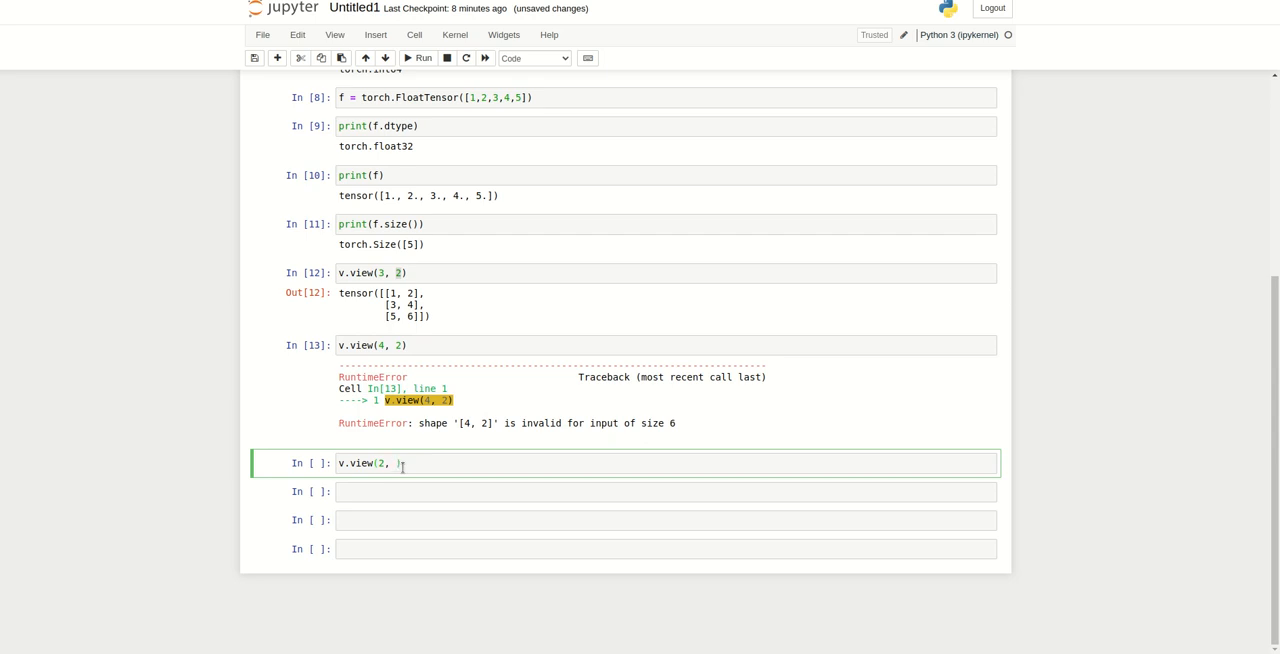
{"action": "type", "text": "-1"}
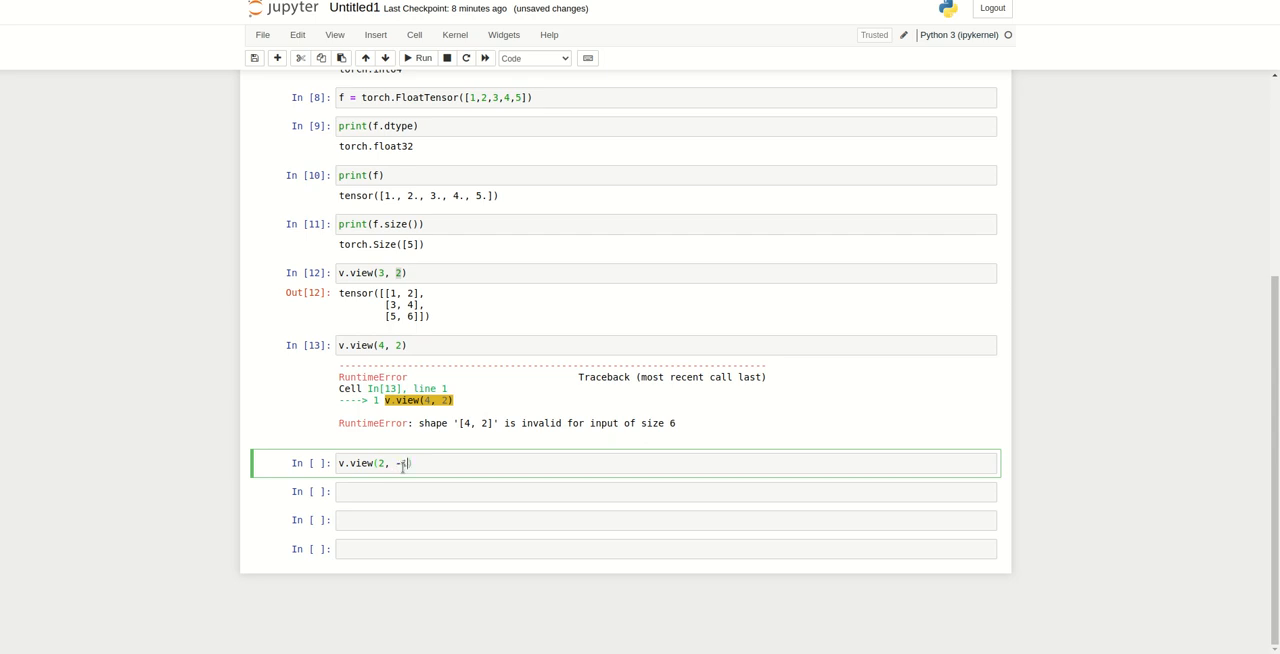
{"action": "key", "text": "Shift+Enter"}
{"action": "type", "text": "3"}
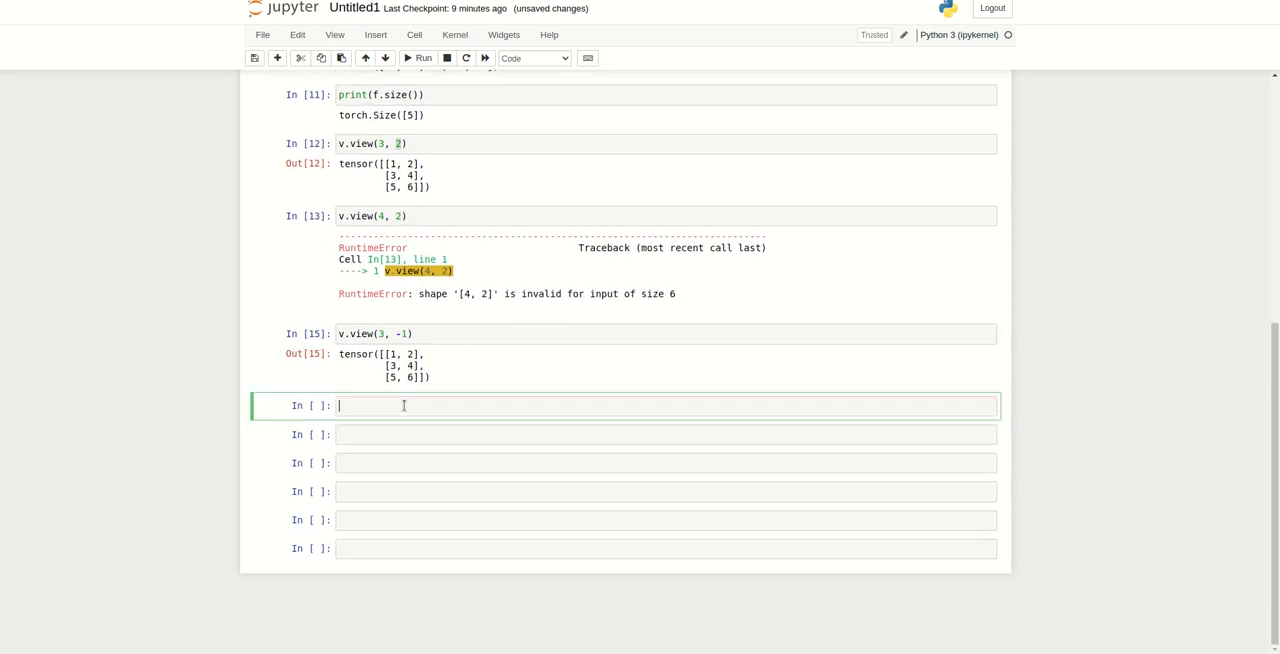
Import numpy as np and begin a tensor conversion cell.
{"action": "type", "text": "import numpy as np"}
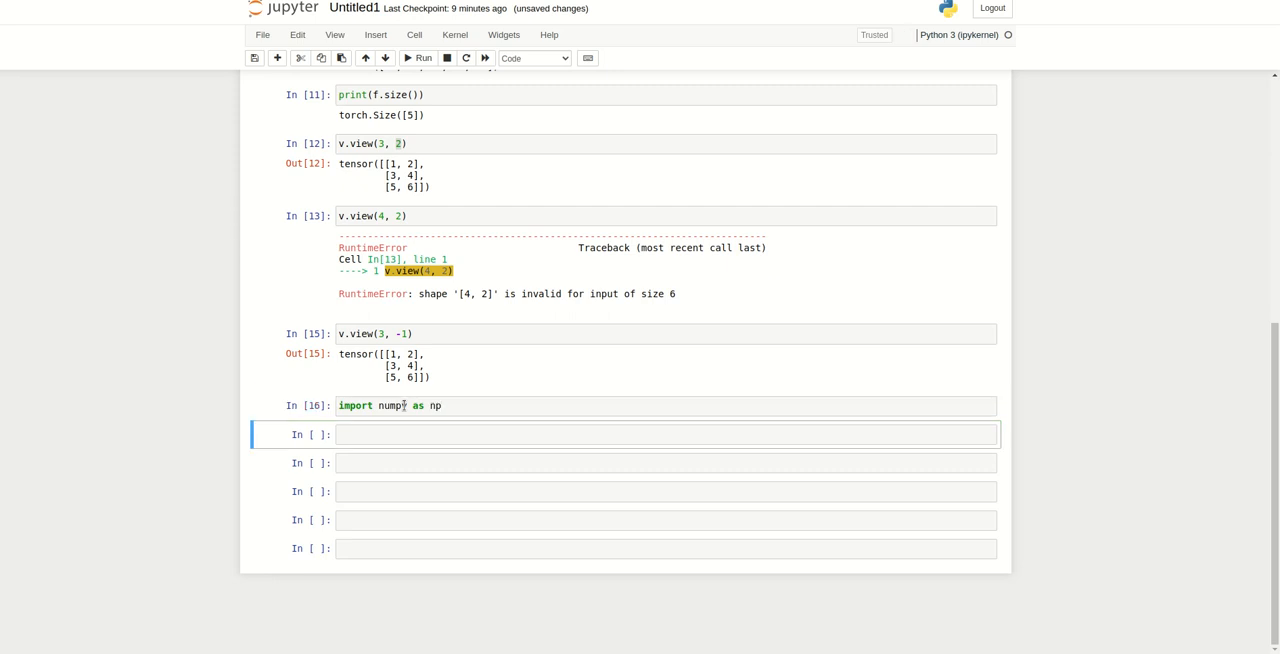
{"action": "mouse_move", "coordinate": [376, 440]}
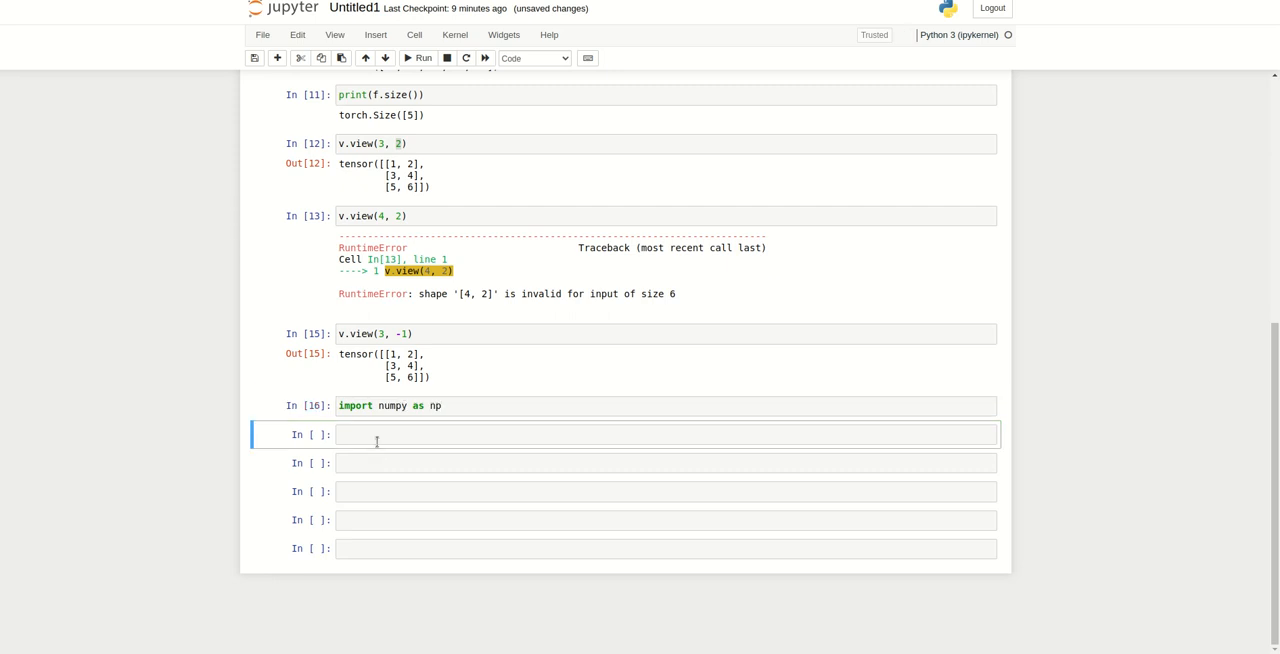
{"action": "left_click", "coordinate": [664, 434]}
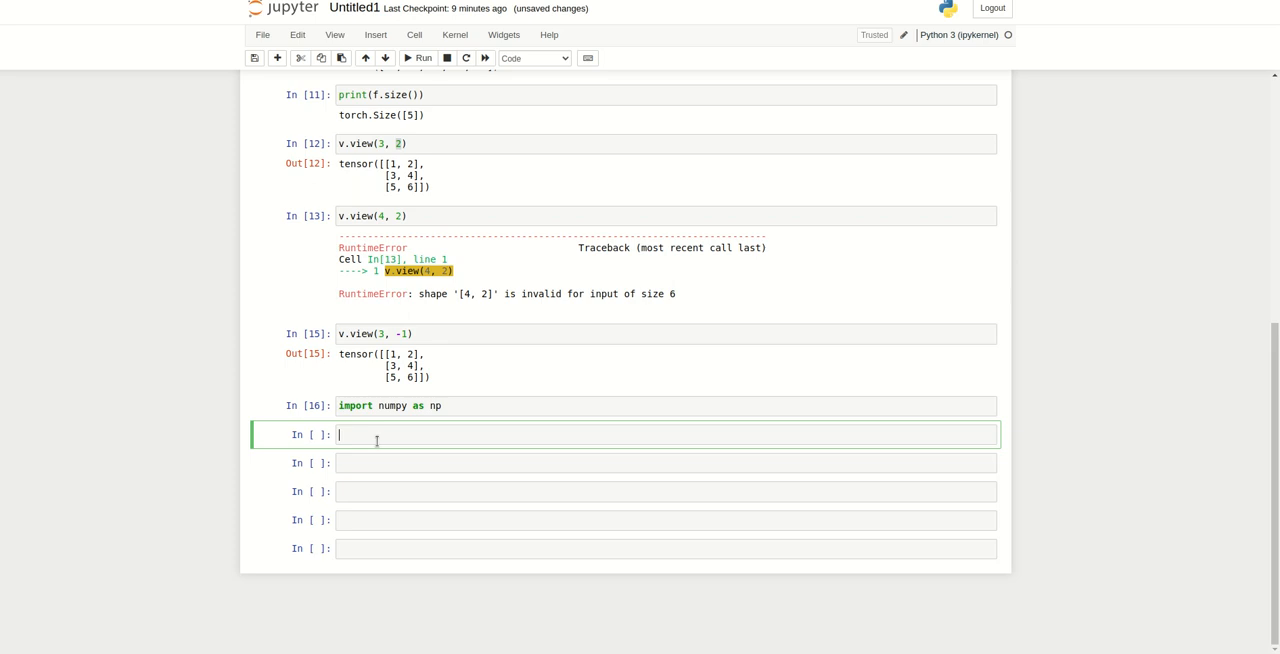
{"action": "type", "text": "tensor_"}
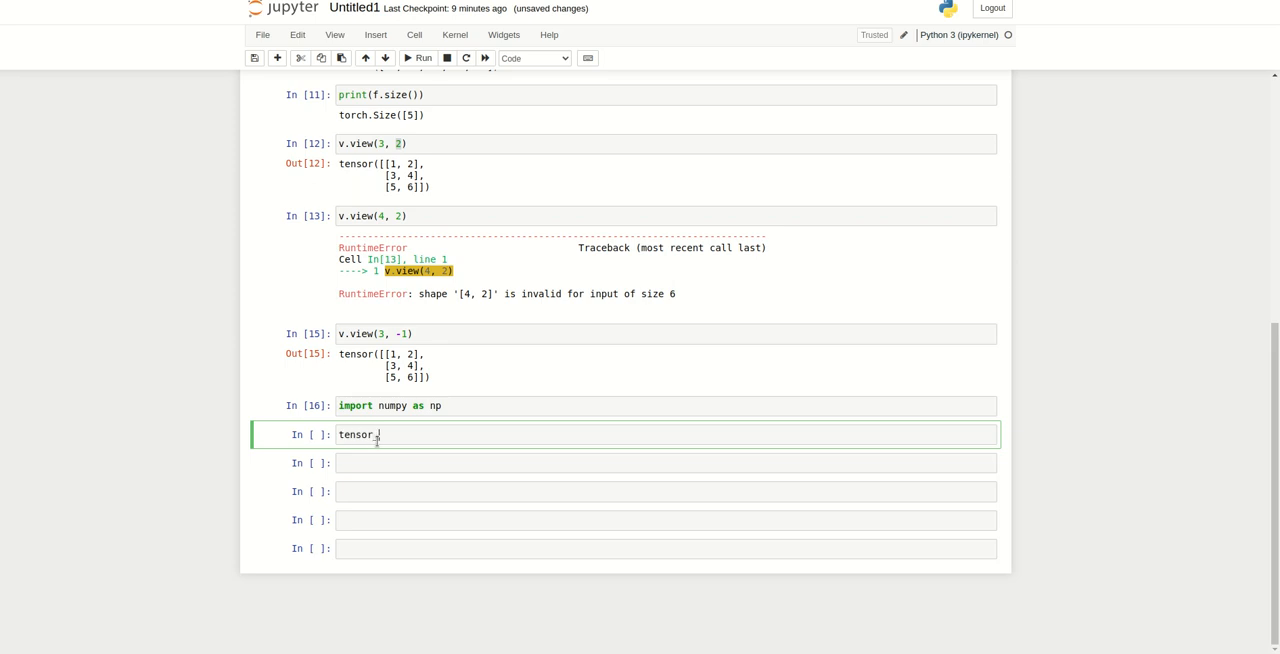
{"action": "type", "text": "1 ="}
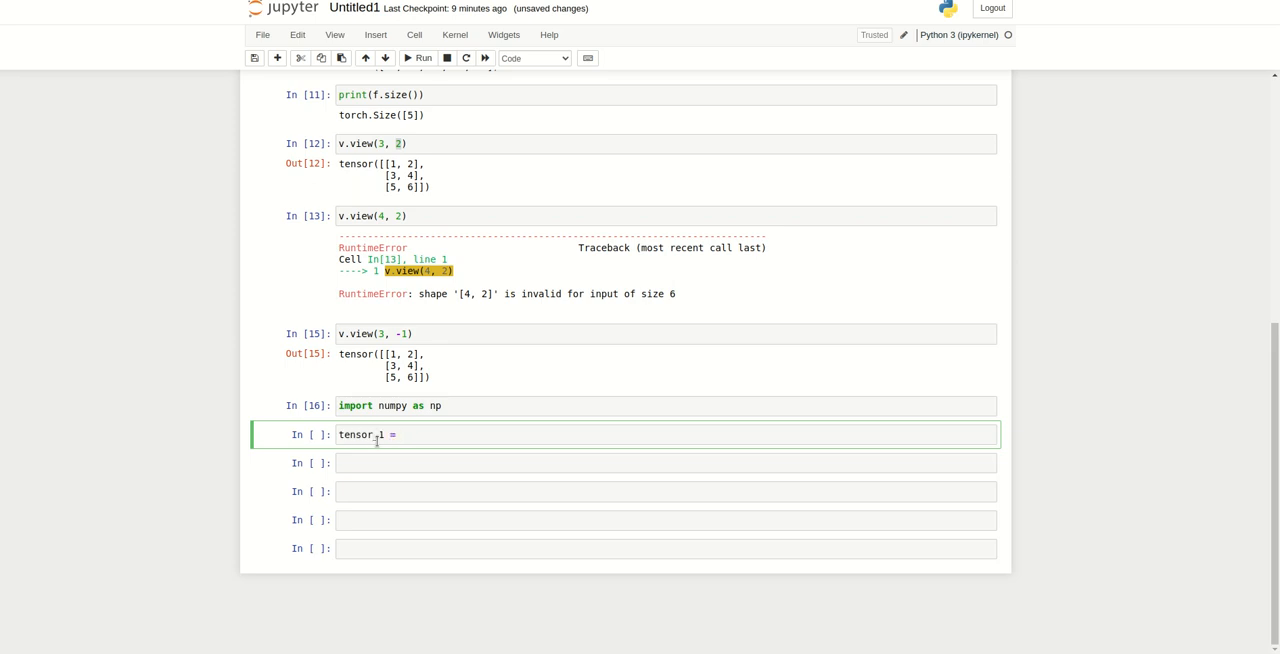
{"action": "type", "text": "numpy_cnv"}
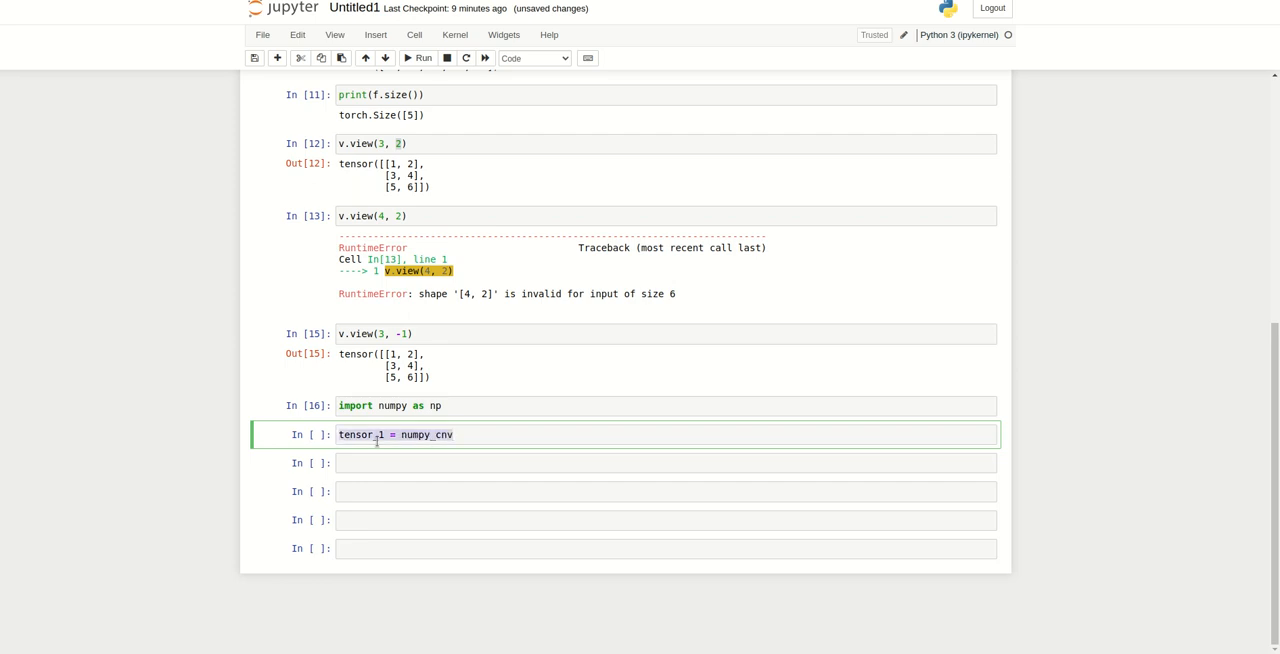
Build numpy_array = np.array([1,2,3,4]) and check type(numpy_array) is numpy.ndarray.
{"action": "type", "text": "numpy"}
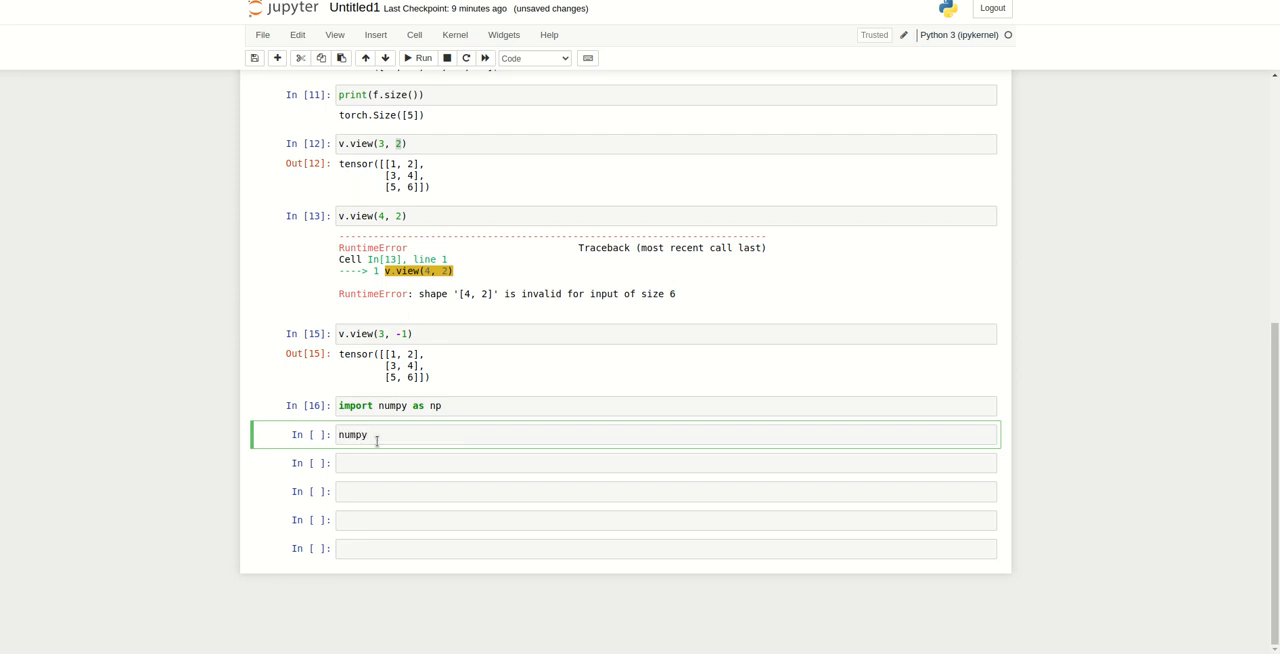
{"action": "type", "text": "_array"}
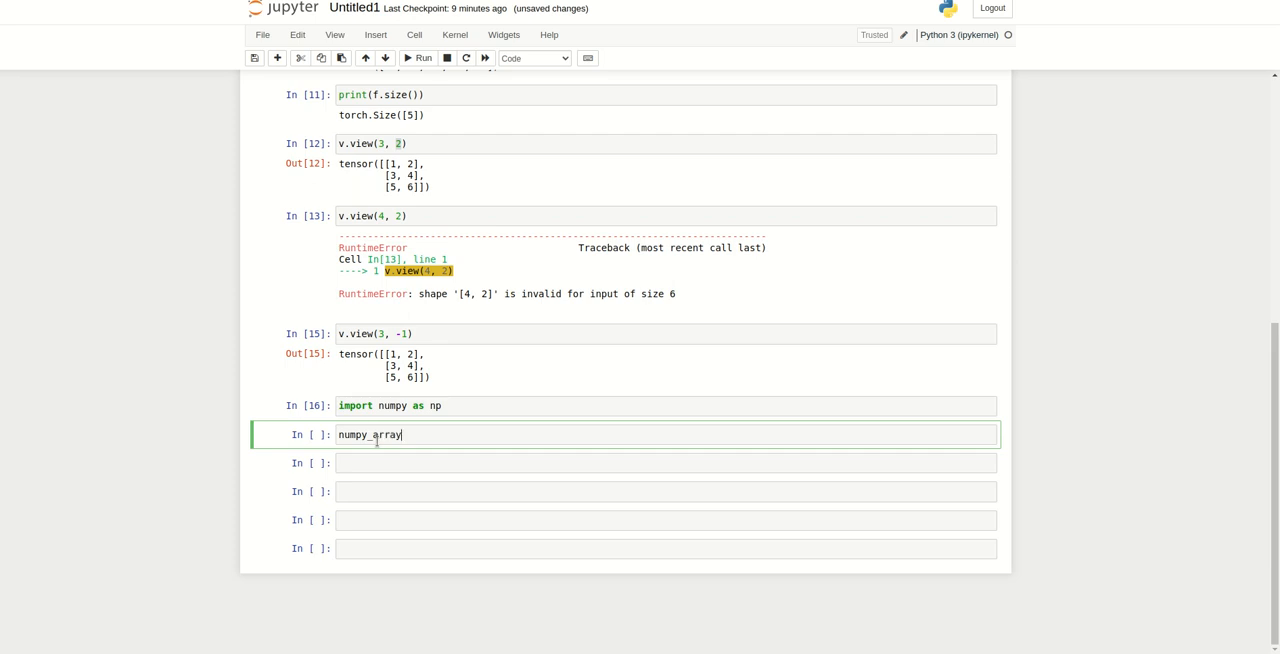
{"action": "type", "text": "= np."}
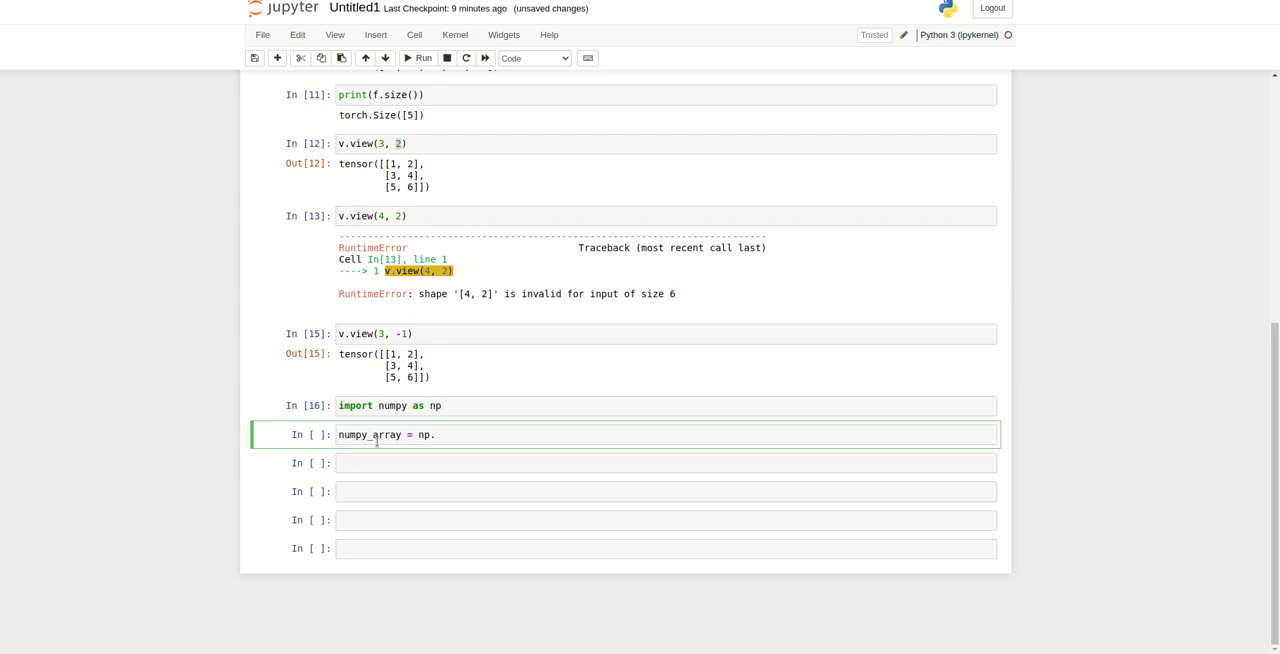
{"action": "type", "text": "array"}
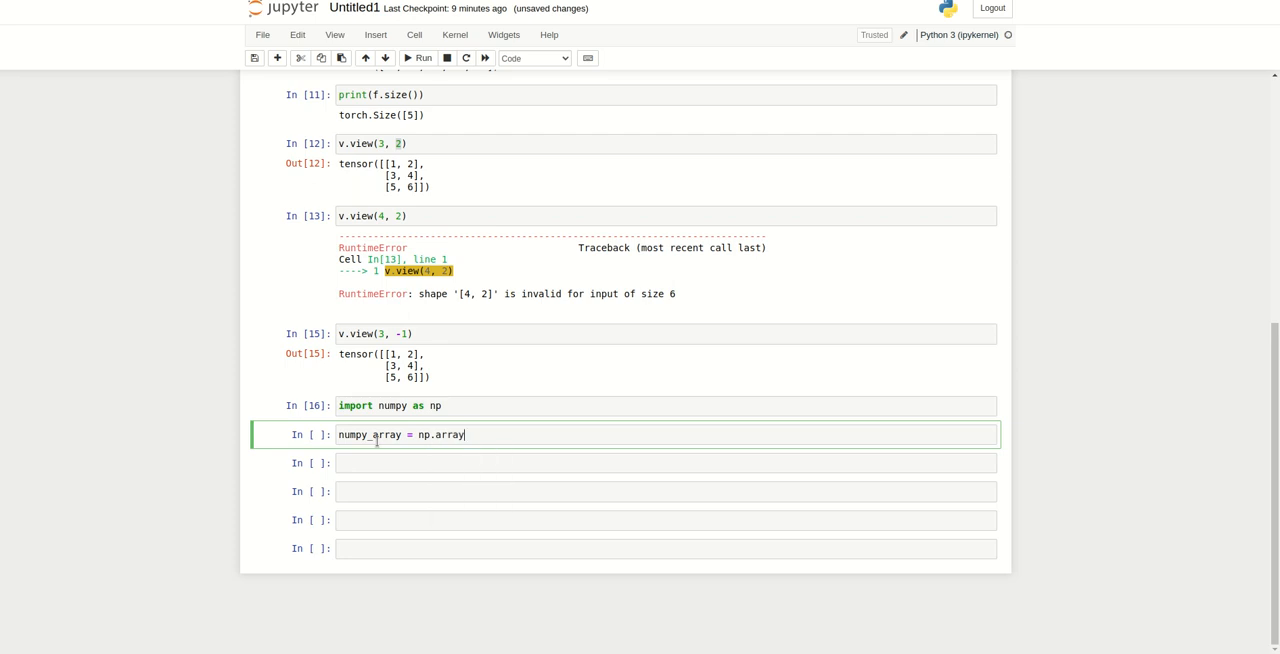
{"action": "type", "text": "([1])"}
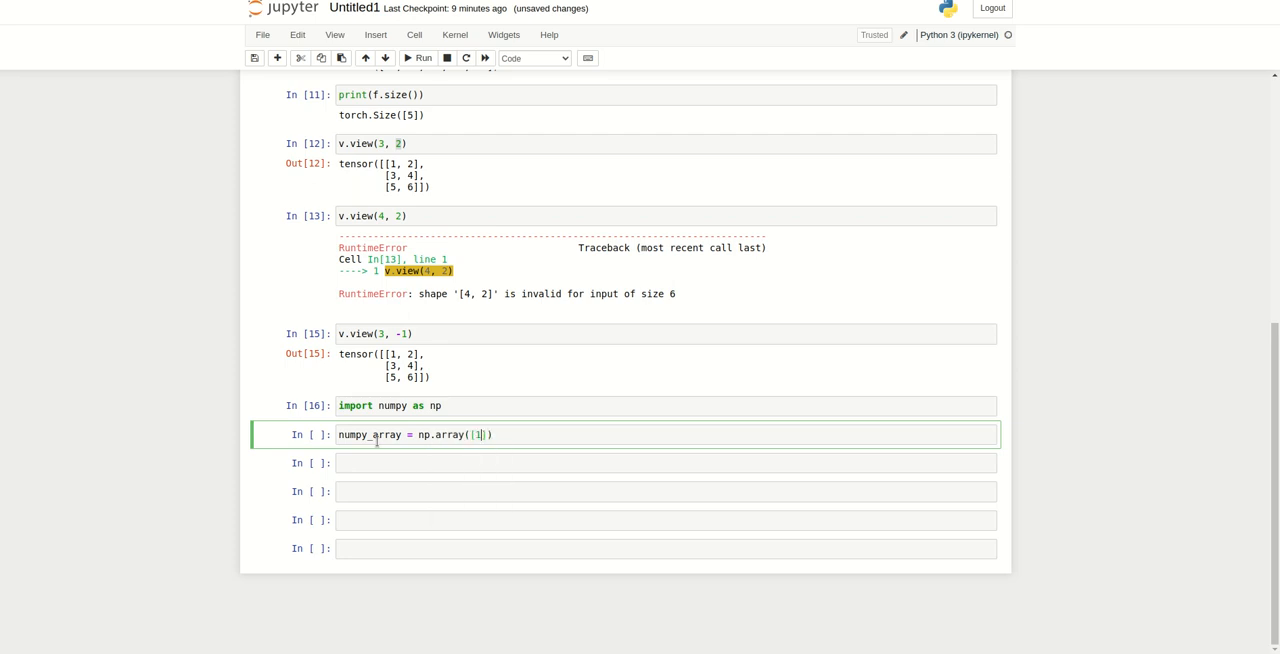
{"action": "type", "text": ",2,3,4"}
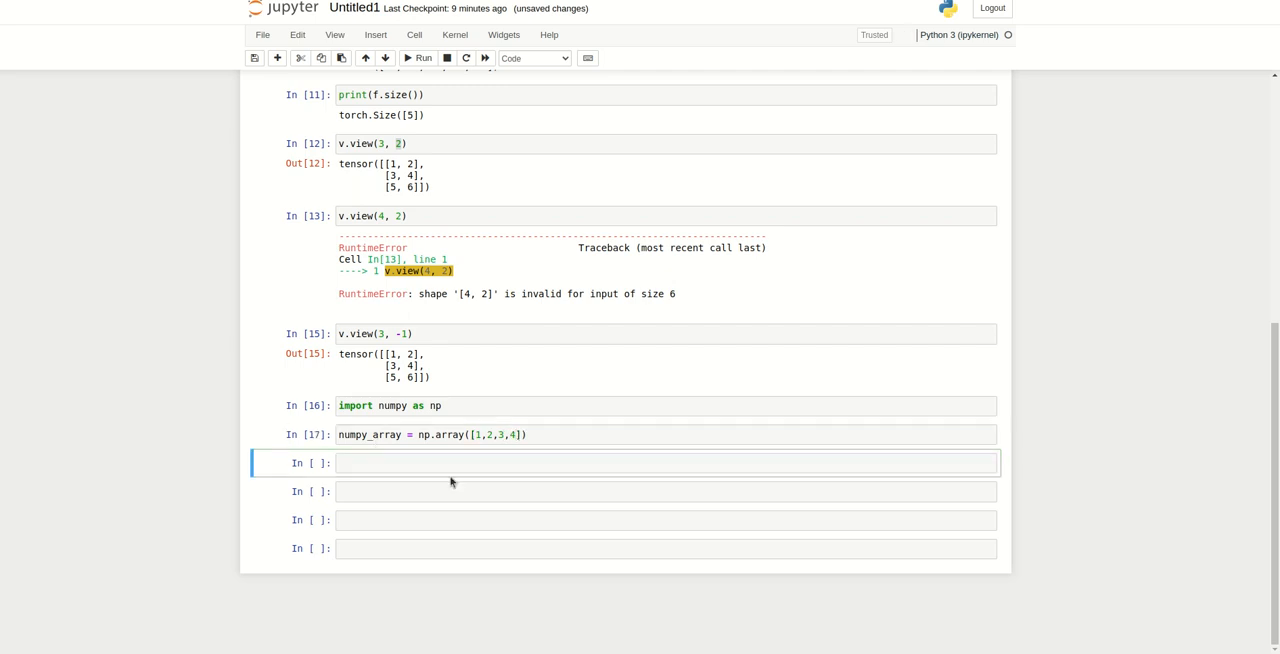
{"action": "type", "text": "type"}
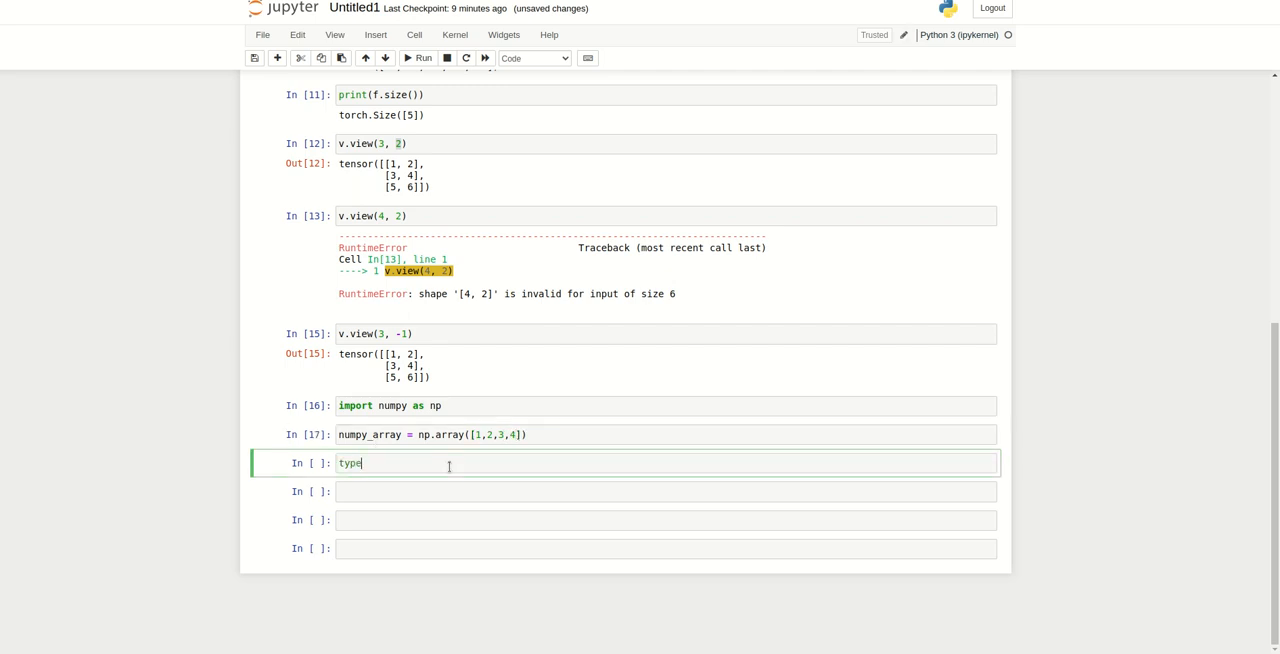
{"action": "type", "text": "(numpy_array"}
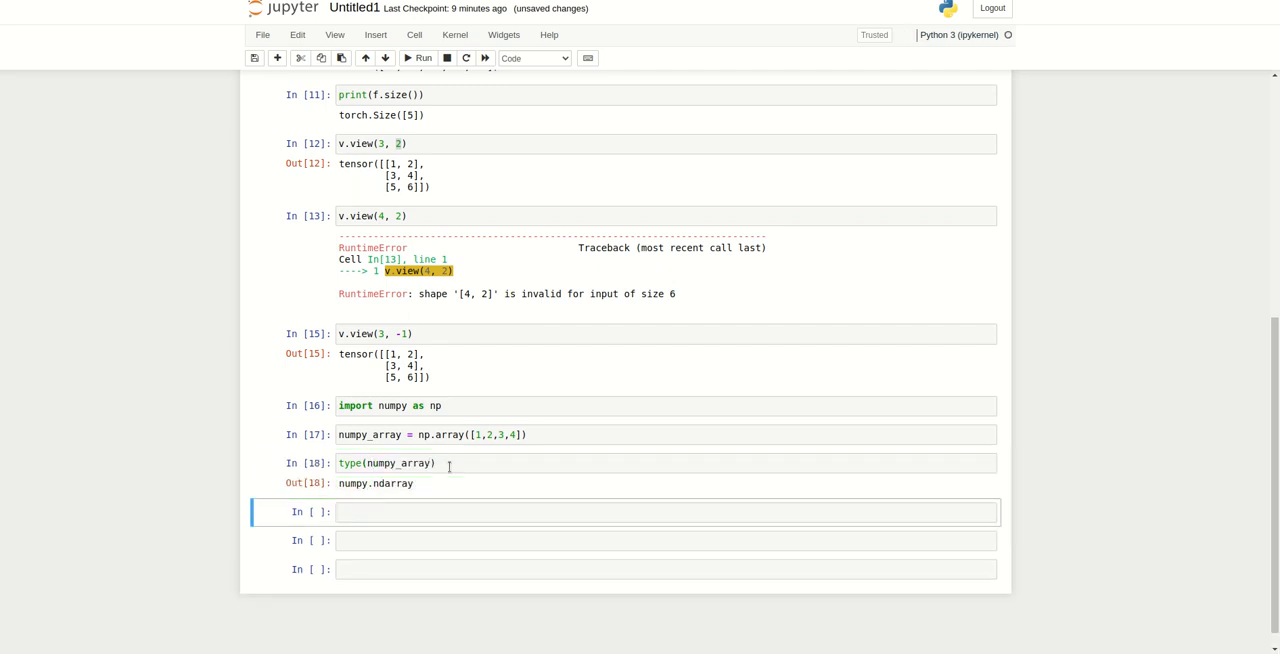
Create tensor_1 from numpy_array with torch.from_numpy in a new cell and run it.
{"action": "left_click", "coordinate": [276, 56]}
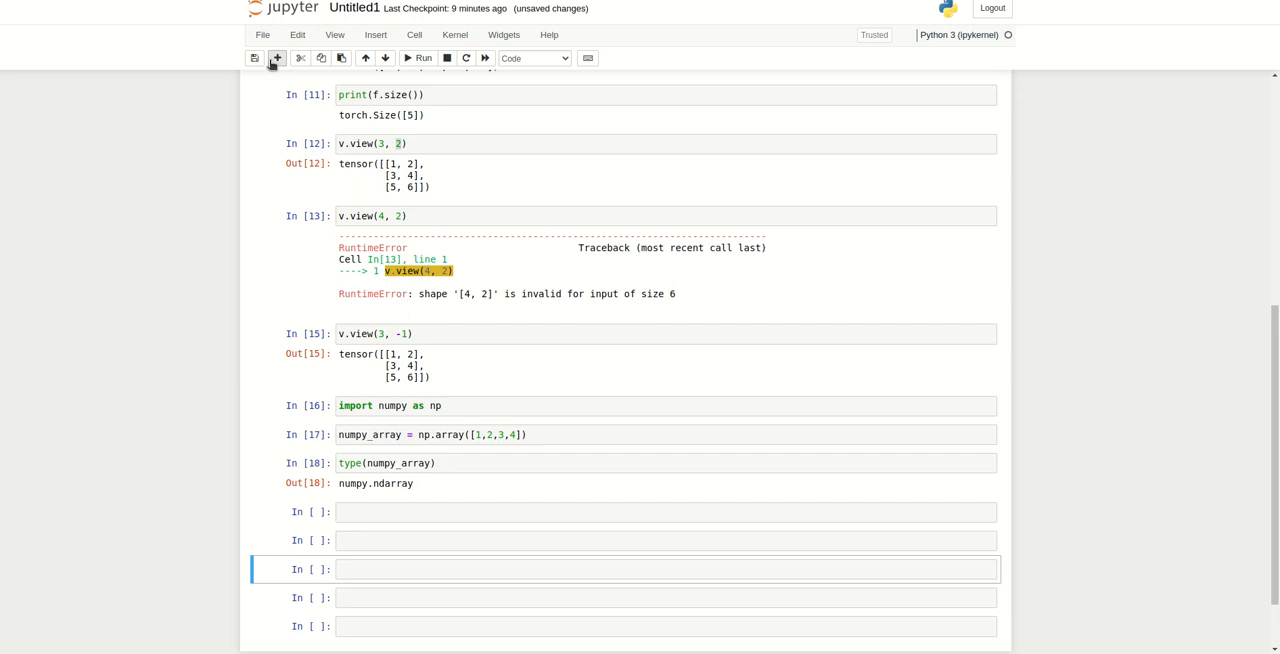
{"action": "left_click", "coordinate": [664, 512]}
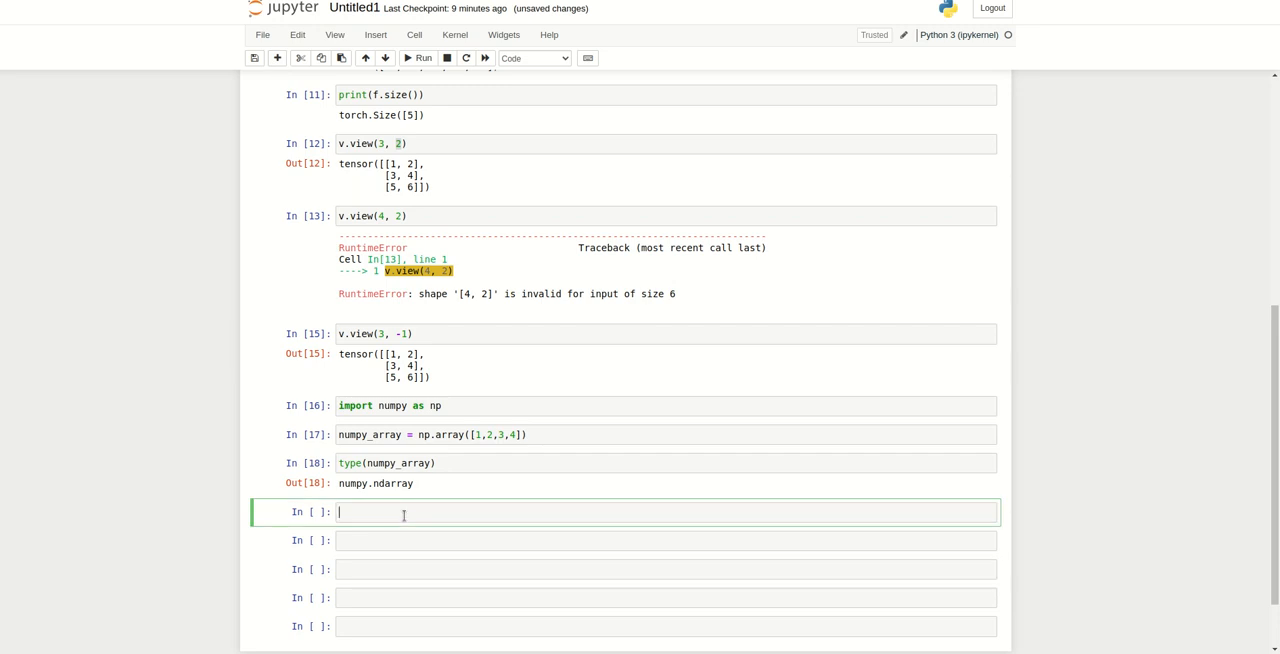
{"action": "type", "text": "t"}
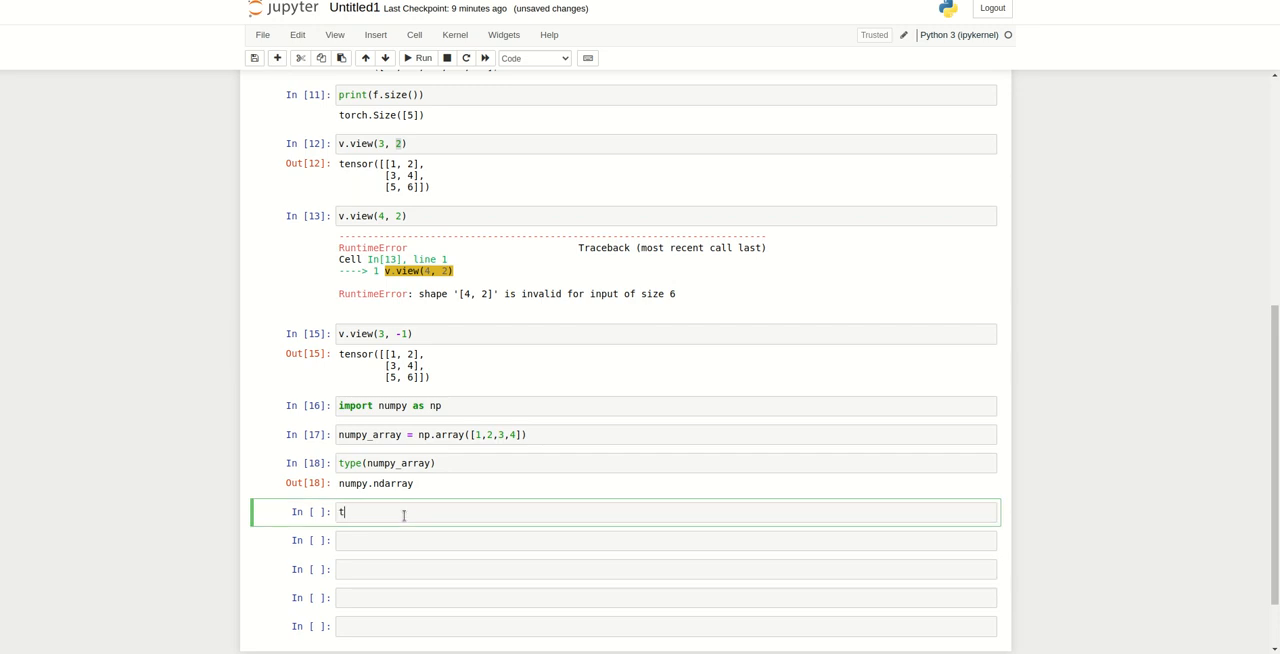
{"action": "type", "text": "ensor_1"}
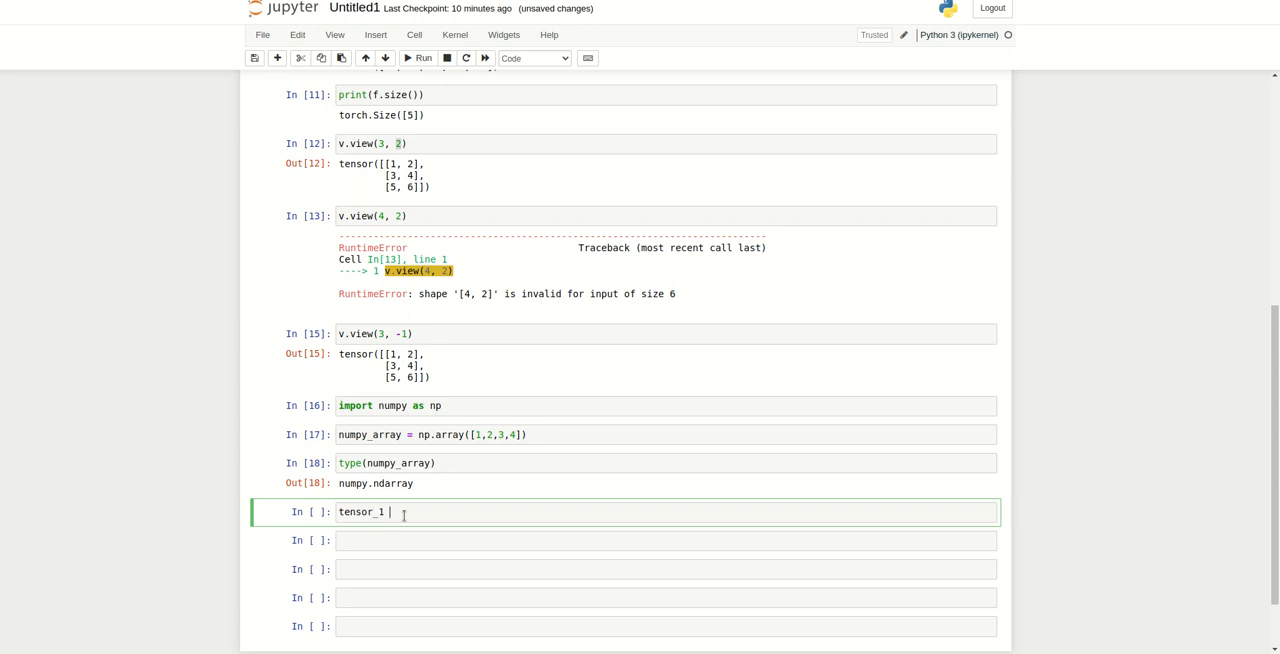
{"action": "type", "text": "="}
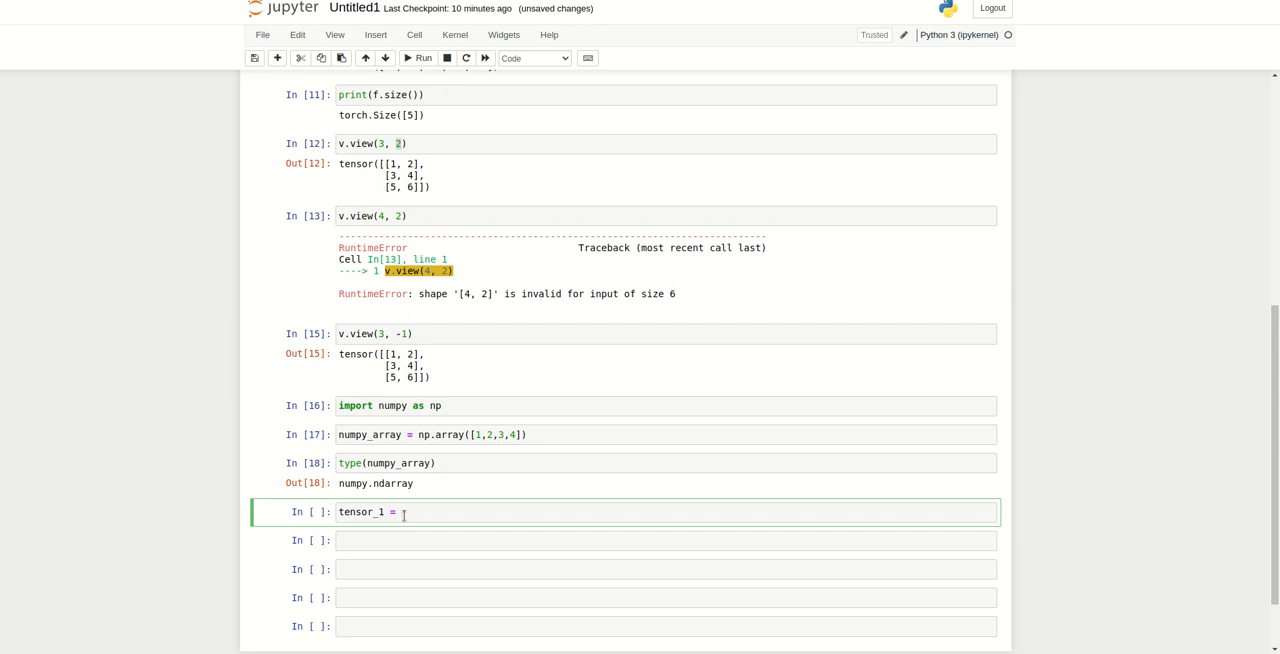
{"action": "type", "text": "torch.from"}
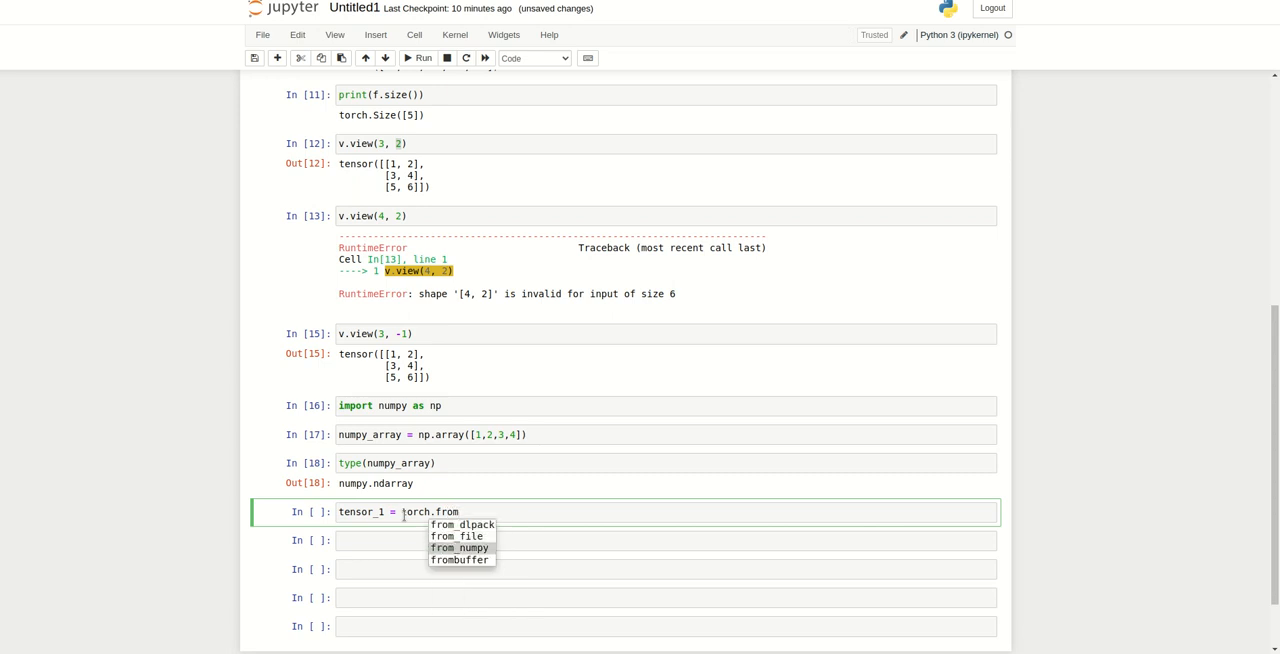
{"action": "left_click", "coordinate": [460, 548]}
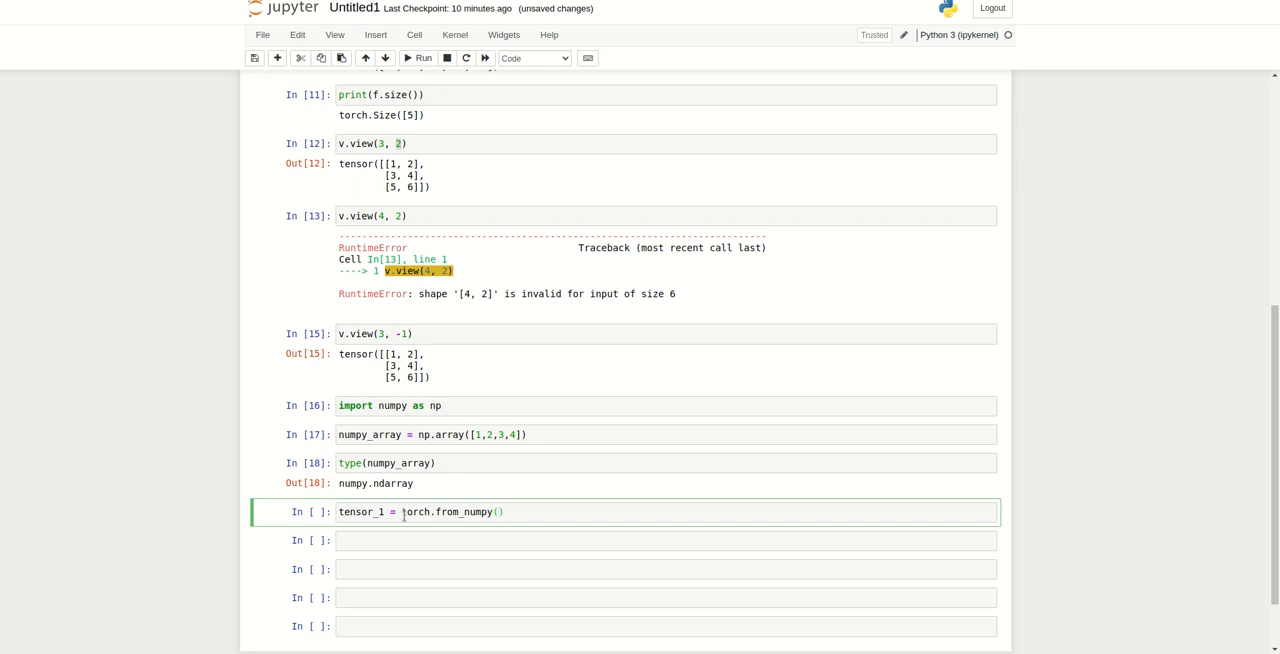
{"action": "type", "text": "num"}
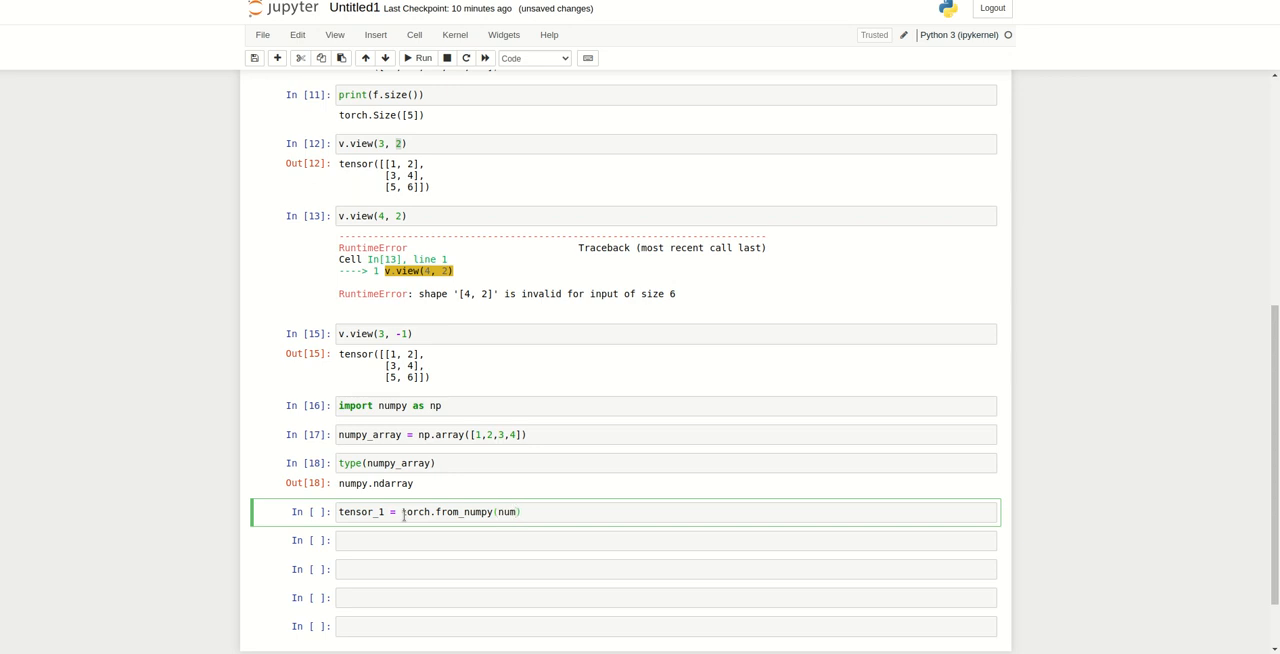
{"action": "type", "text": "_array"}
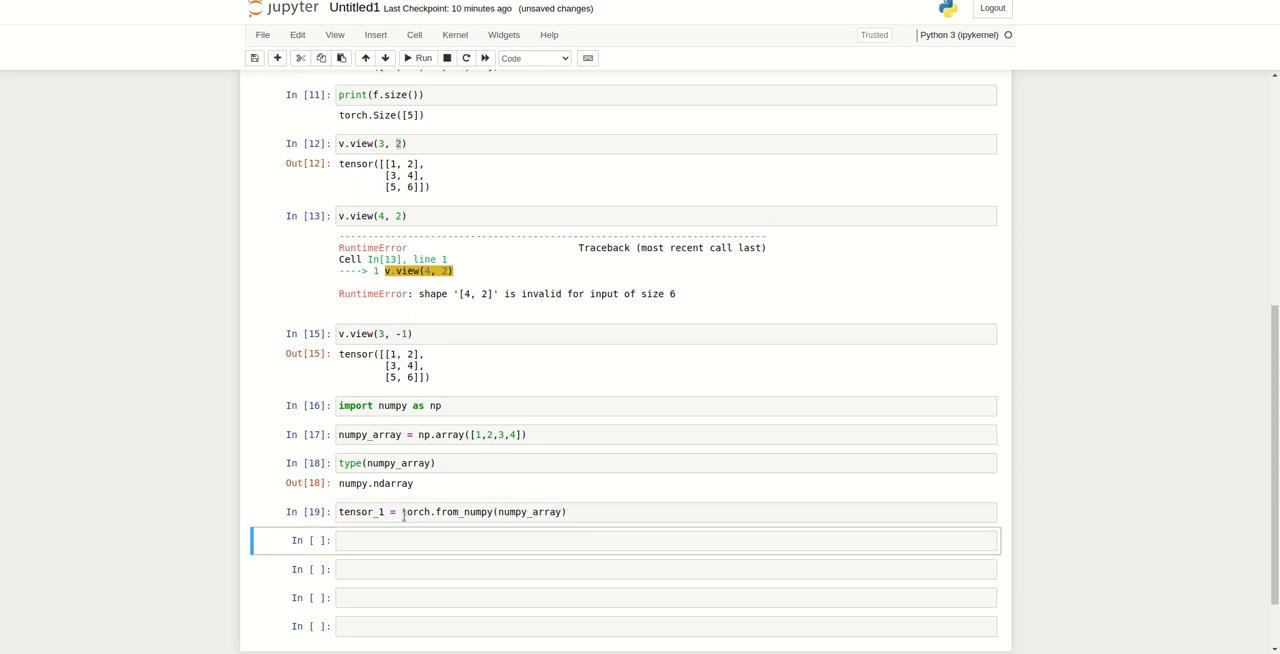
Print tensor_1 and its dtype, showing tensor([1, 2, 3, 4]) and torch.int64.
{"action": "scroll", "scroll_direction": "down", "scroll_amount": 3}
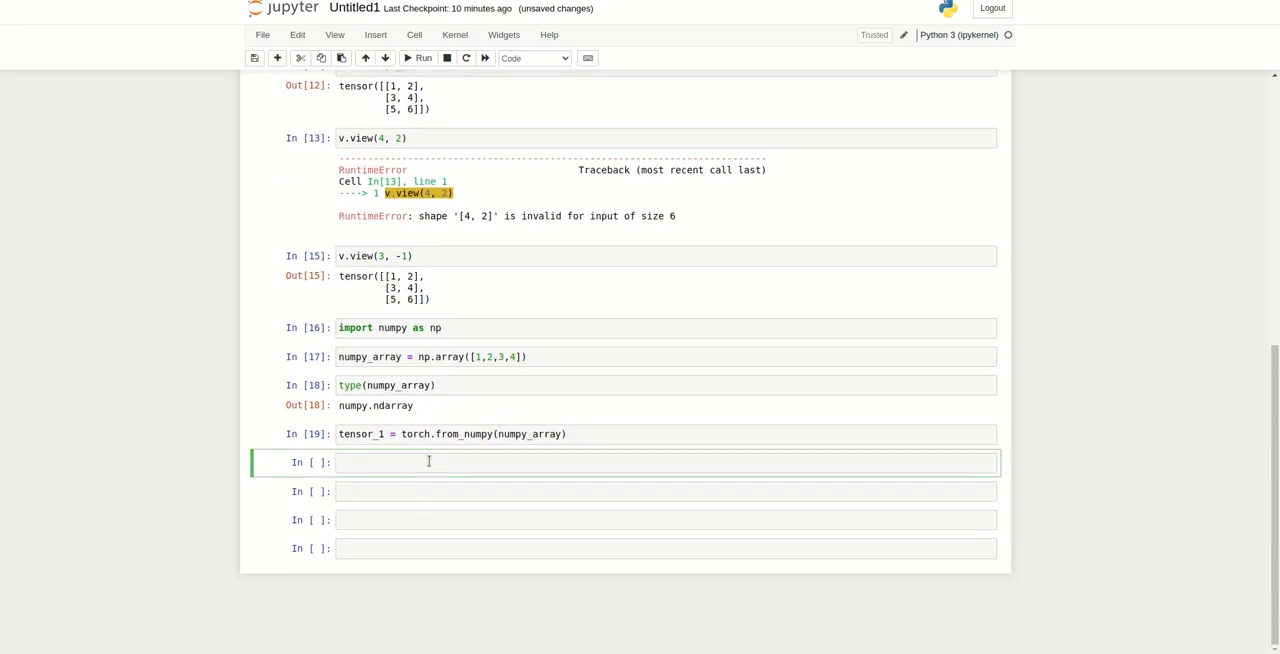
{"action": "type", "text": "print(tensor_1"}
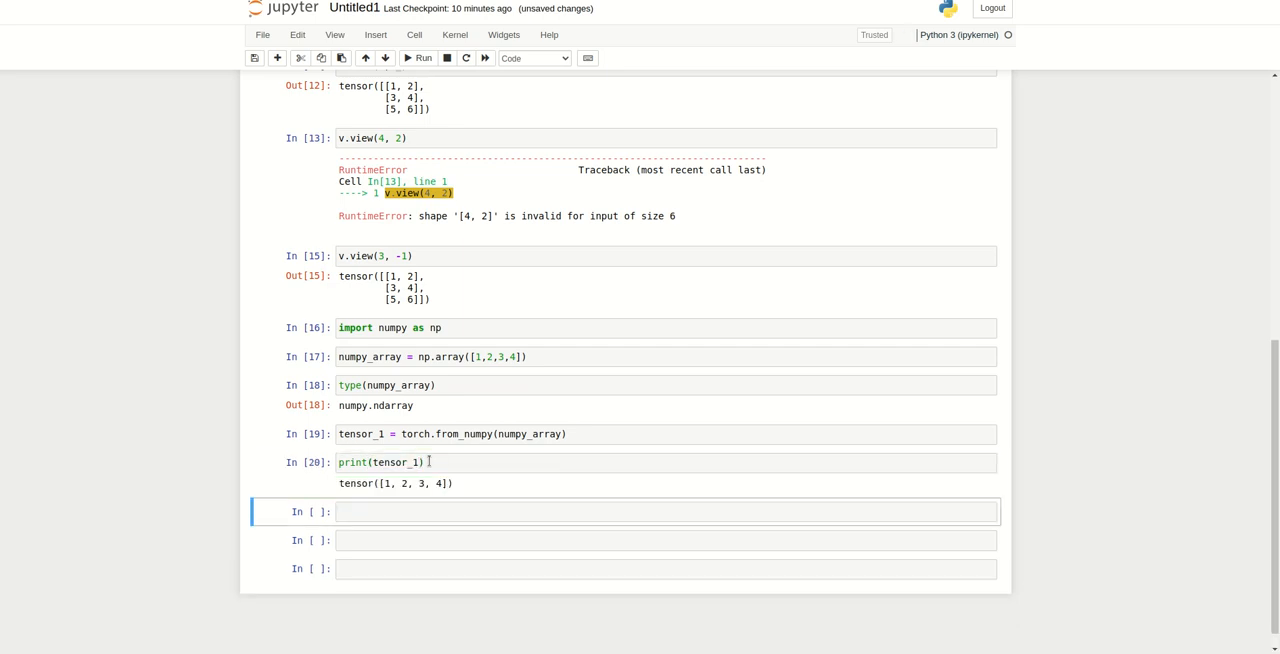
{"action": "type", "text": "p"}
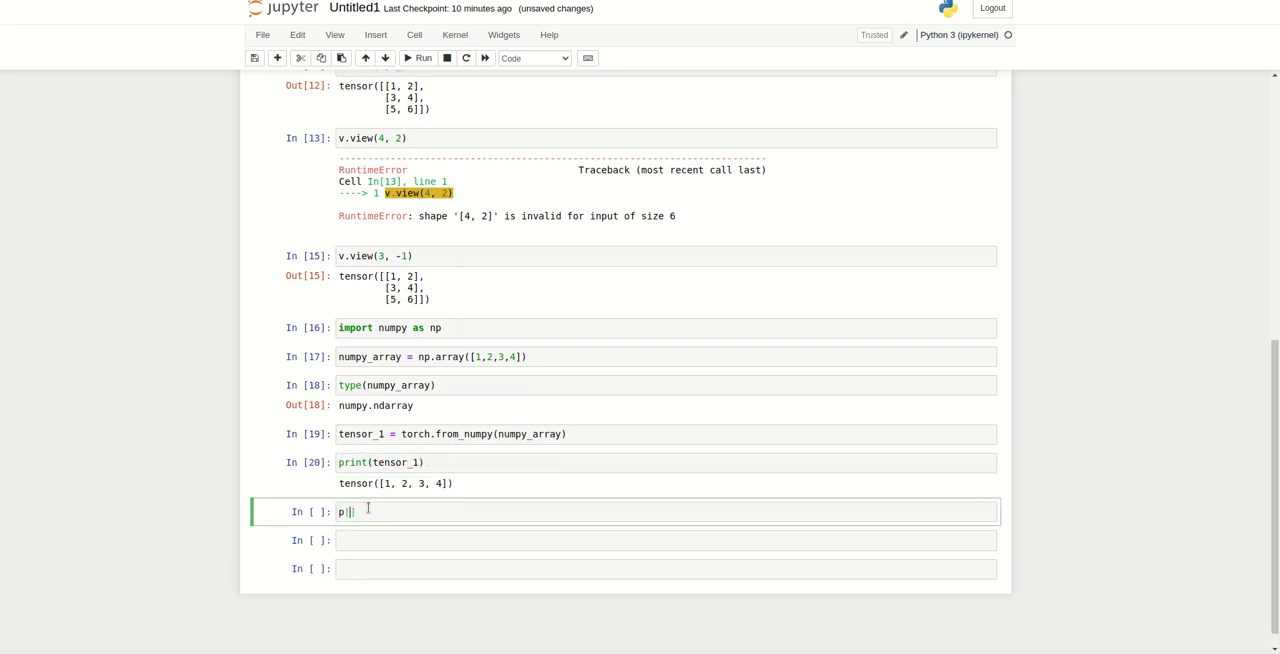
{"action": "type", "text": "rint(t"}
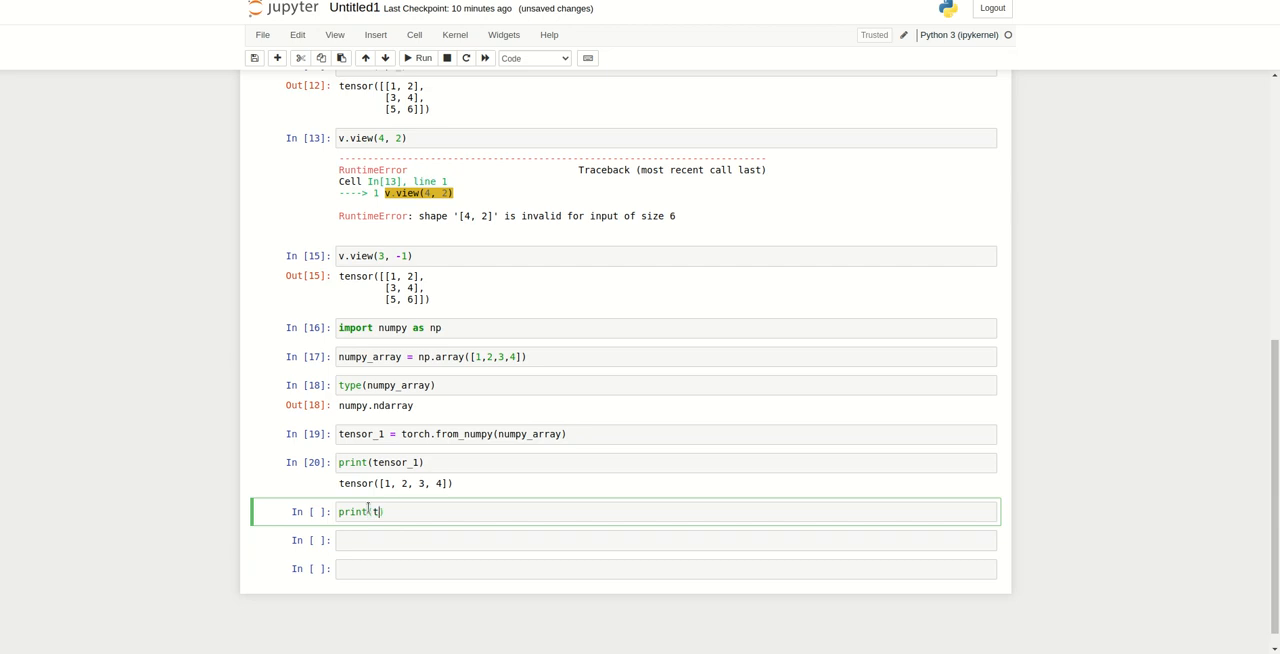
{"action": "type", "text": "ensor_1"}
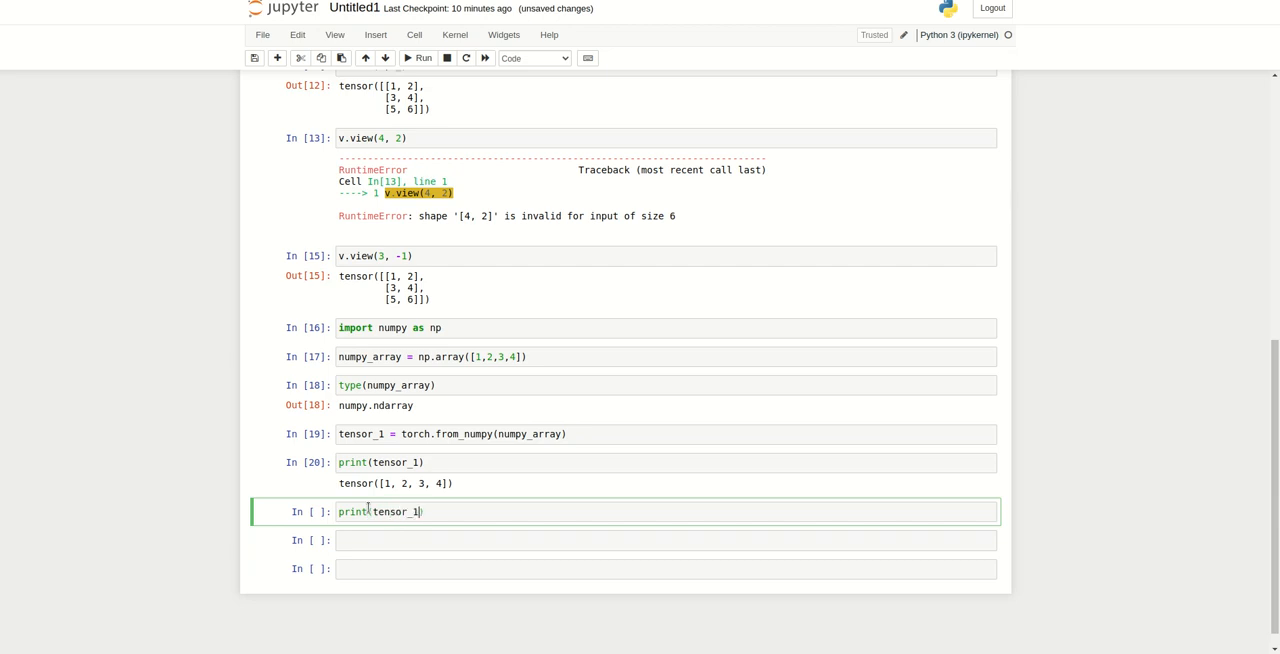
{"action": "type", "text": ".vd"}
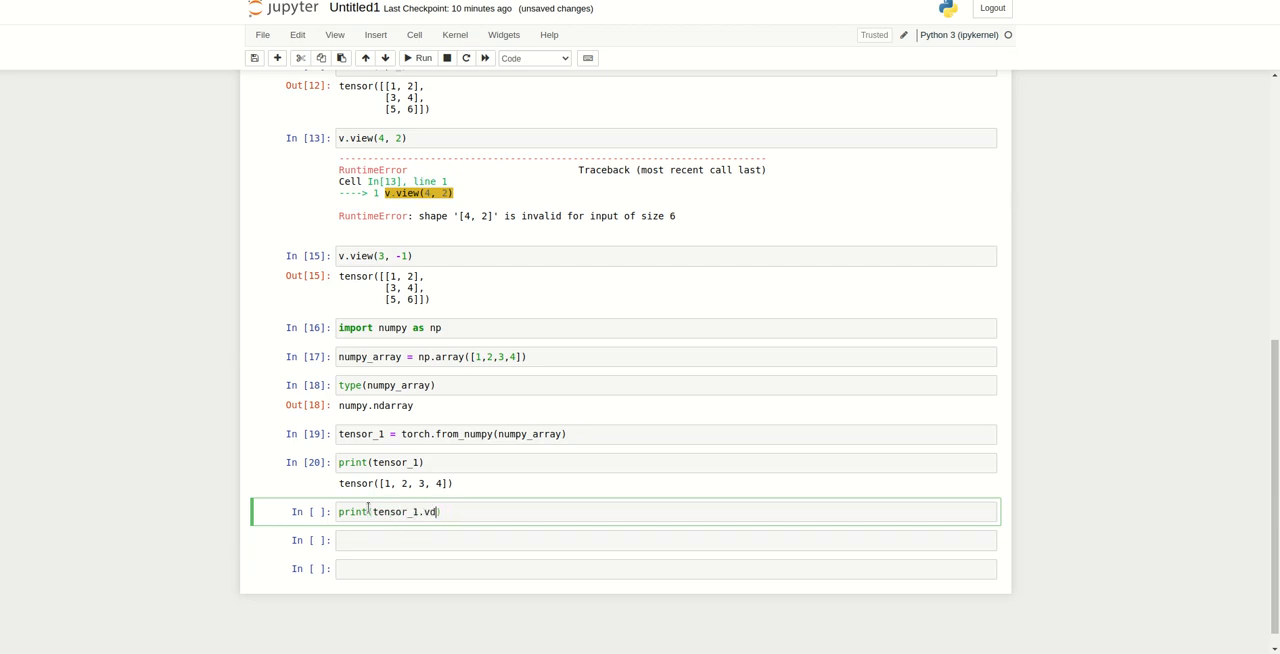
{"action": "type", "text": "type)"}
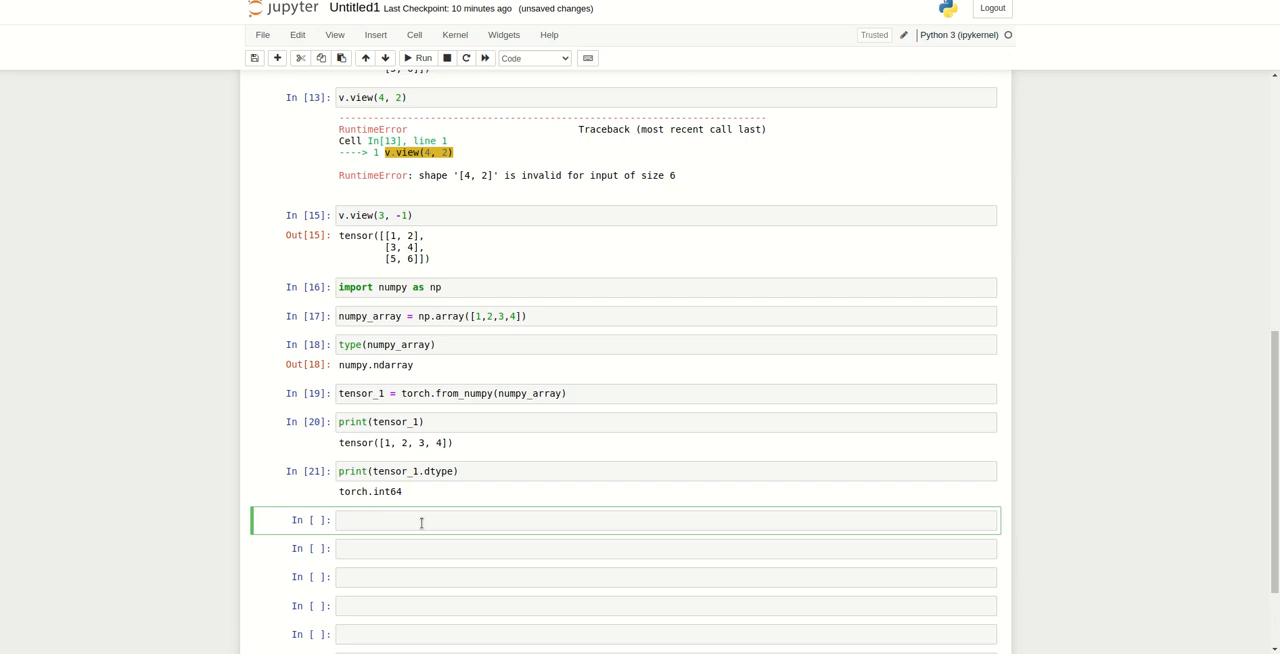
Convert tensor_1 back to a NumPy array numpy_1 with .numpy() and run it.
{"action": "type", "text": "nump"}
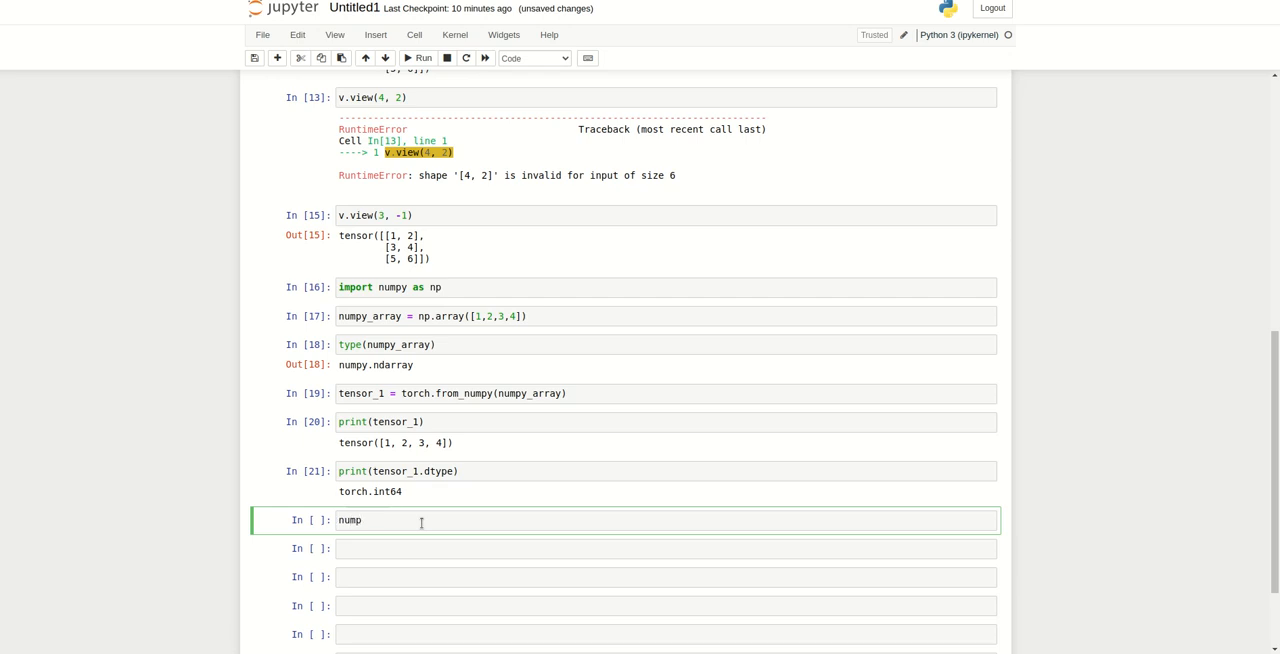
{"action": "type", "text": "y_1 ="}
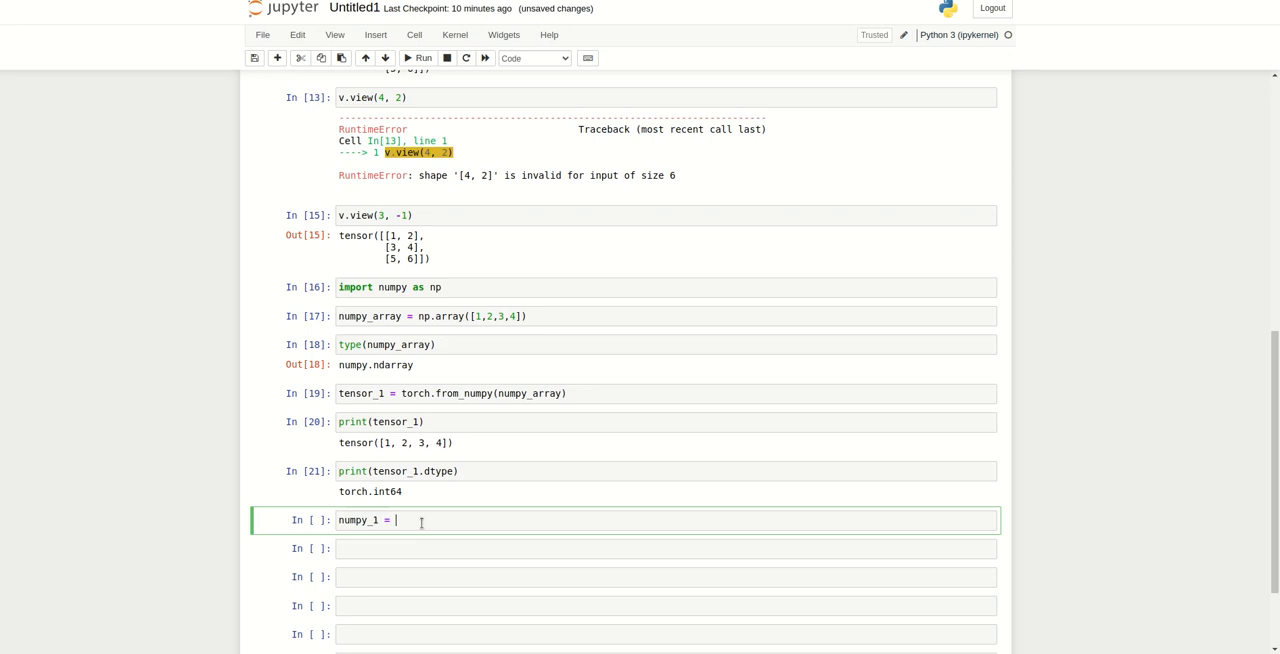
{"action": "type", "text": "tens"}
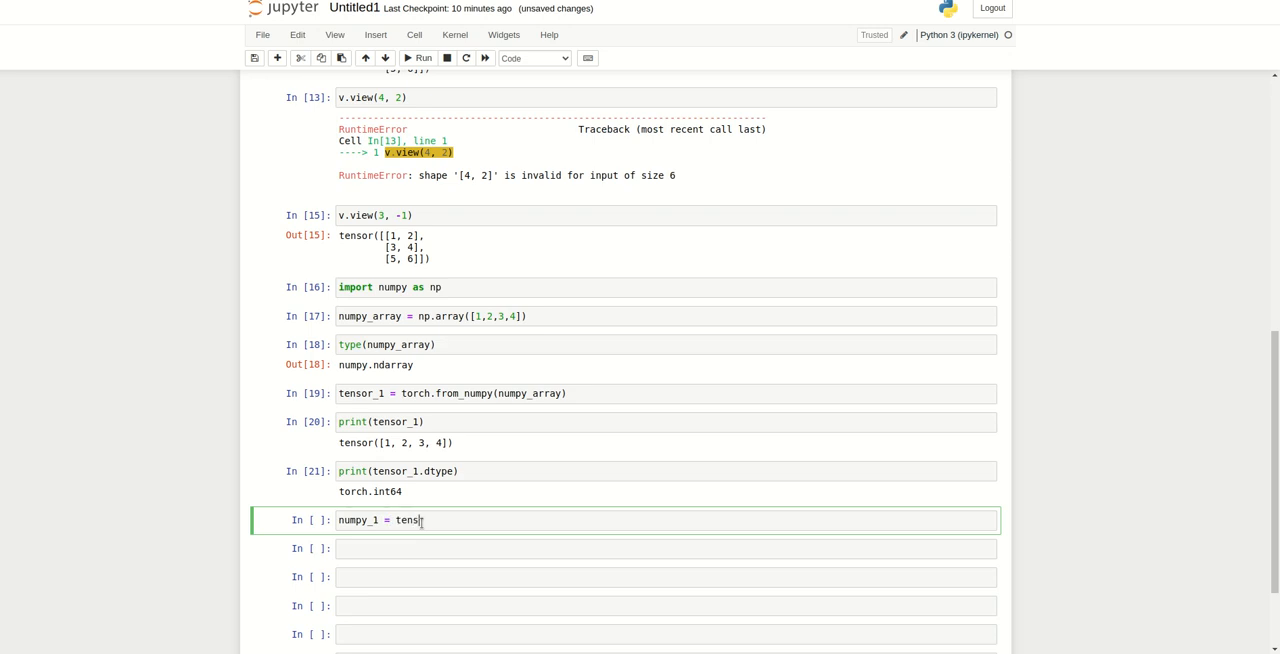
{"action": "type", "text": "or_1.nu"}
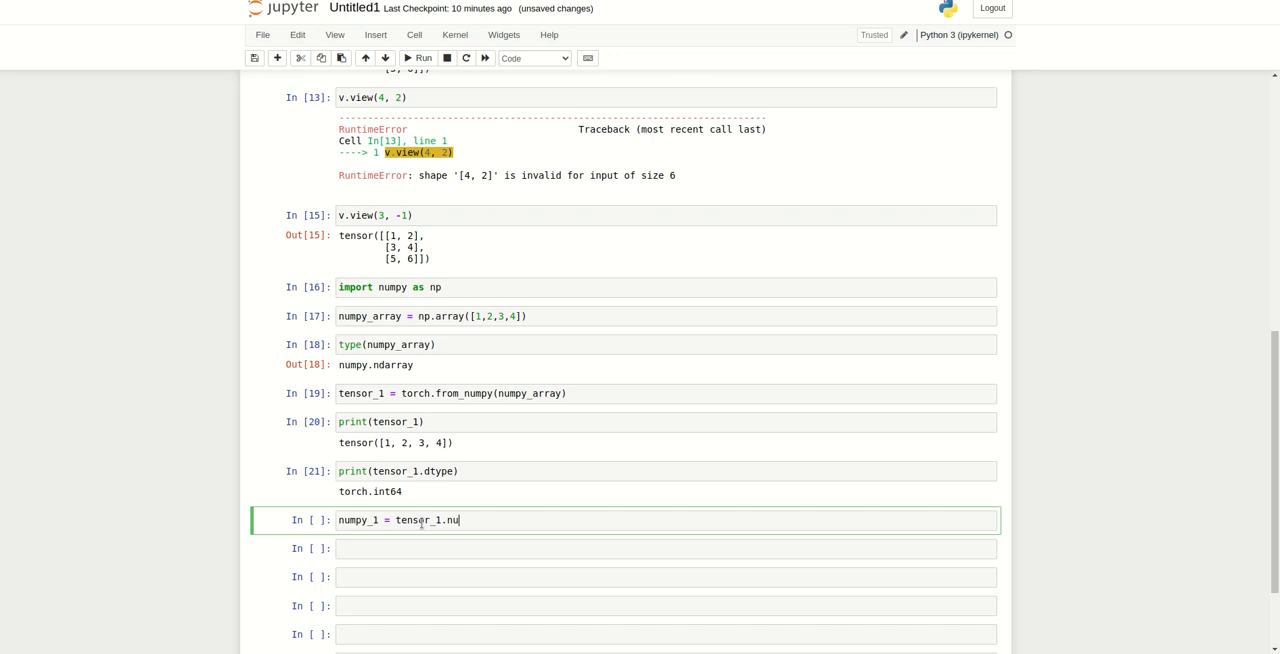
{"action": "type", "text": "mpy("}
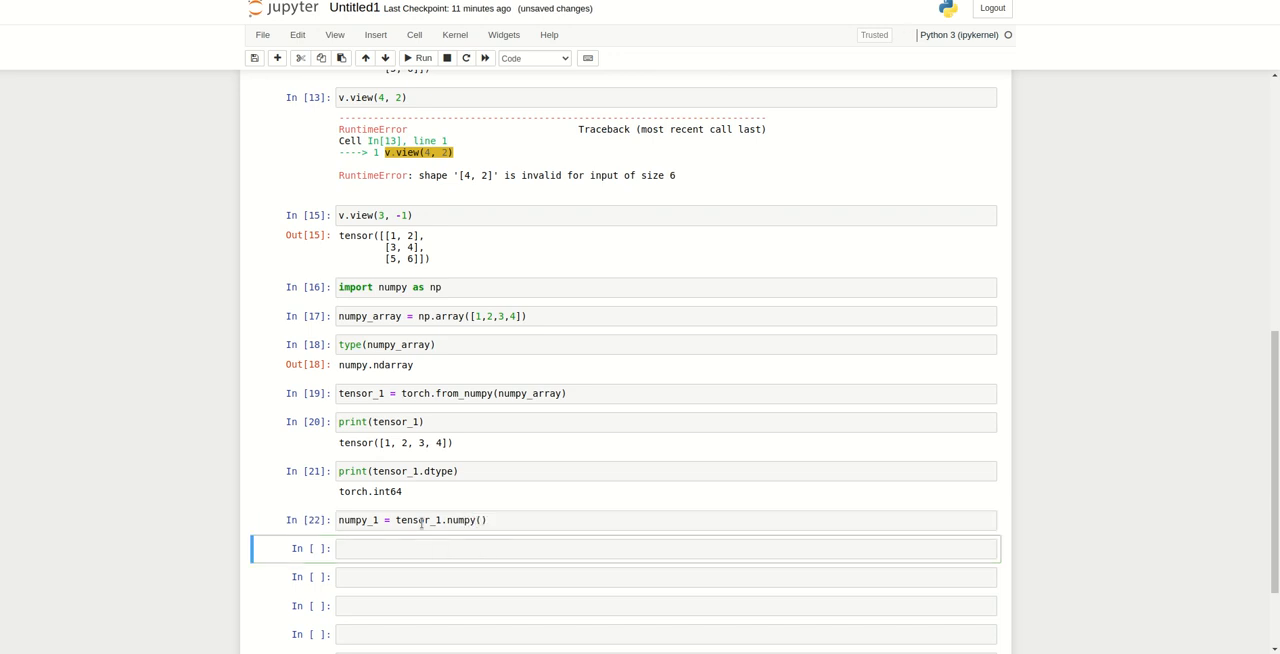
Print numpy_1 and its type, showing [1 2 3 4] and numpy.ndarray.
{"action": "type", "text": "prnt"}
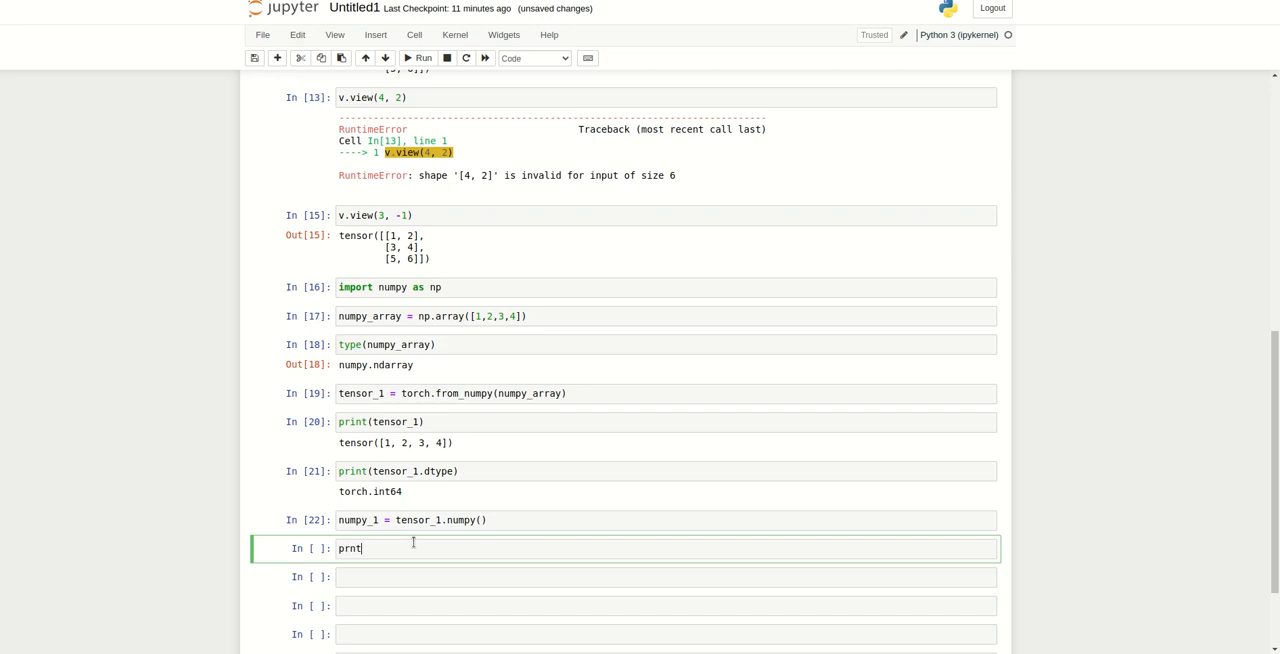
{"action": "type", "text": "print()"}
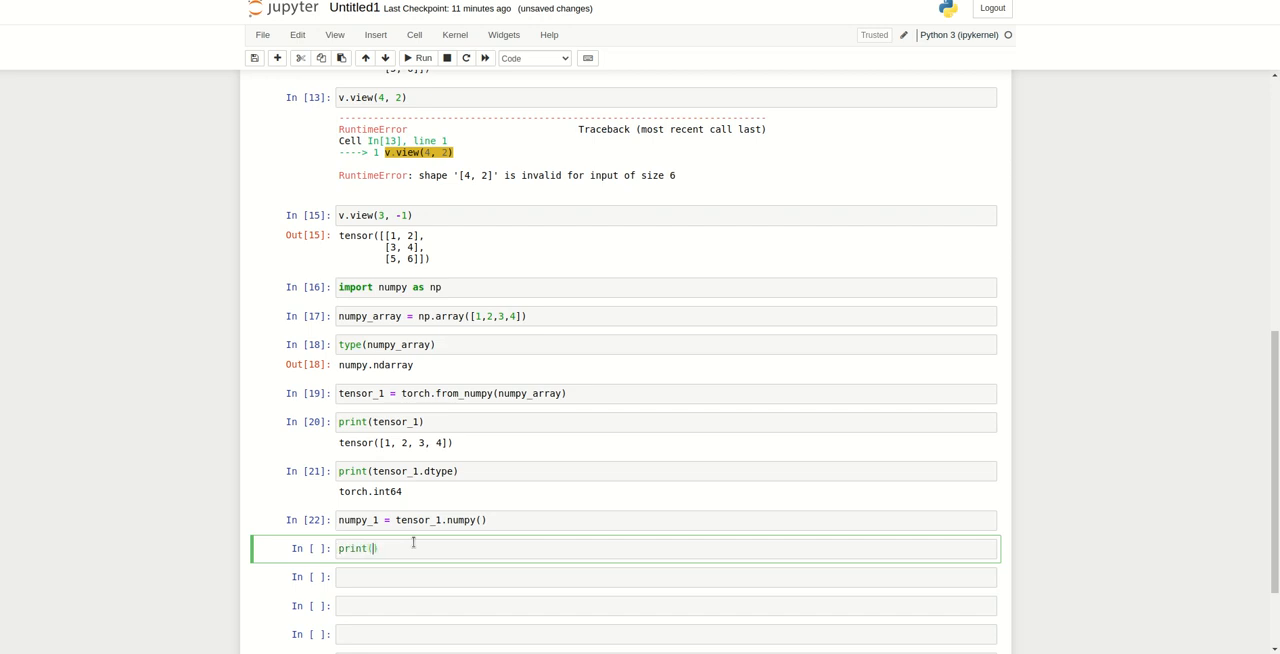
{"action": "type", "text": "numpy_1"}
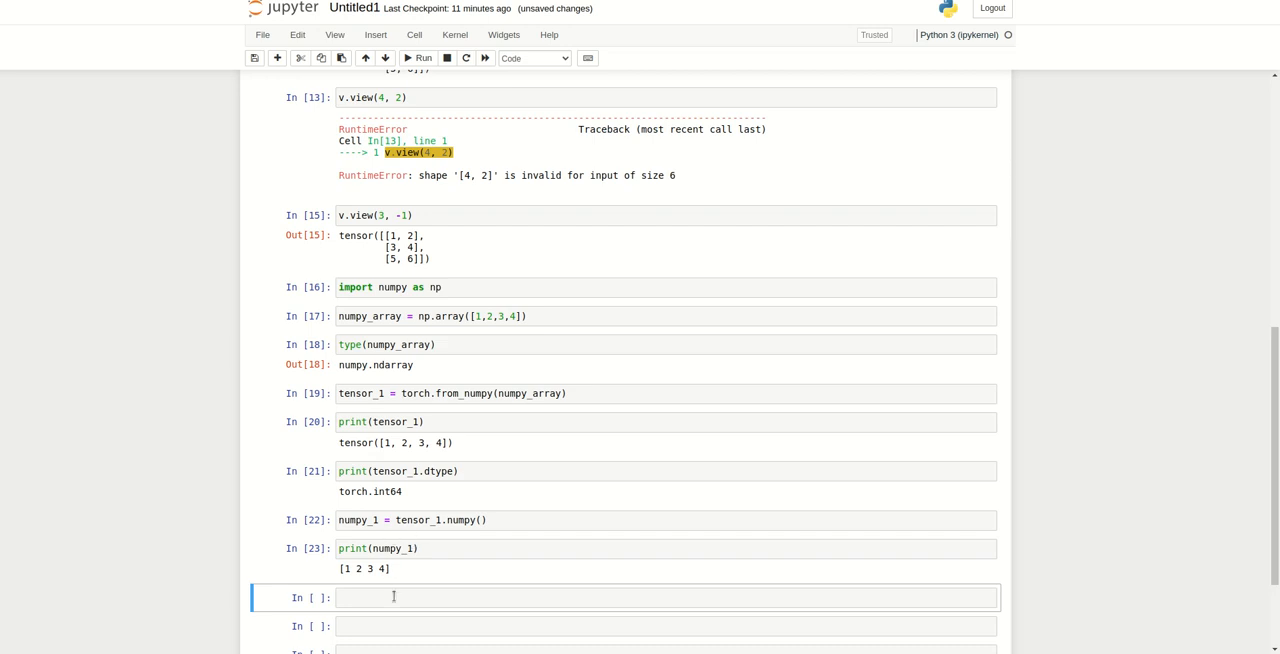
{"action": "type", "text": "print()"}
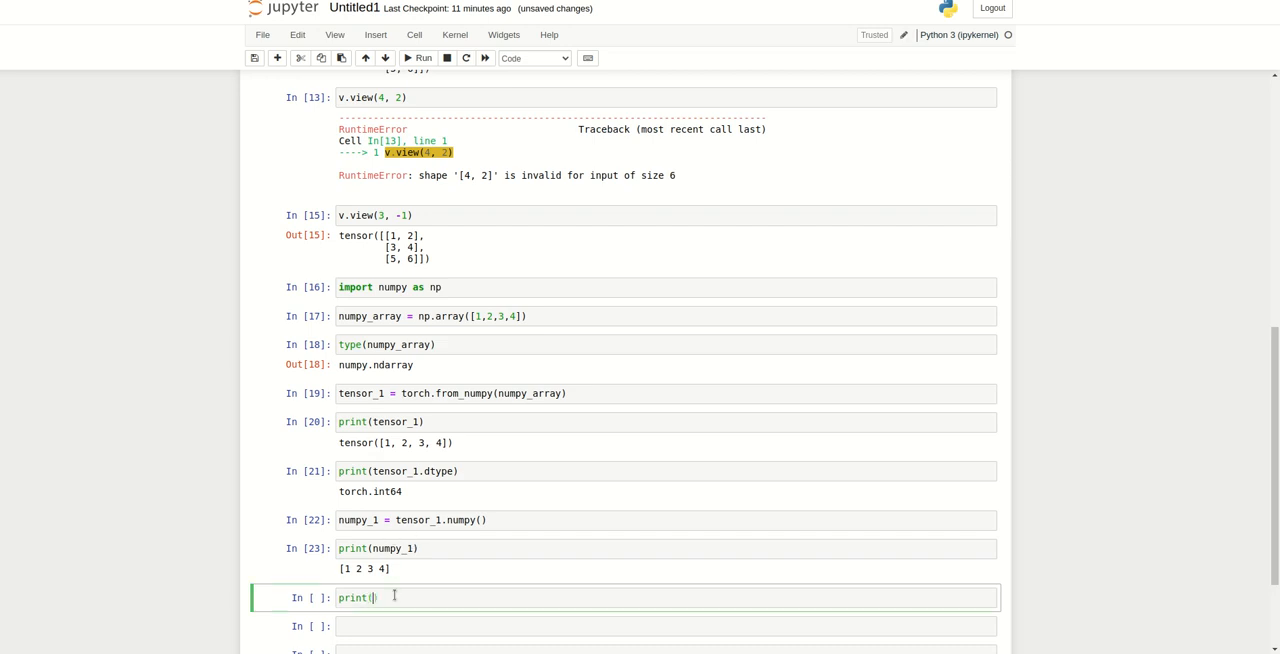
{"action": "type", "text": "type(numpy_1"}
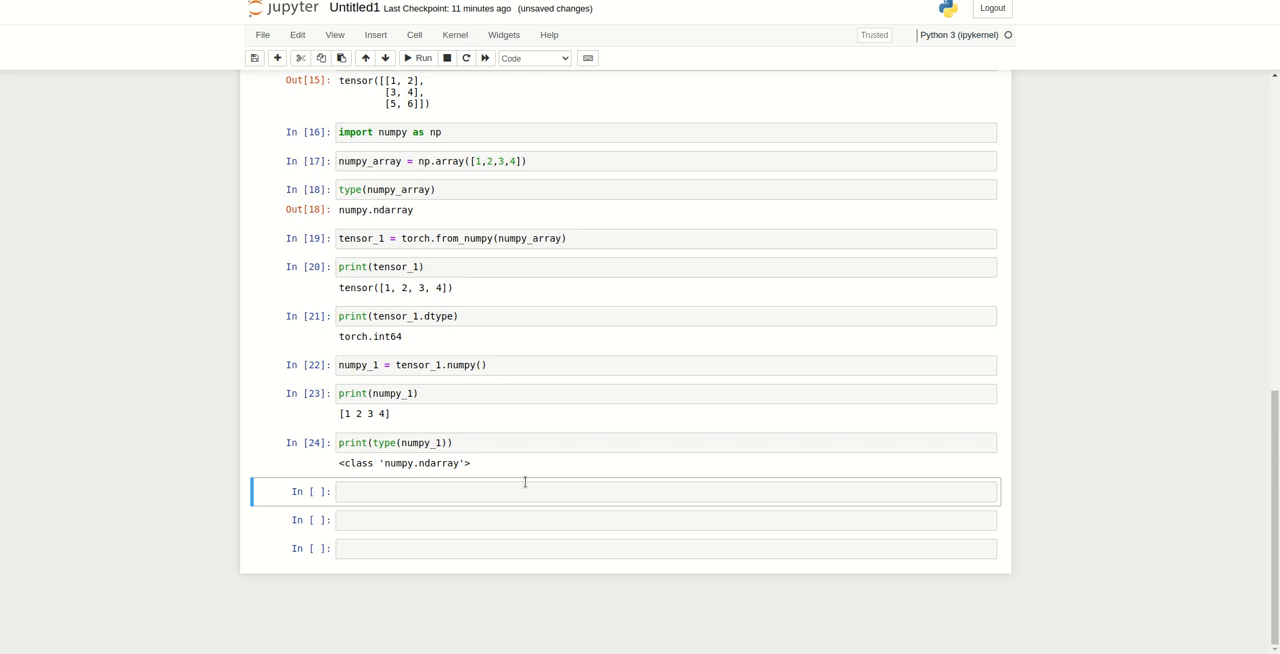
{"action": "mouse_move", "coordinate": [528, 486]}
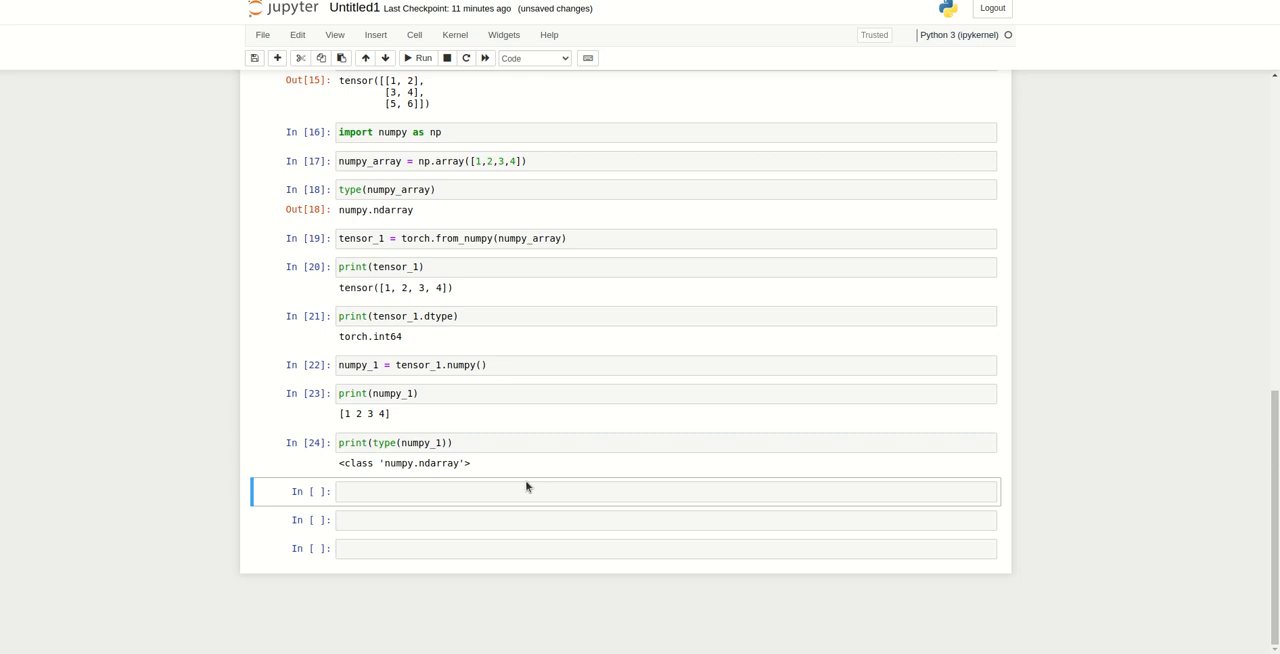